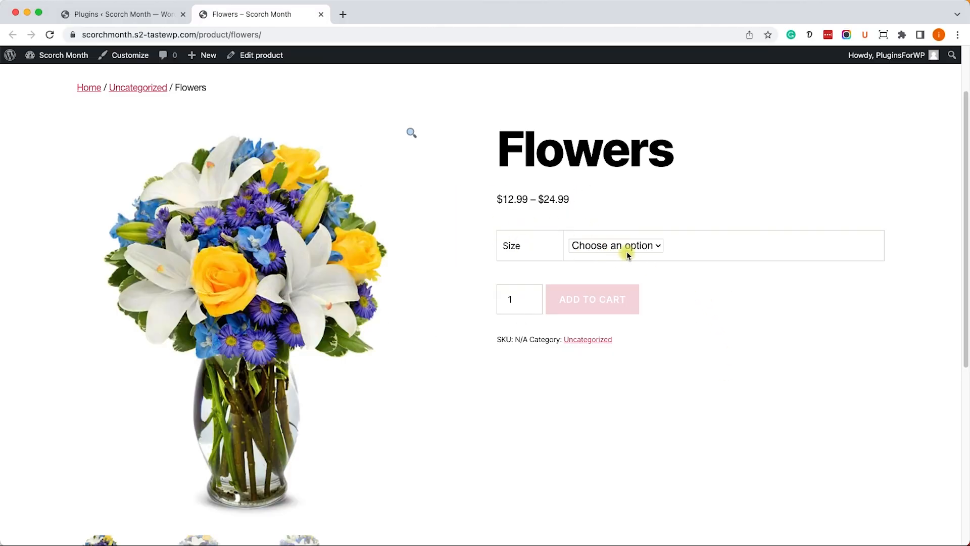
Pick the Deluxe size on the Flowers page so the price shows $24.99.
left_click(615, 245)
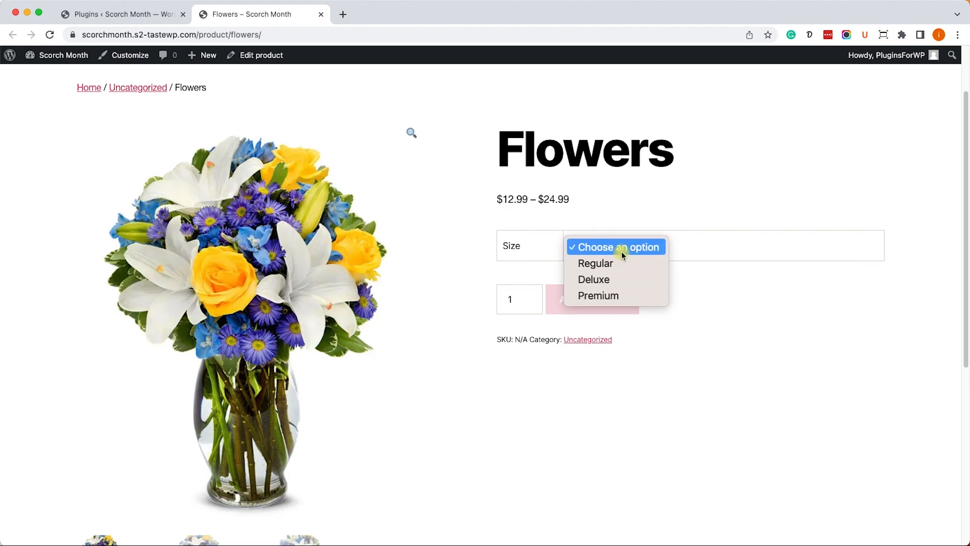
mouse_move(628, 262)
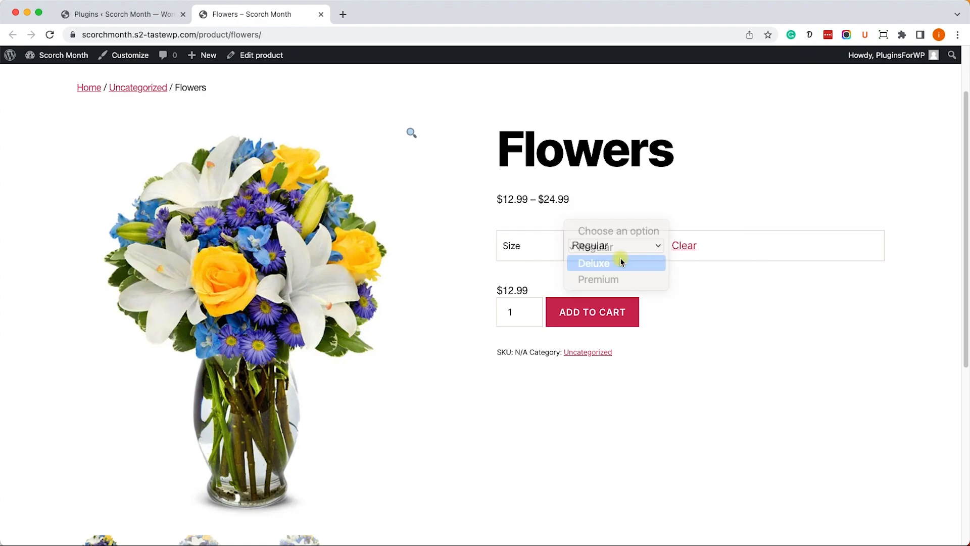
left_click(592, 263)
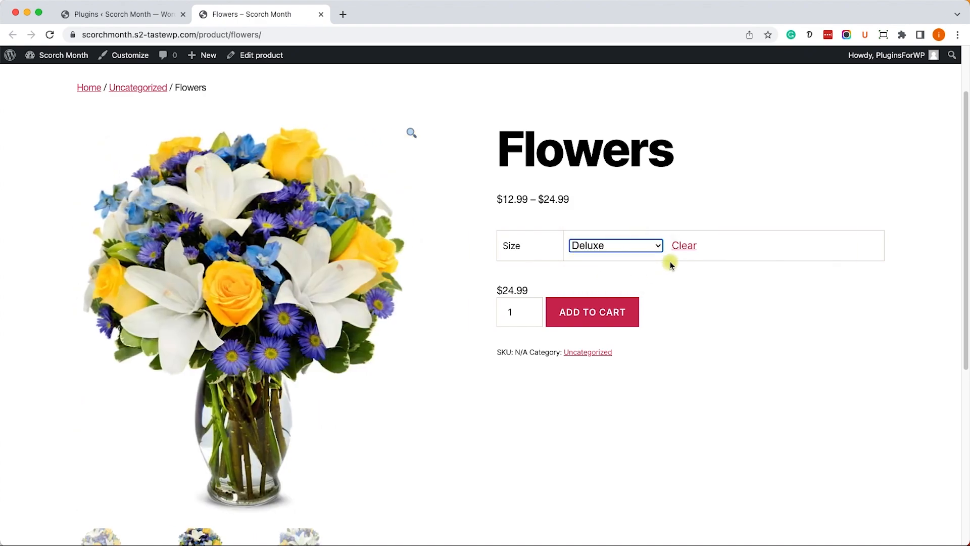
mouse_move(666, 288)
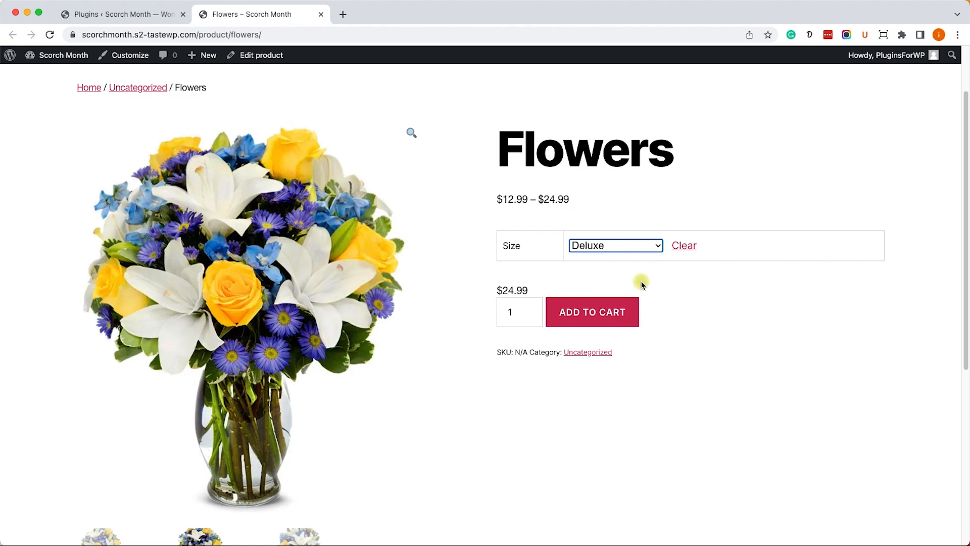
mouse_move(637, 288)
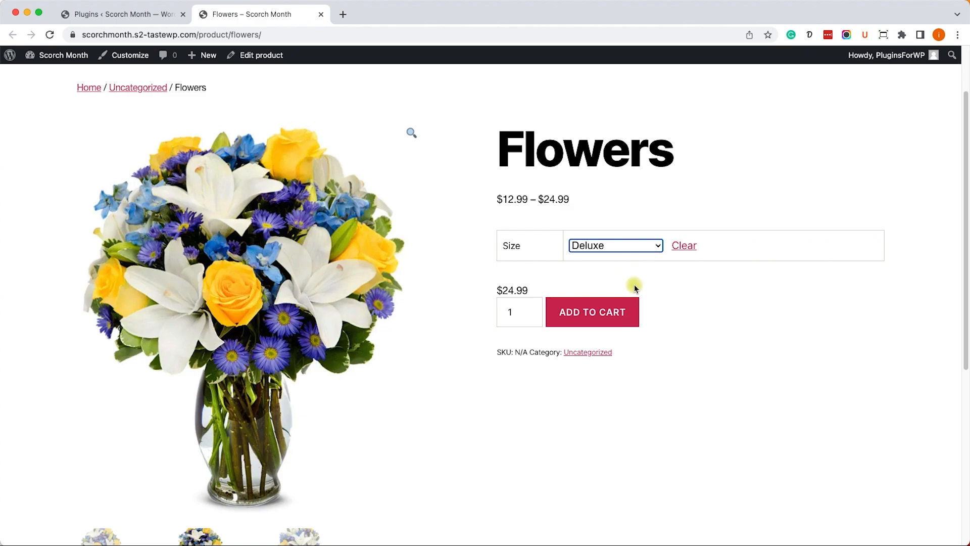
mouse_move(645, 293)
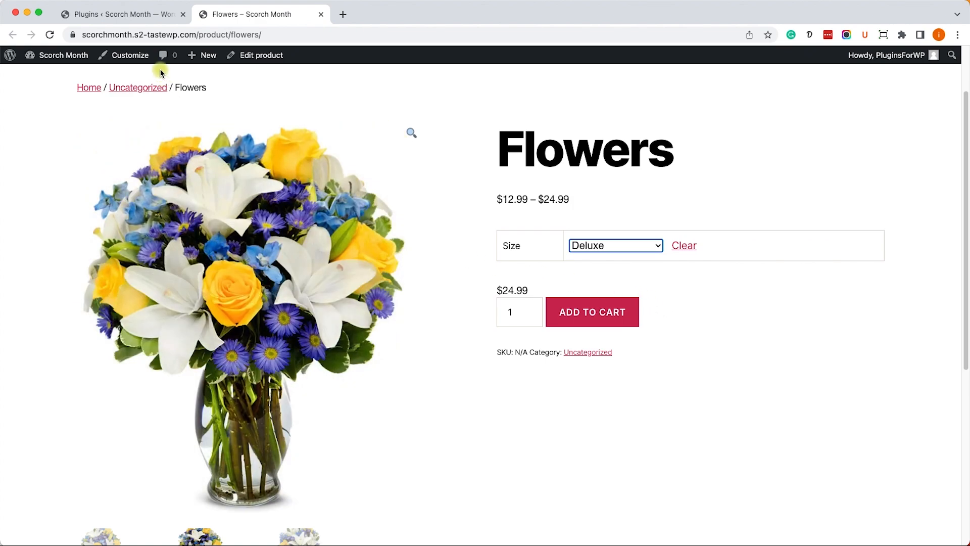
left_click(121, 14)
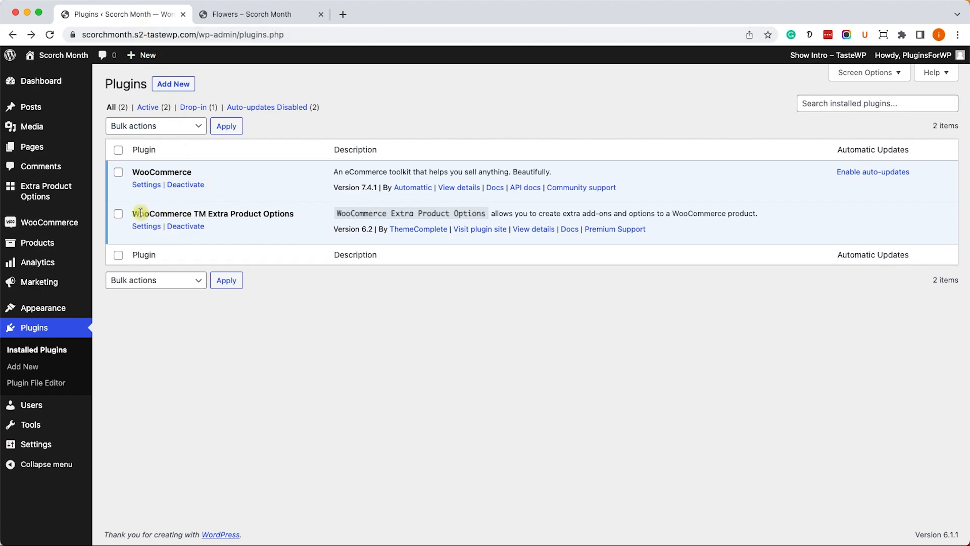
mouse_move(267, 221)
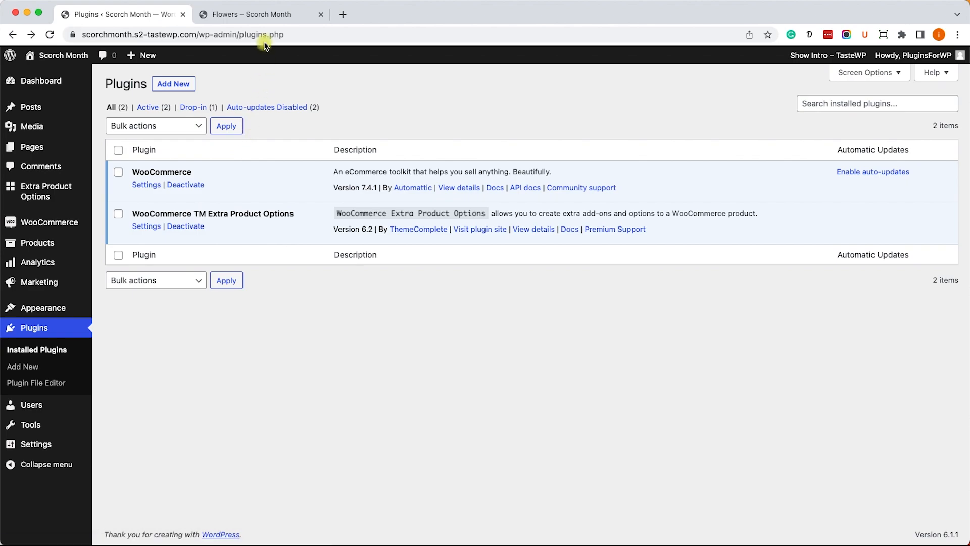
left_click(251, 14)
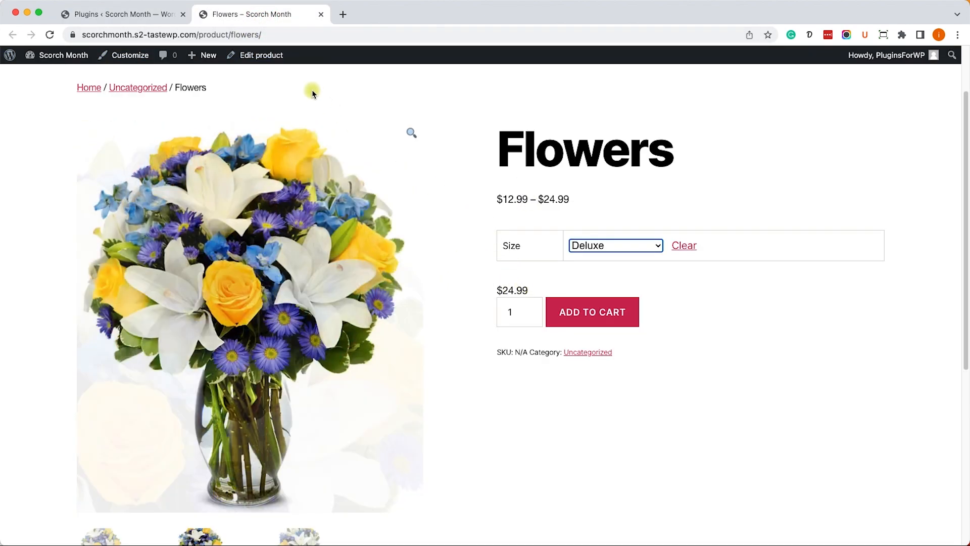
Edit the Flowers product and show its empty Extra Product Options builder under Product data.
left_click(261, 55)
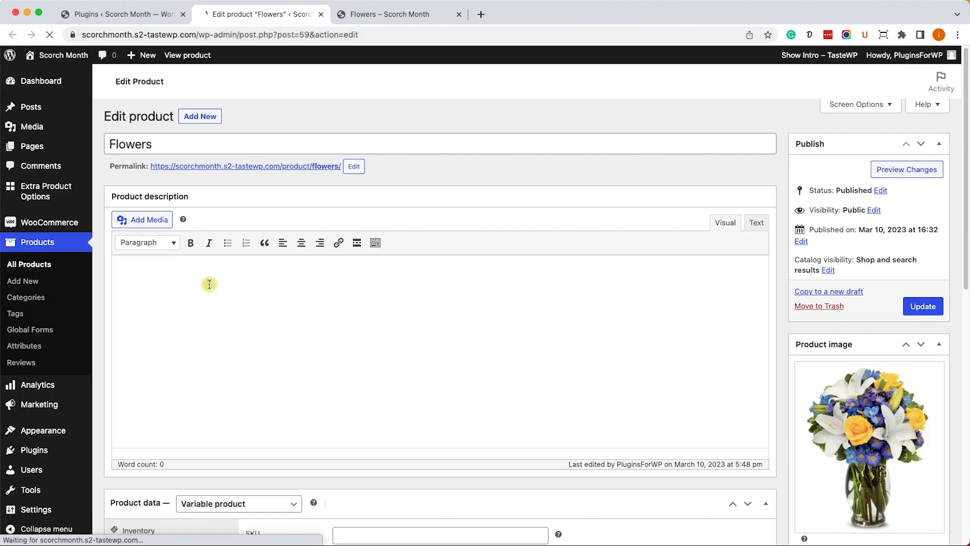
scroll("down", 3)
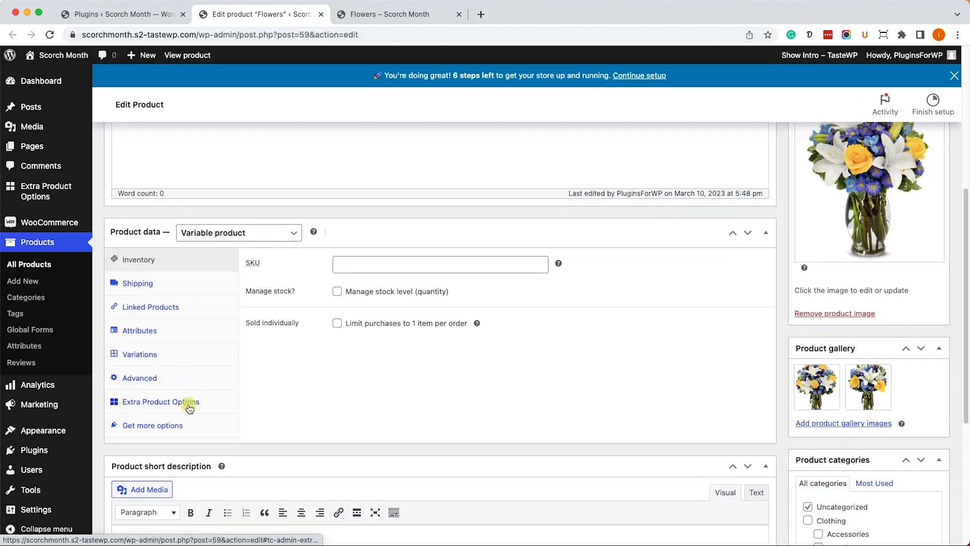
left_click(160, 402)
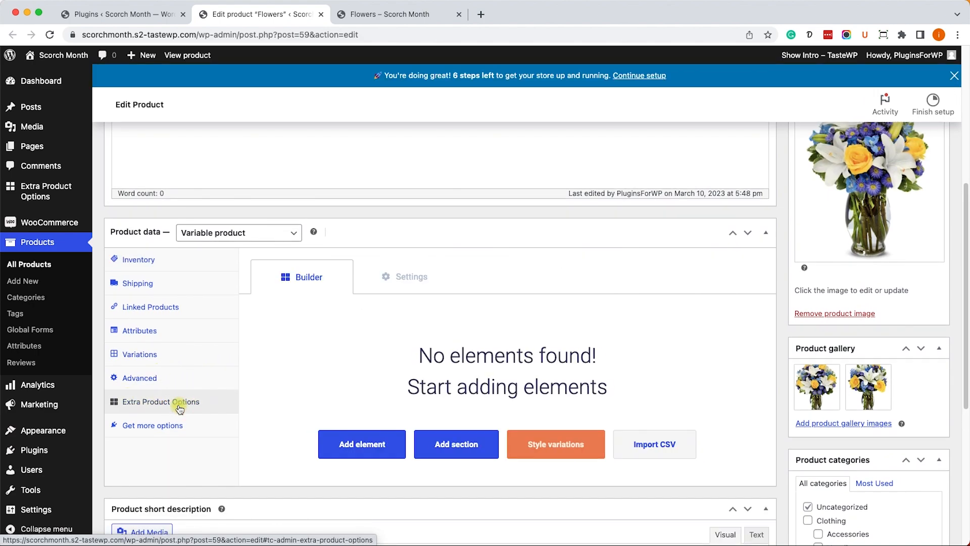
scroll("down", 3)
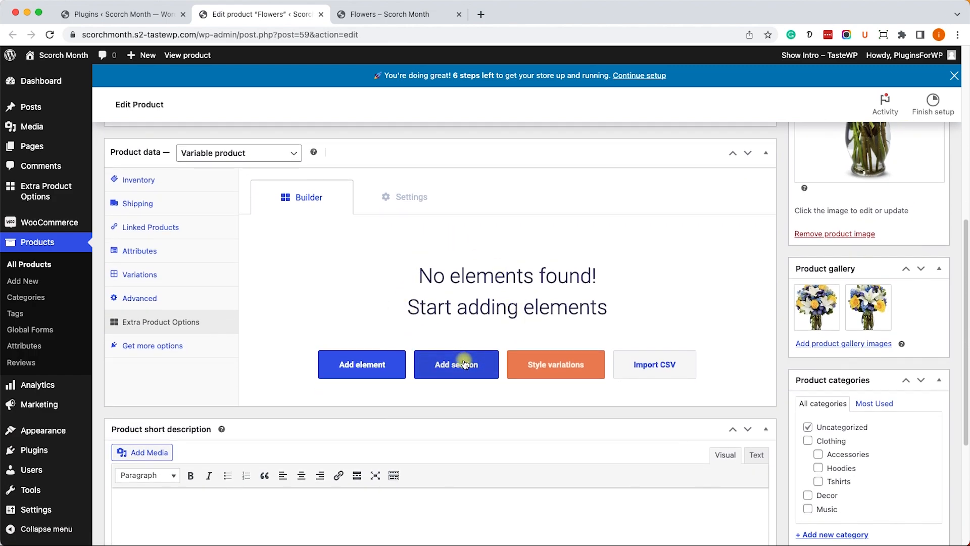
Add an 'Extra' section styled as a Box to the options builder and save it.
left_click(456, 364)
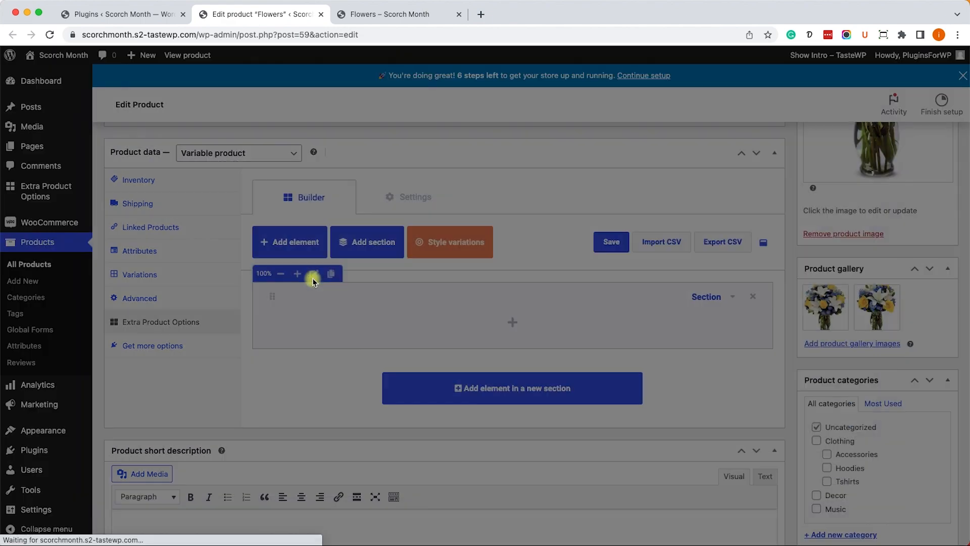
left_click(312, 274)
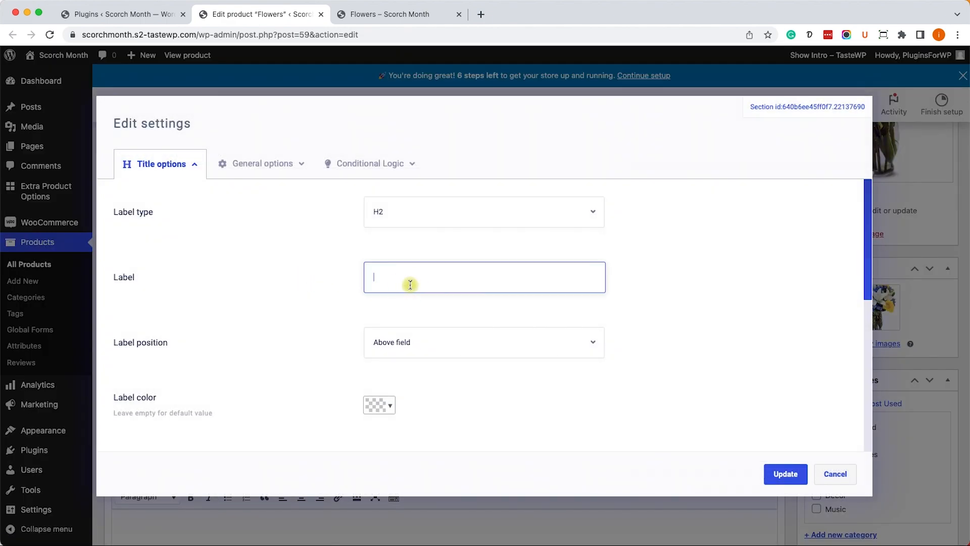
type("Extra")
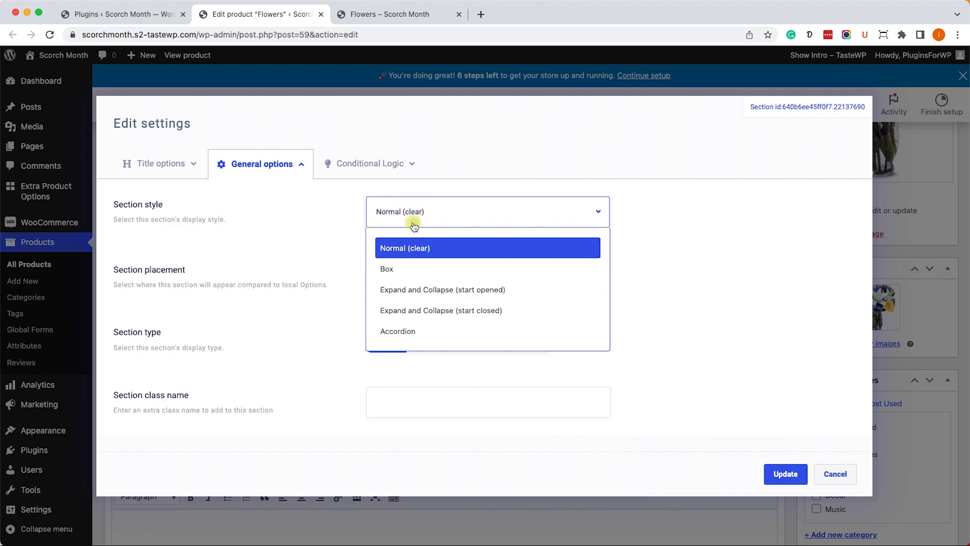
left_click(386, 268)
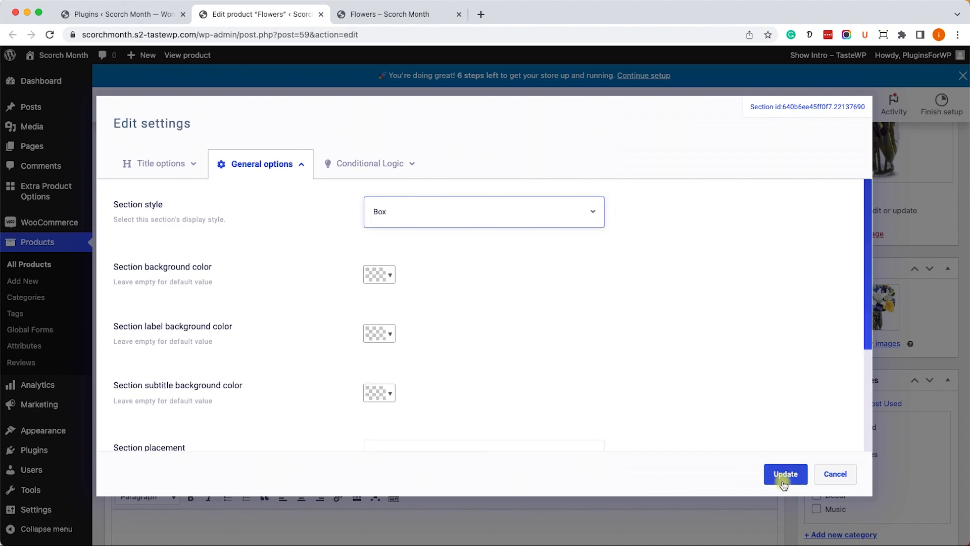
left_click(785, 473)
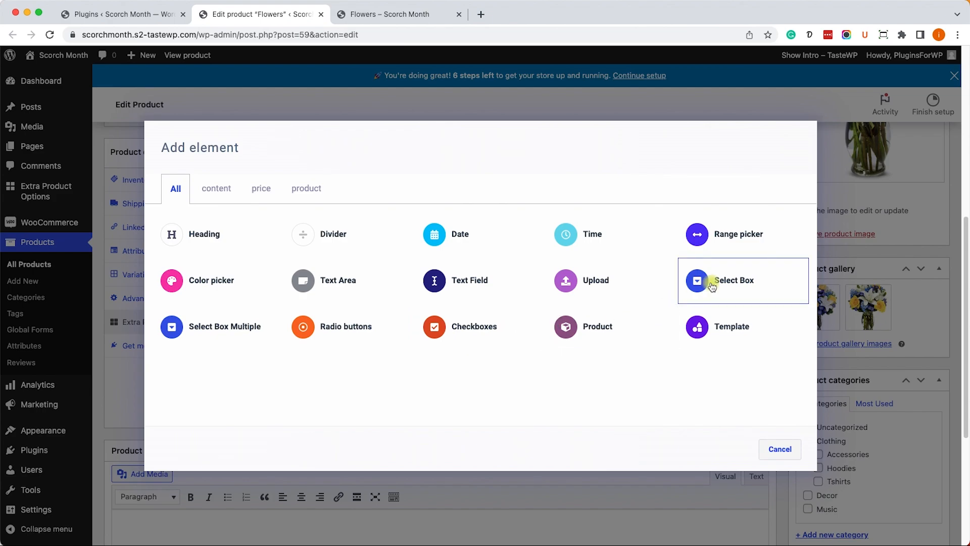
Add a select box element to the section labelled 'Add balloons - $5/each'.
left_click(709, 282)
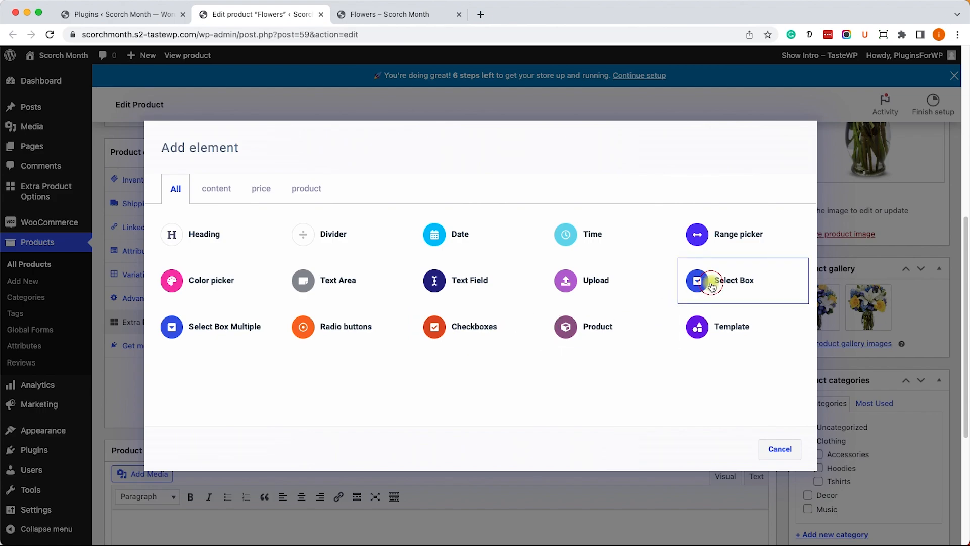
left_click(734, 281)
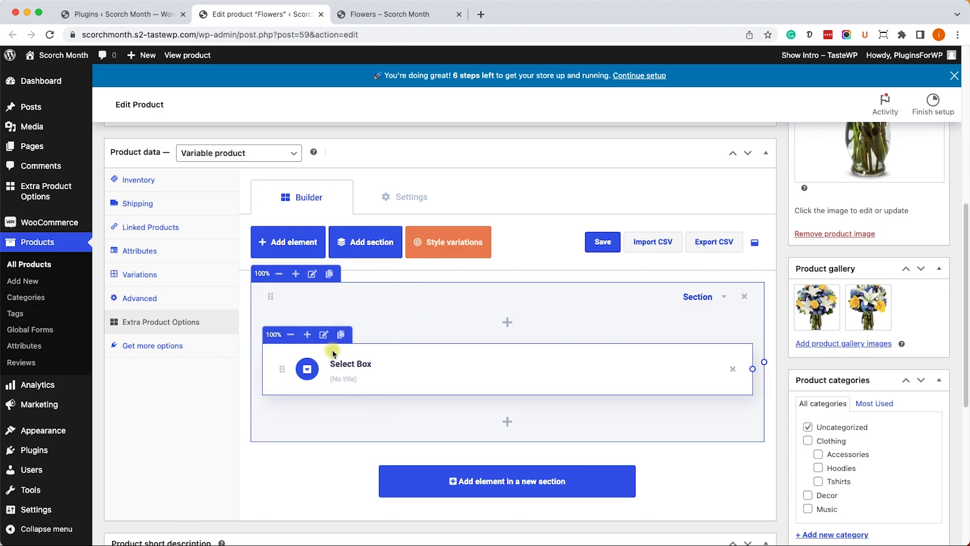
left_click(323, 334)
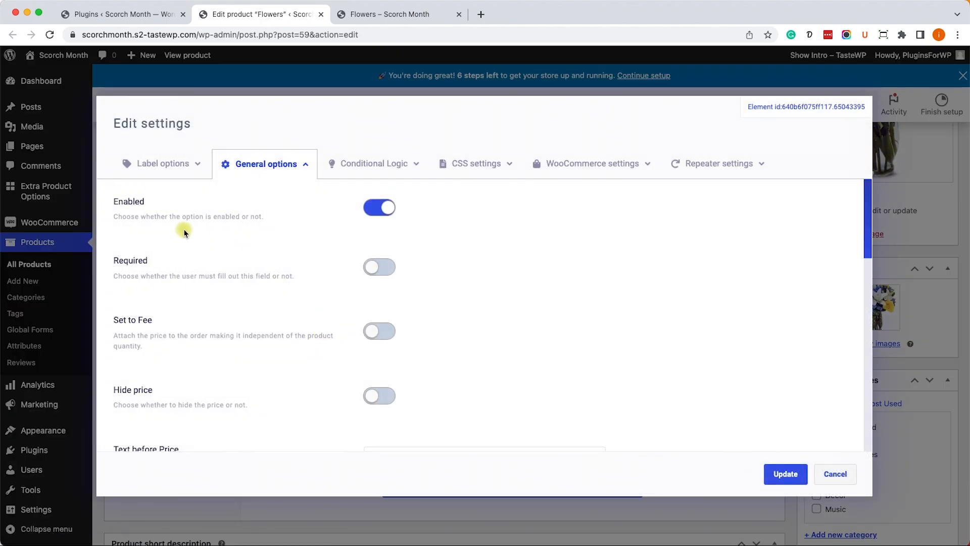
left_click(162, 164)
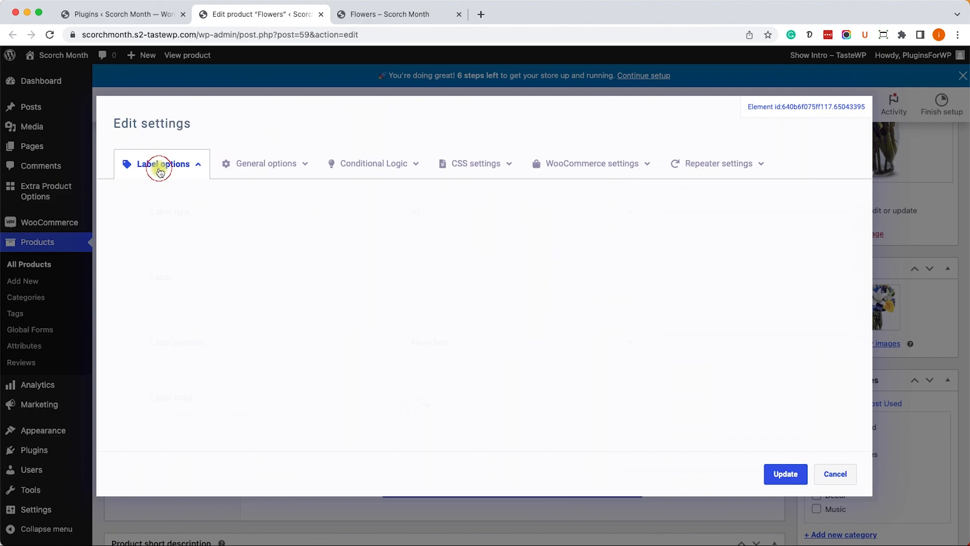
left_click(162, 163)
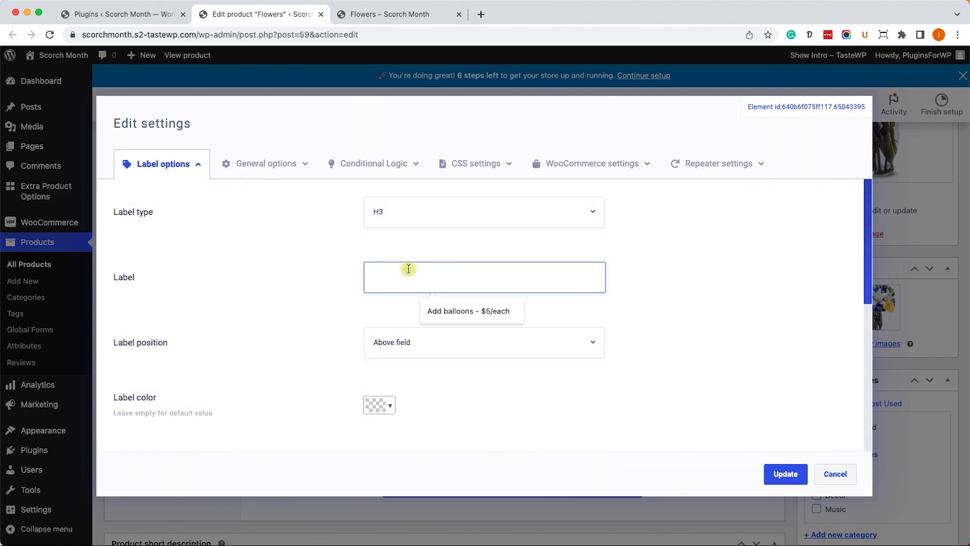
type("Add")
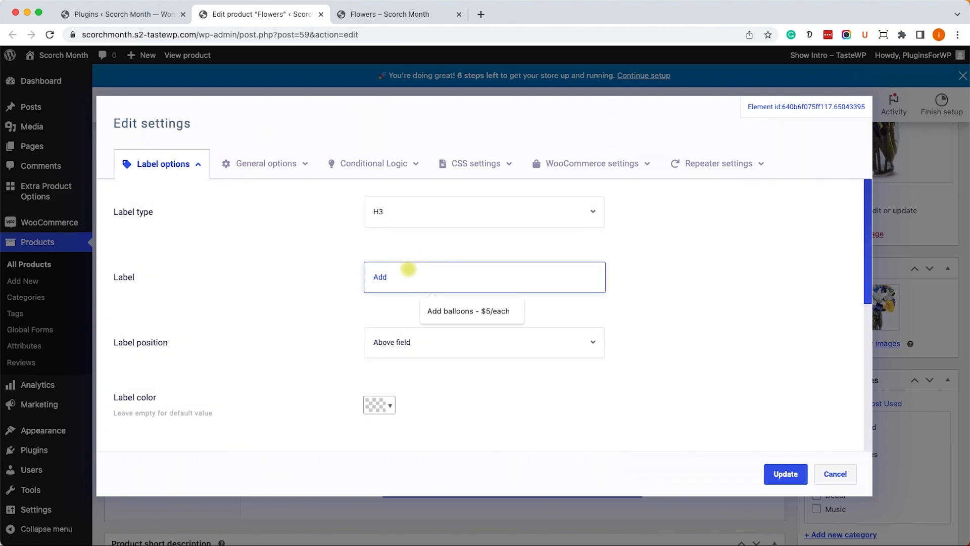
type("ball")
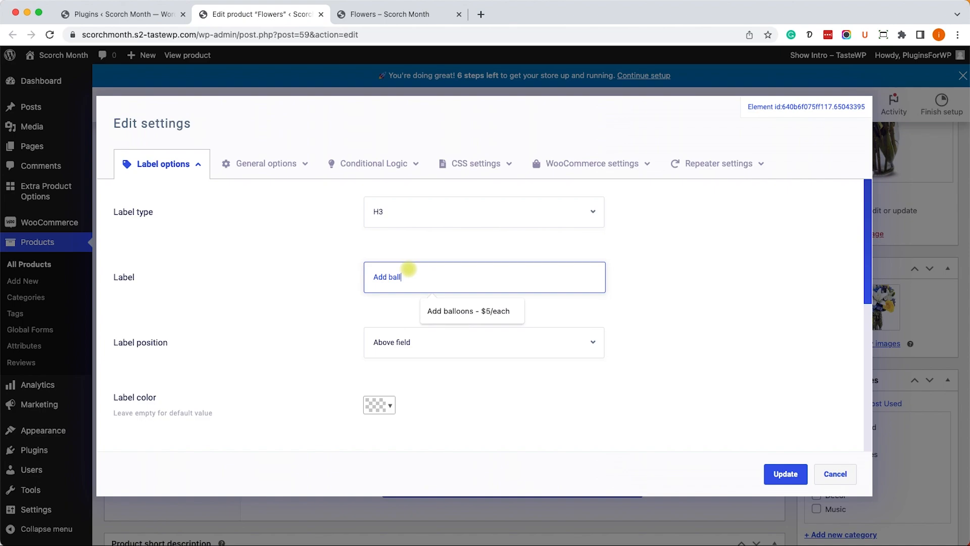
left_click(471, 311)
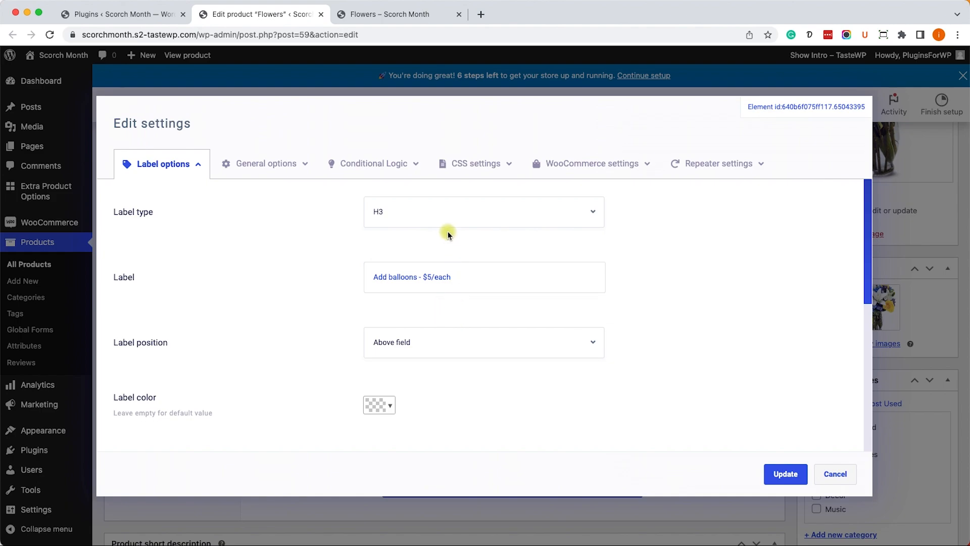
Set the label heading to H4 and move to the element's General options.
left_click(483, 211)
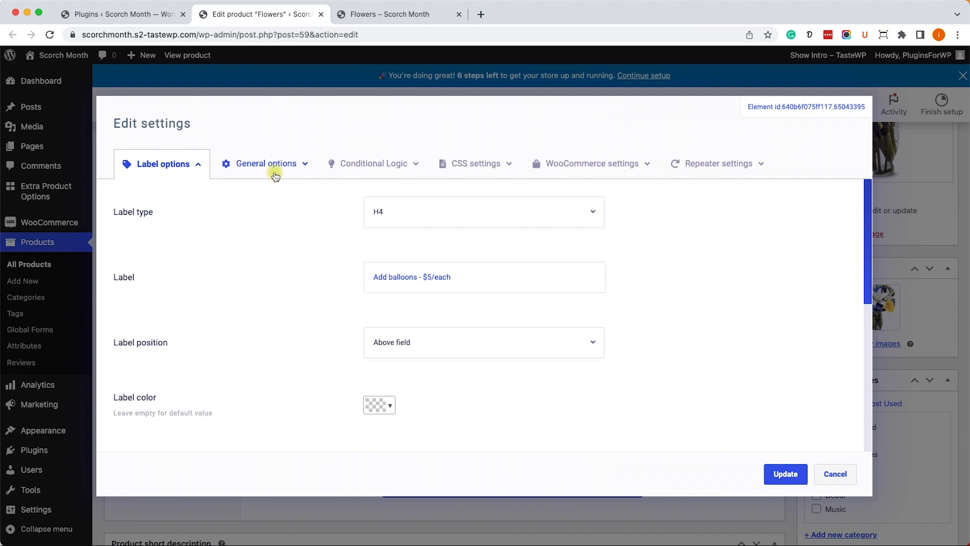
left_click(267, 163)
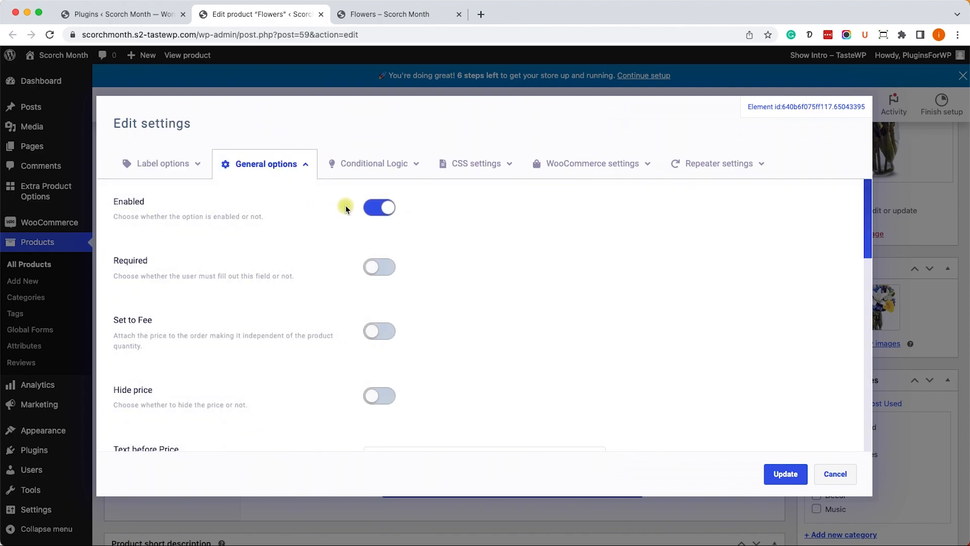
mouse_move(312, 267)
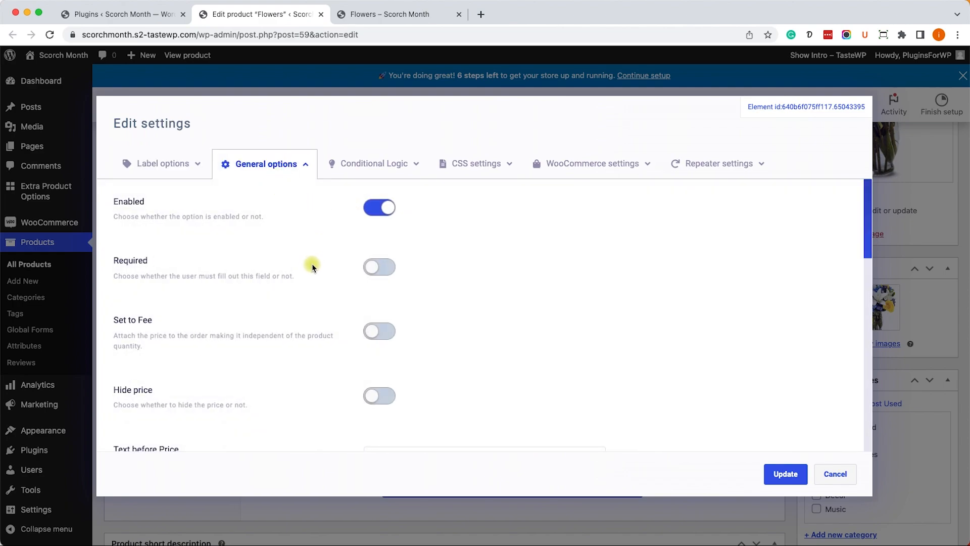
Populate the balloons choices Happy Birthday and Wedding at $5 each.
scroll("down", 3)
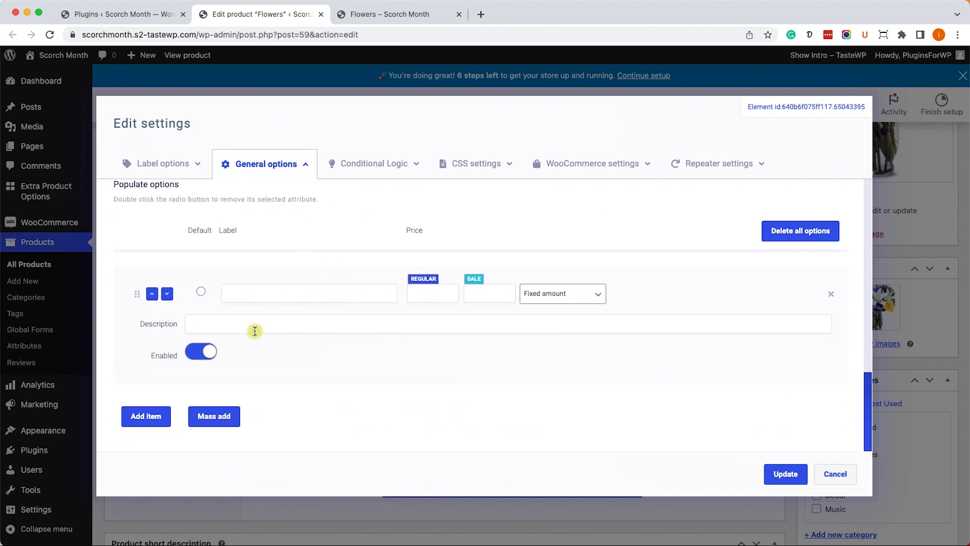
mouse_move(293, 294)
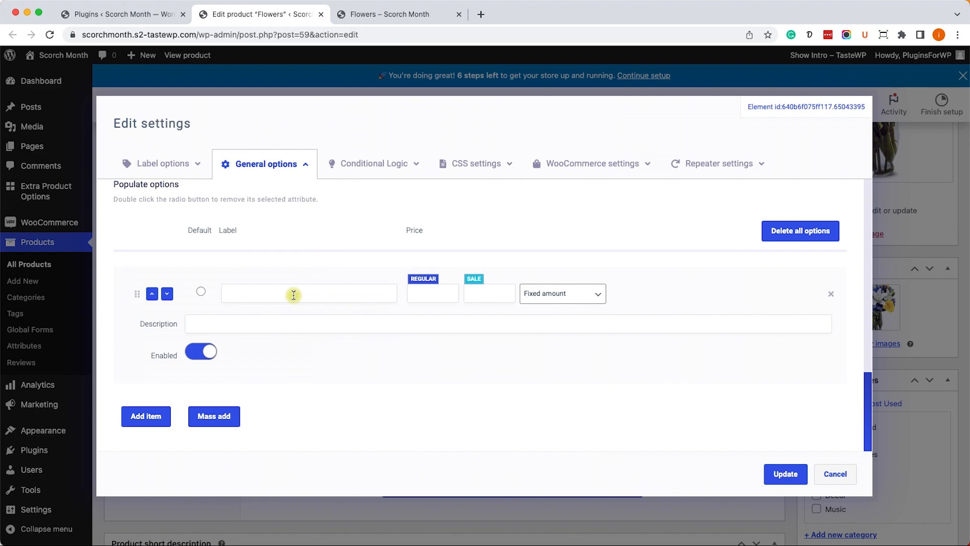
left_click(309, 293)
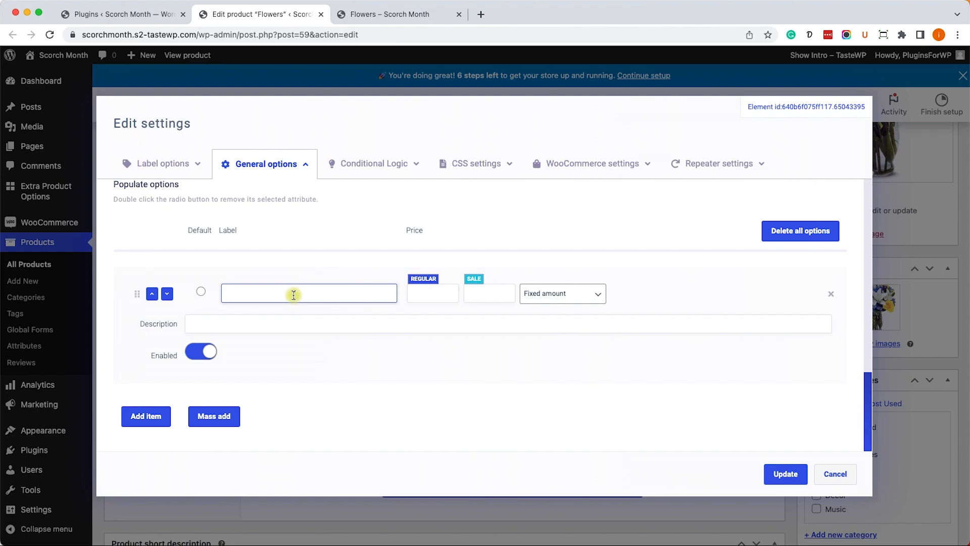
type("Happy")
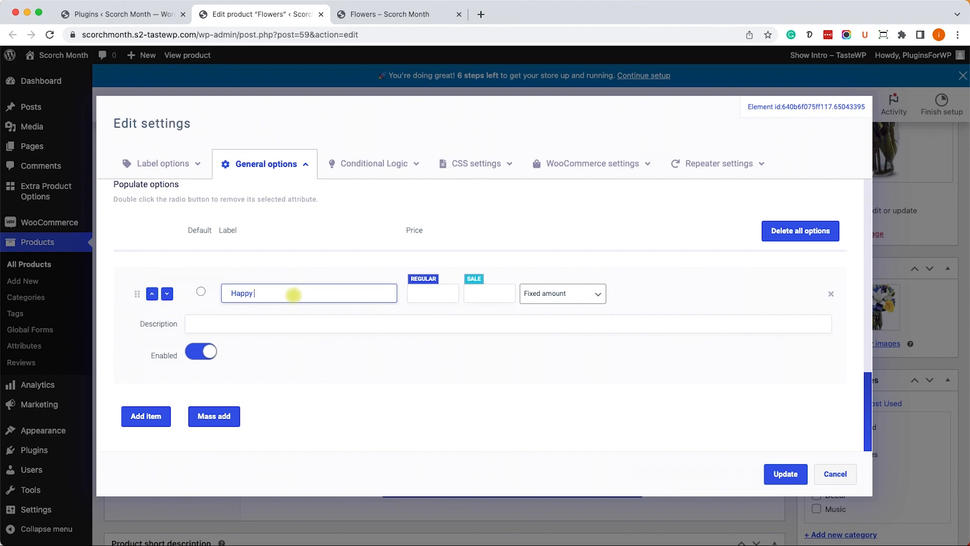
type("Birthday")
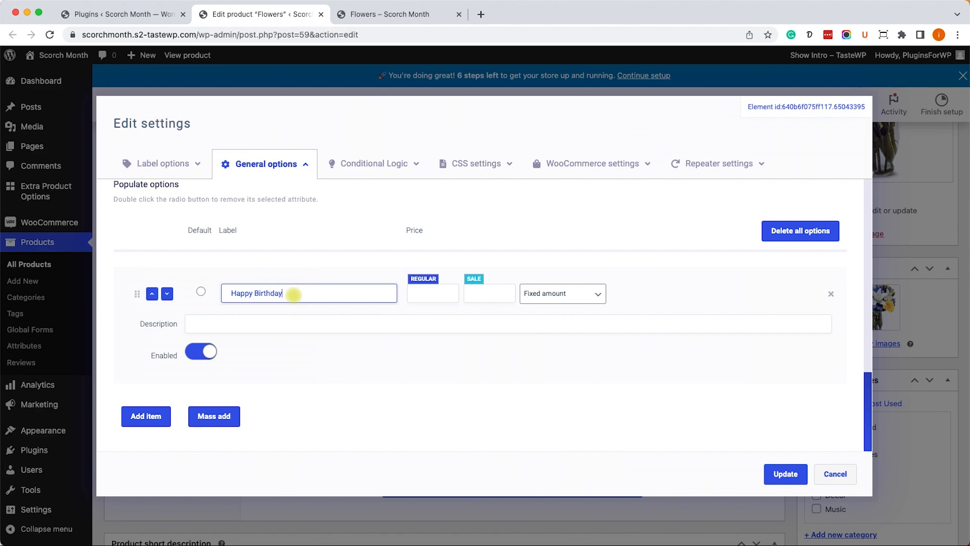
left_click(433, 292)
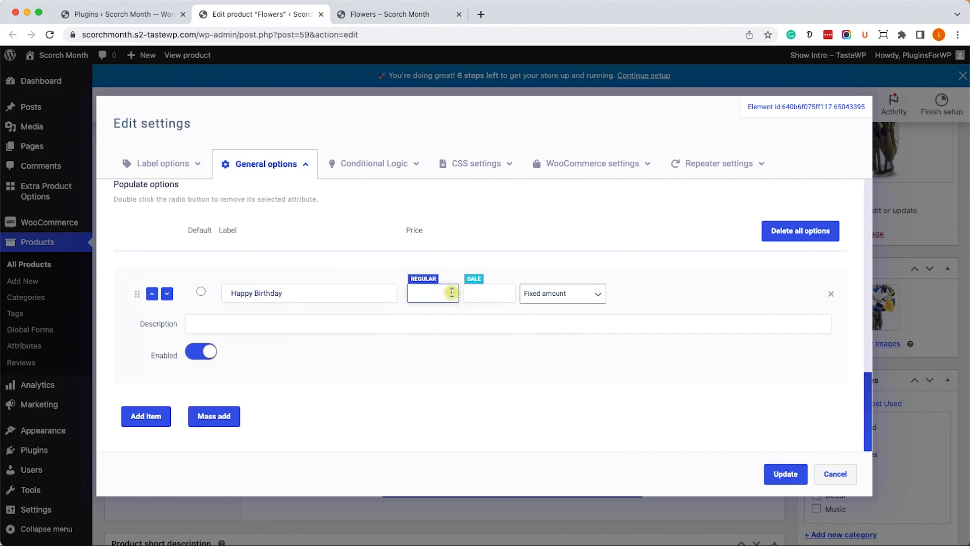
type("5")
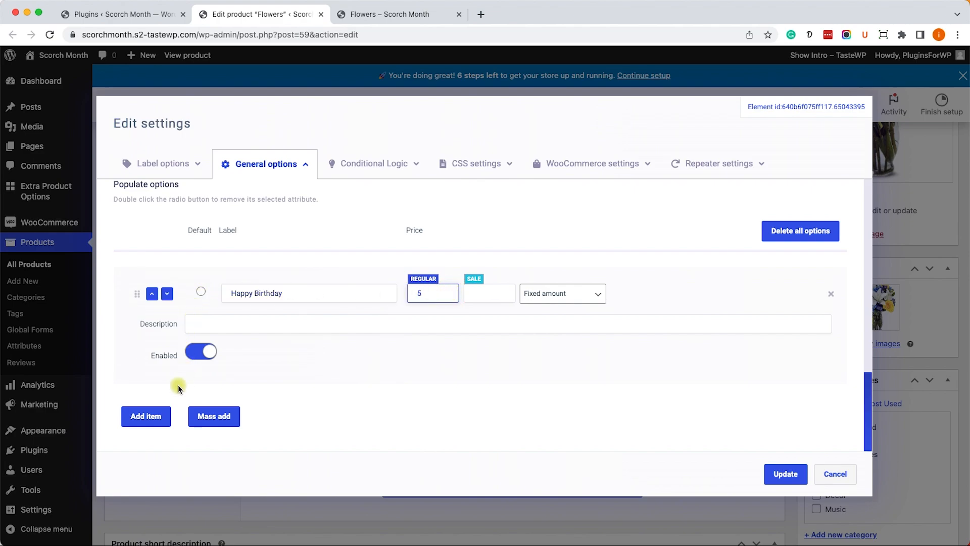
left_click(145, 415)
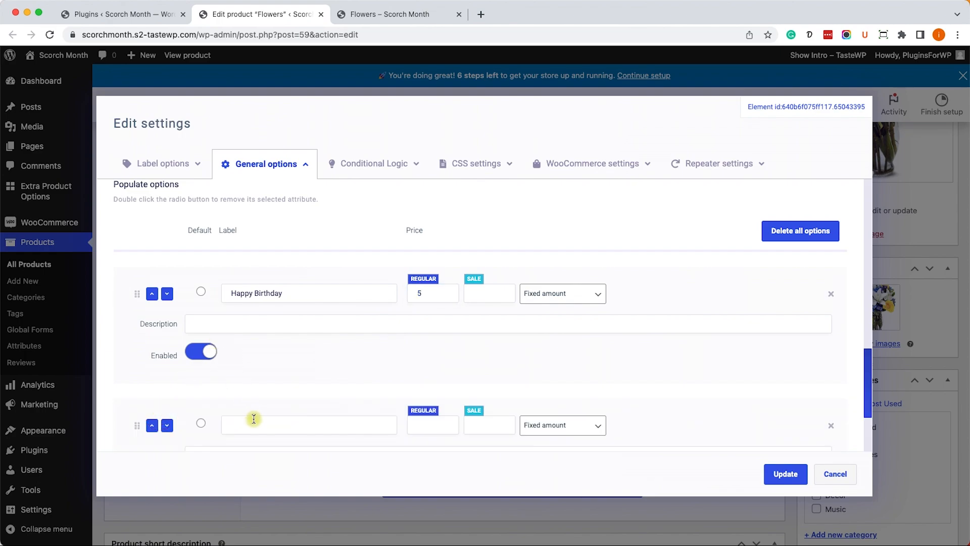
type("Wedding")
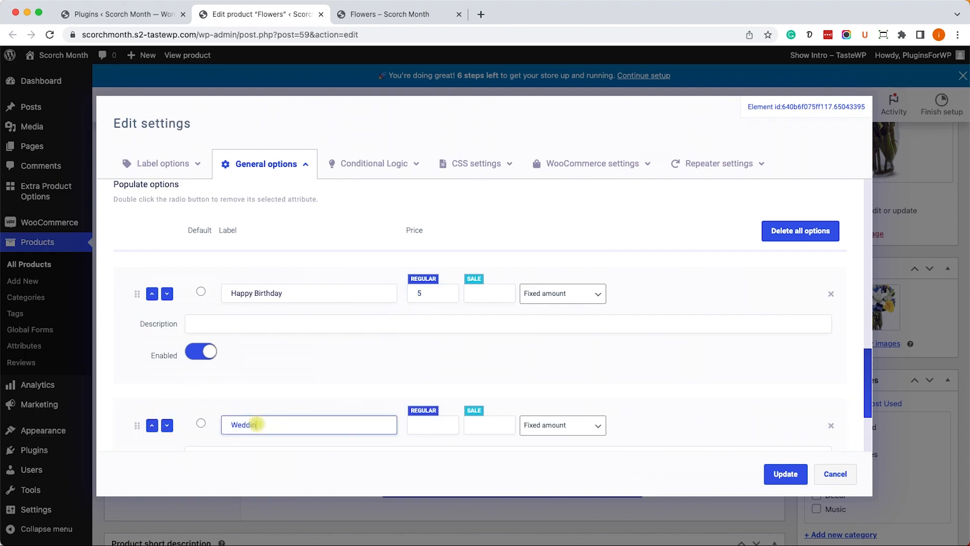
left_click(432, 424)
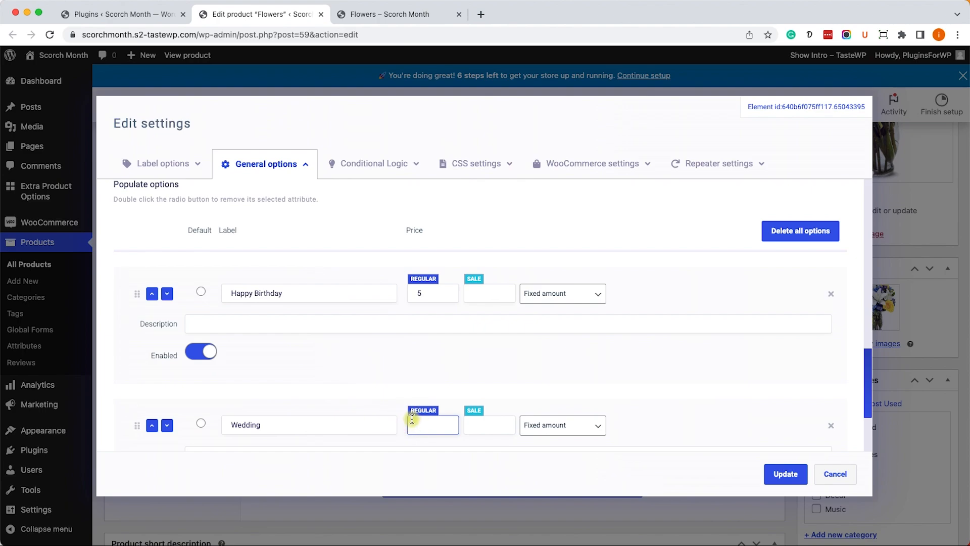
Add a third choice I Love You at $5 and save the select box settings.
scroll("down", 3)
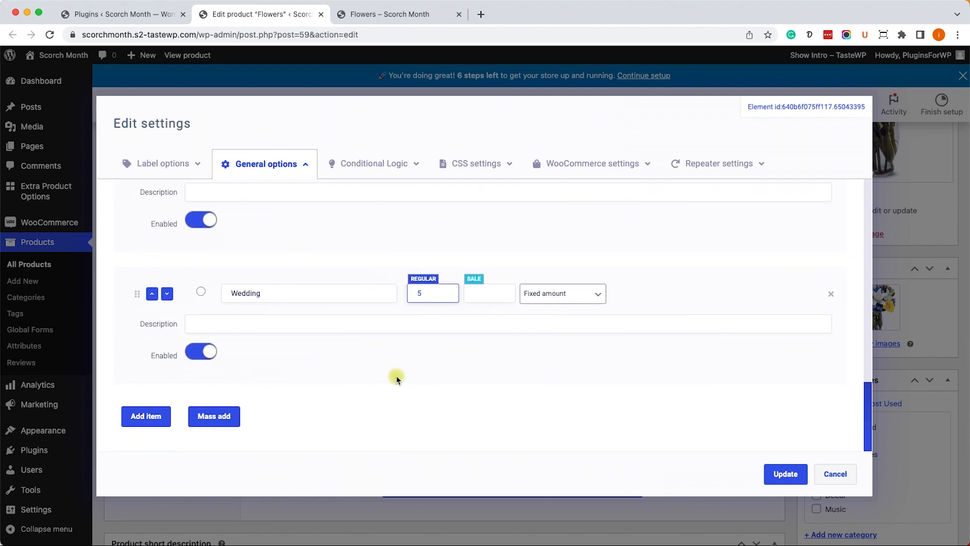
left_click(145, 416)
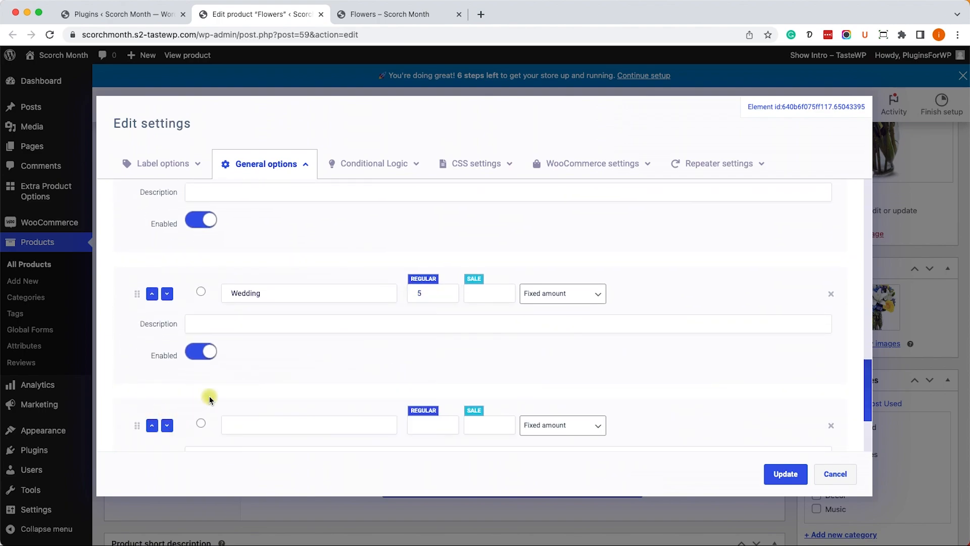
left_click(308, 352)
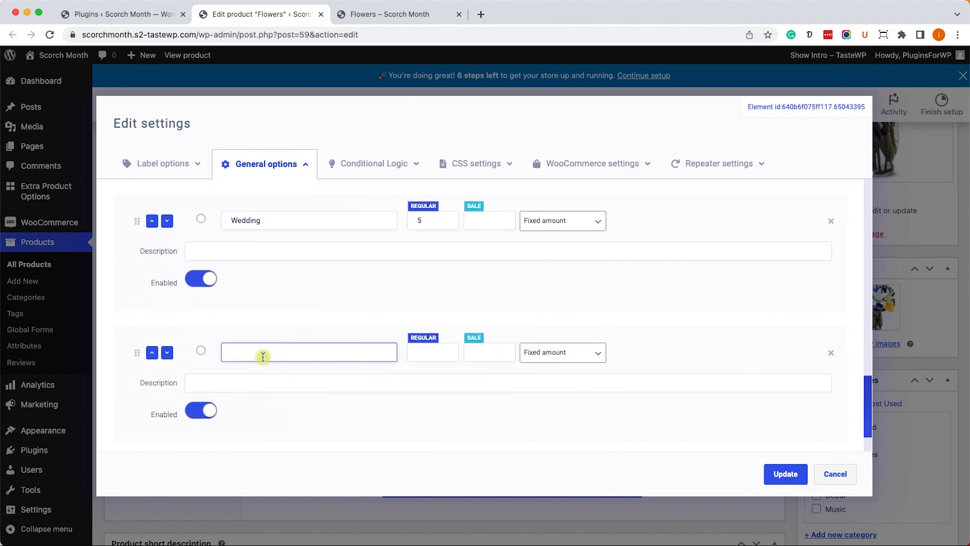
type("I Love Y")
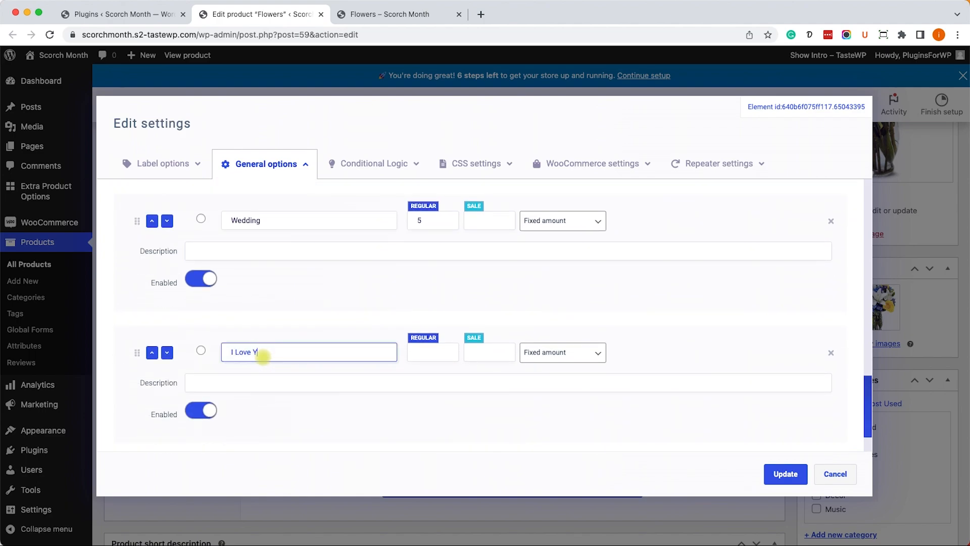
left_click(432, 352)
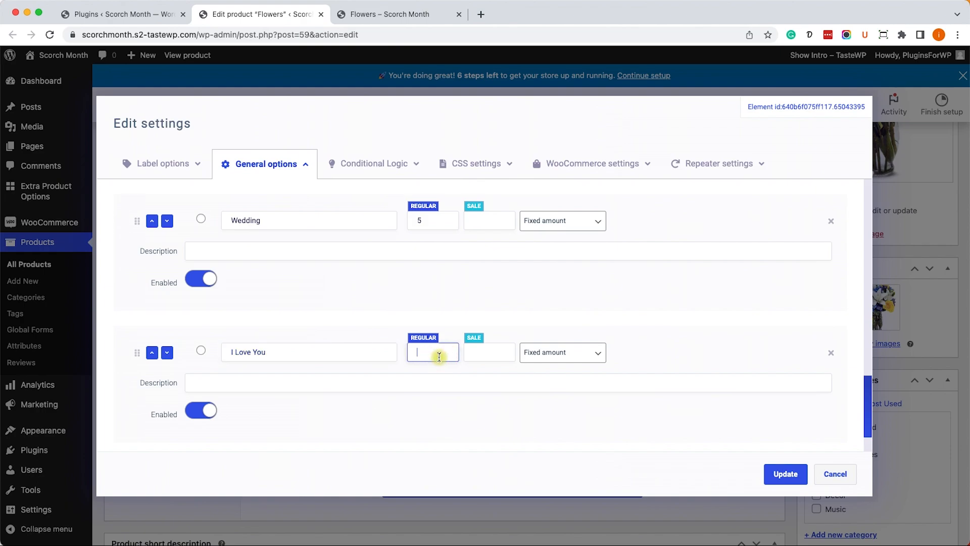
type("5")
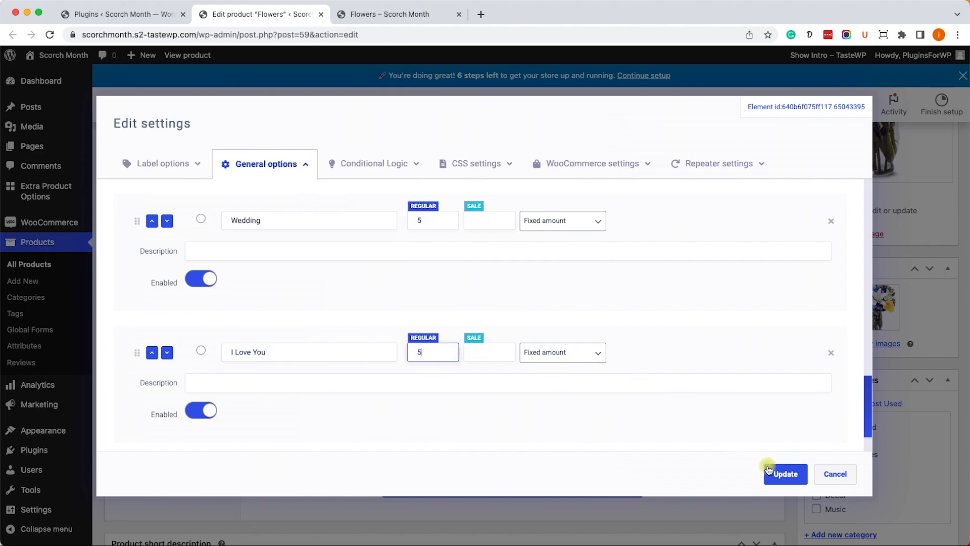
left_click(785, 474)
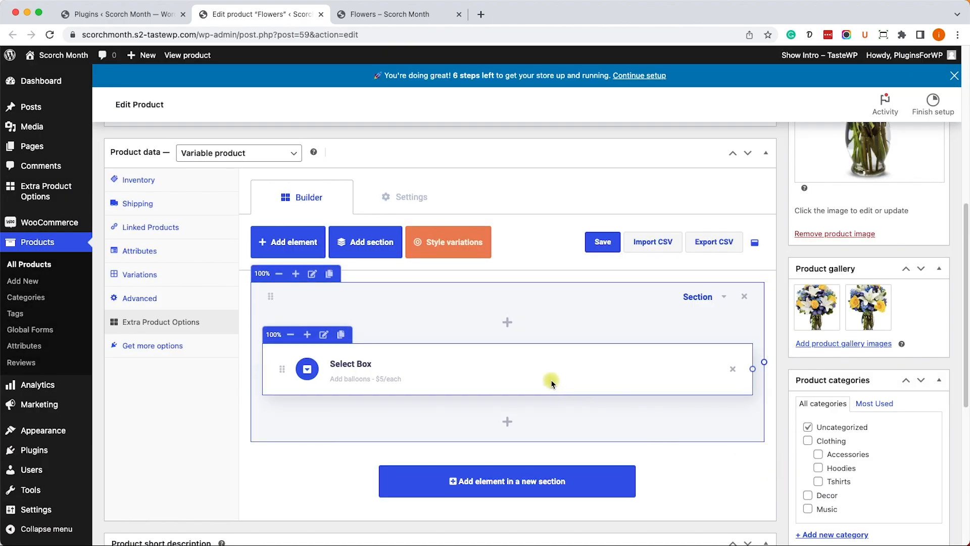
mouse_move(707, 357)
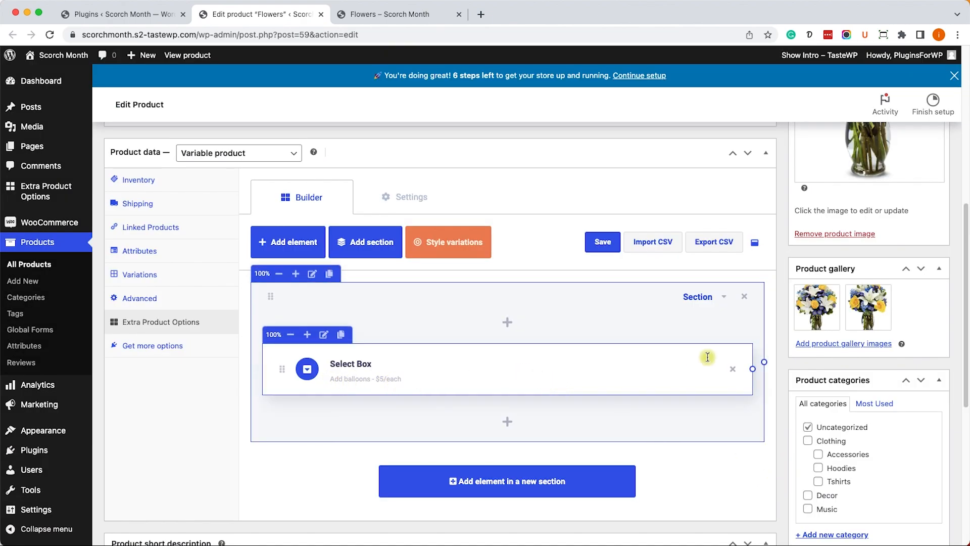
Update the Flowers product and switch to its live storefront page.
left_click(921, 331)
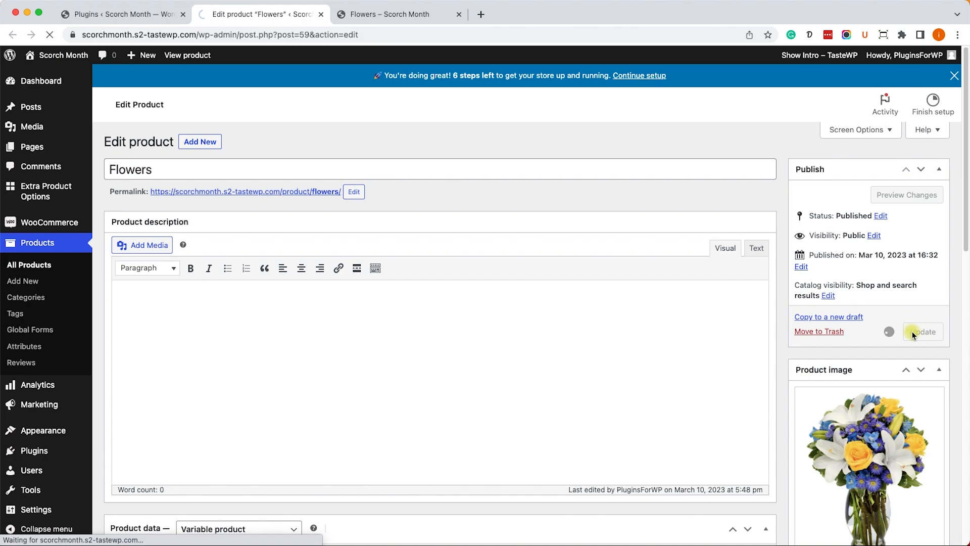
left_click(923, 331)
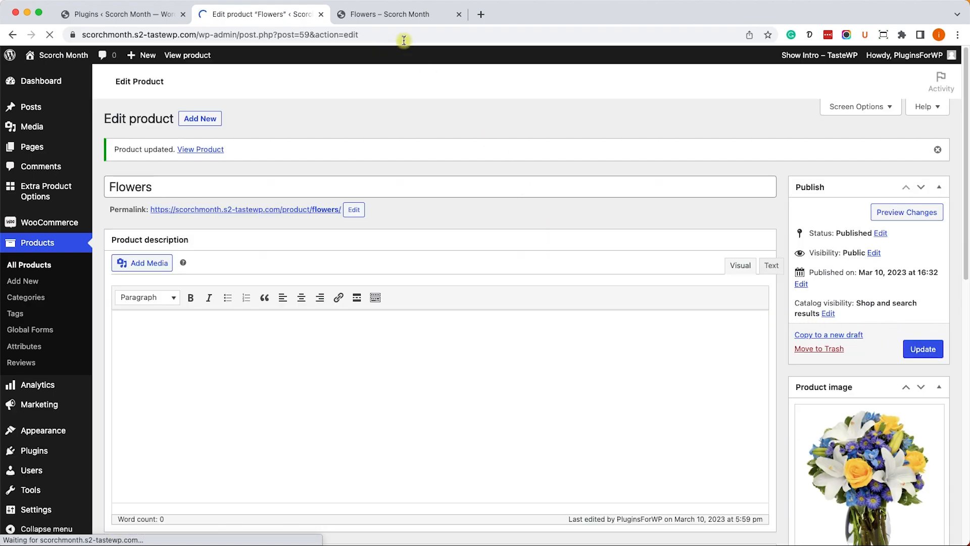
left_click(390, 14)
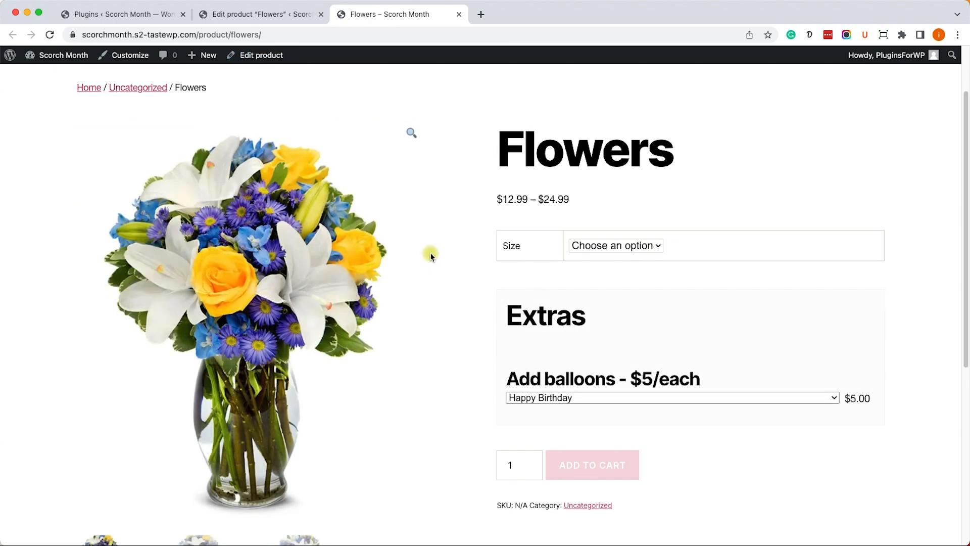
mouse_move(480, 320)
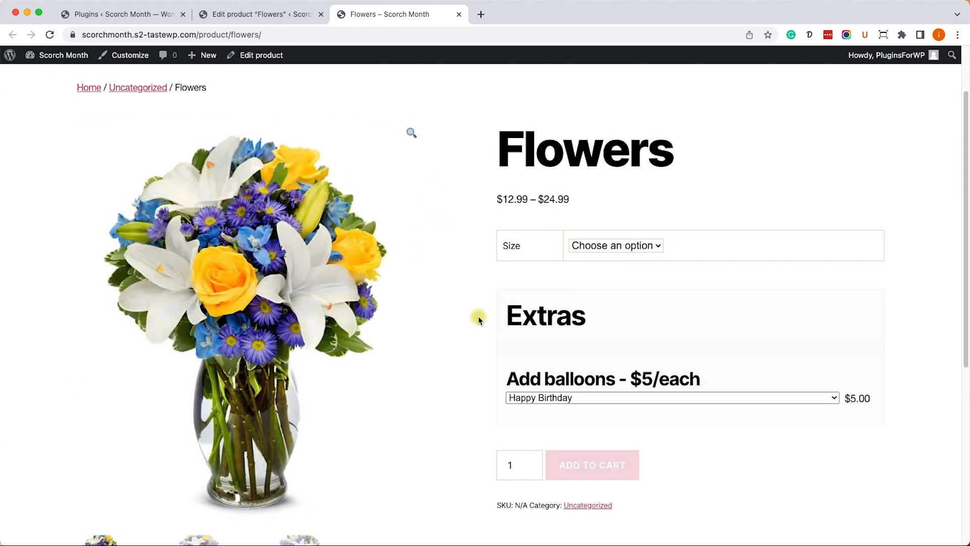
Choose Regular size and a balloon on the storefront to see the $5.00 add-on, then return to the editor.
left_click(615, 245)
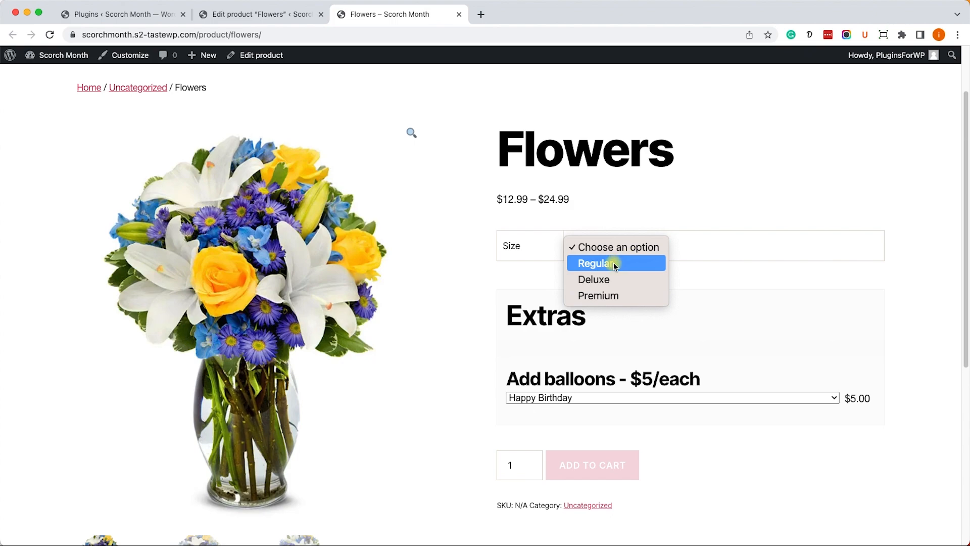
left_click(596, 263)
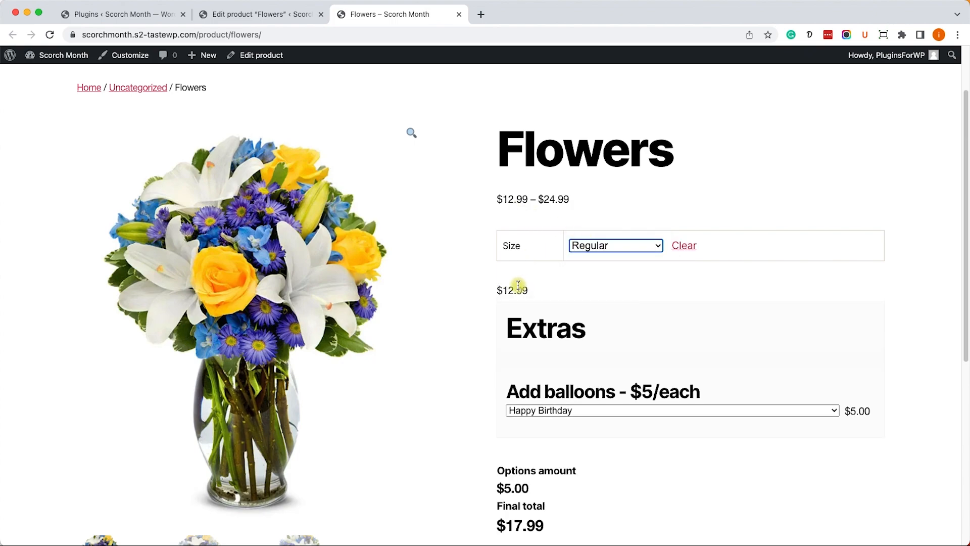
scroll("down", 3)
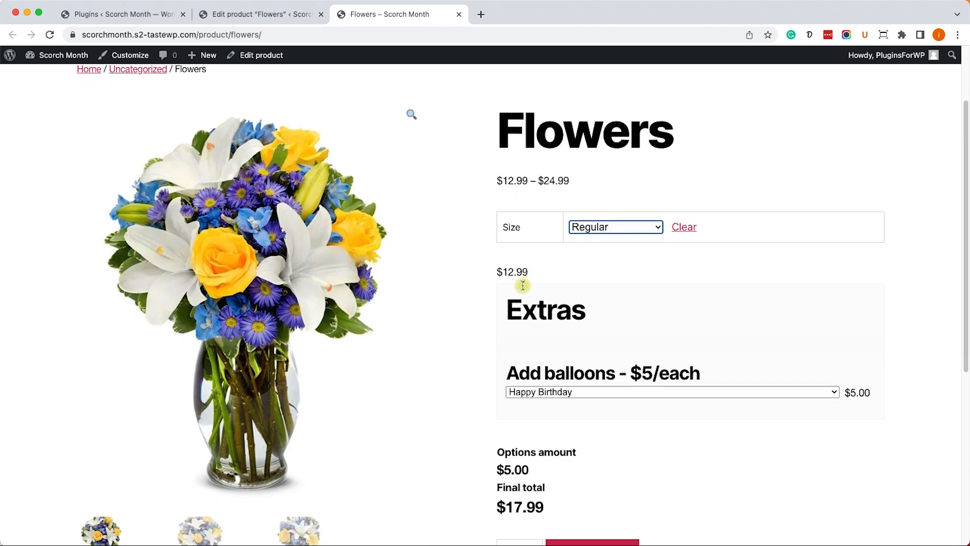
scroll("down", 3)
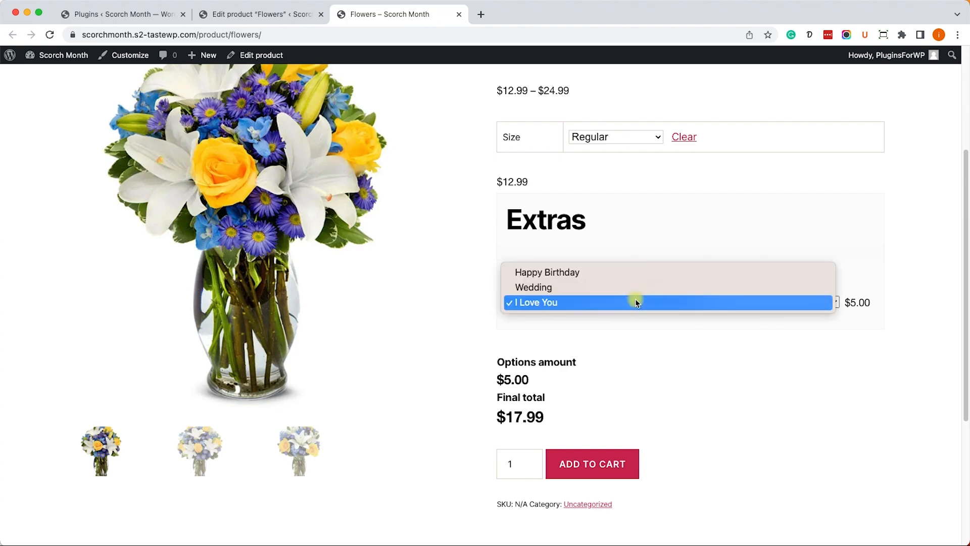
left_click(547, 273)
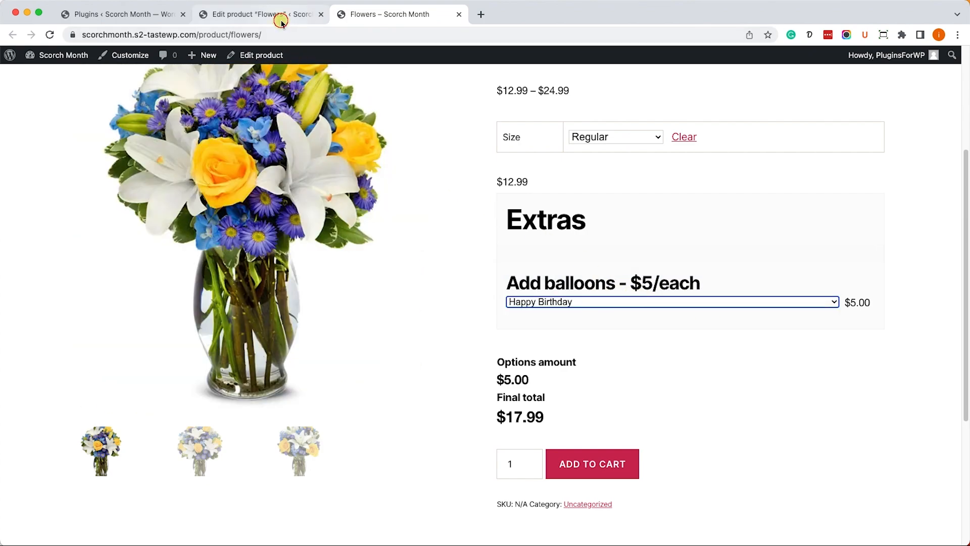
left_click(259, 14)
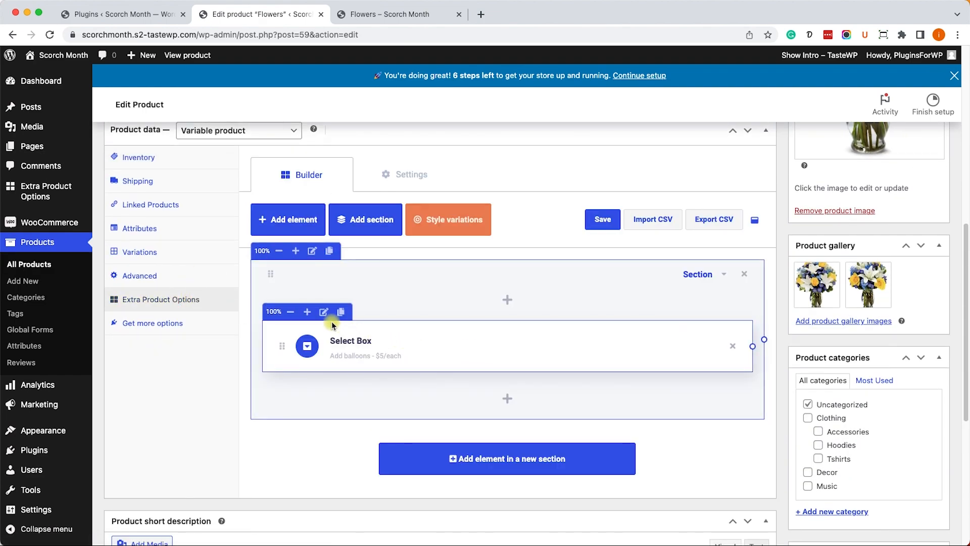
Give the balloons select box a Left quantity selector with default value 0.
left_click(323, 311)
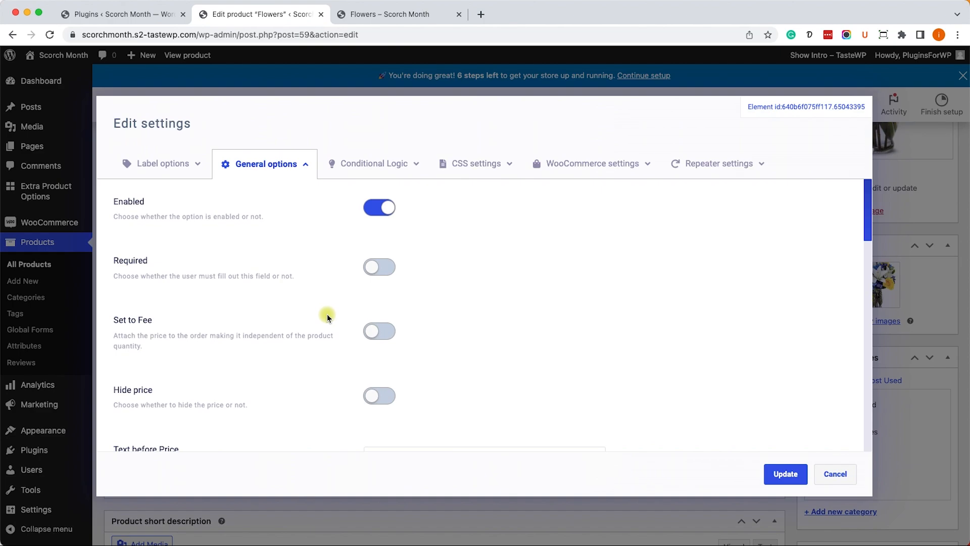
scroll("down", 3)
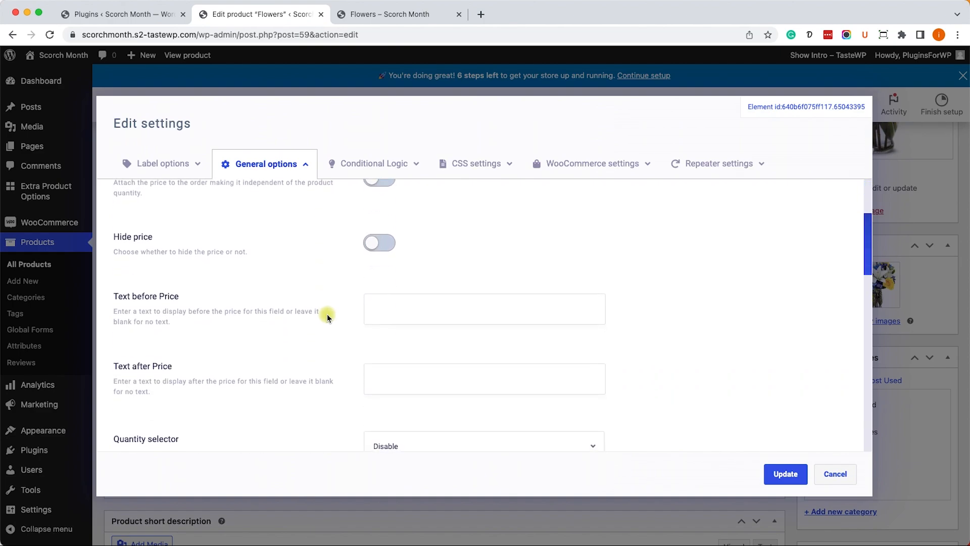
scroll("down", 3)
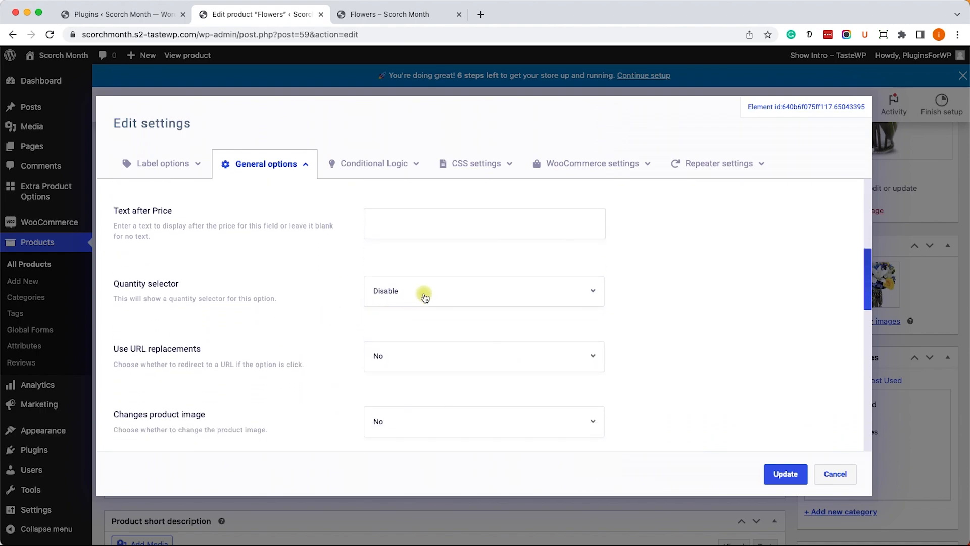
left_click(483, 291)
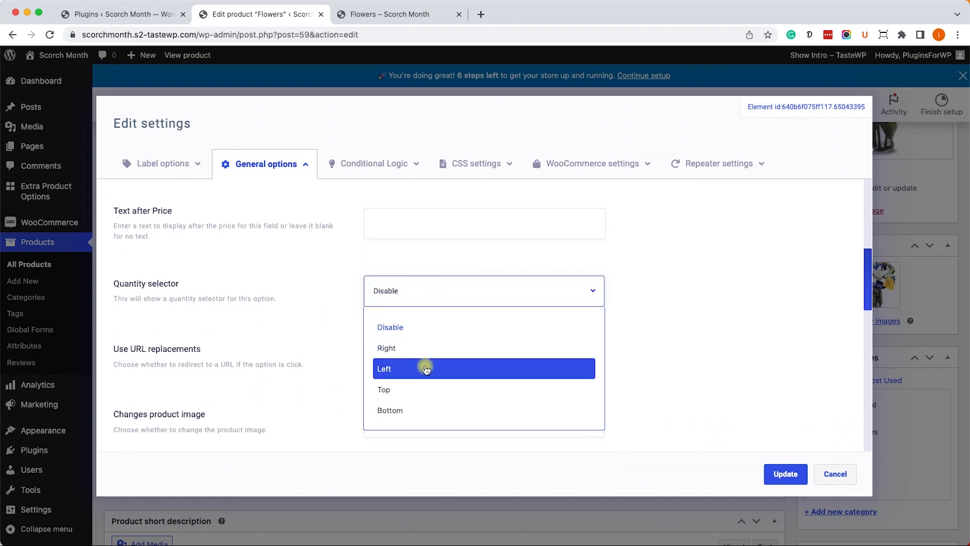
left_click(384, 368)
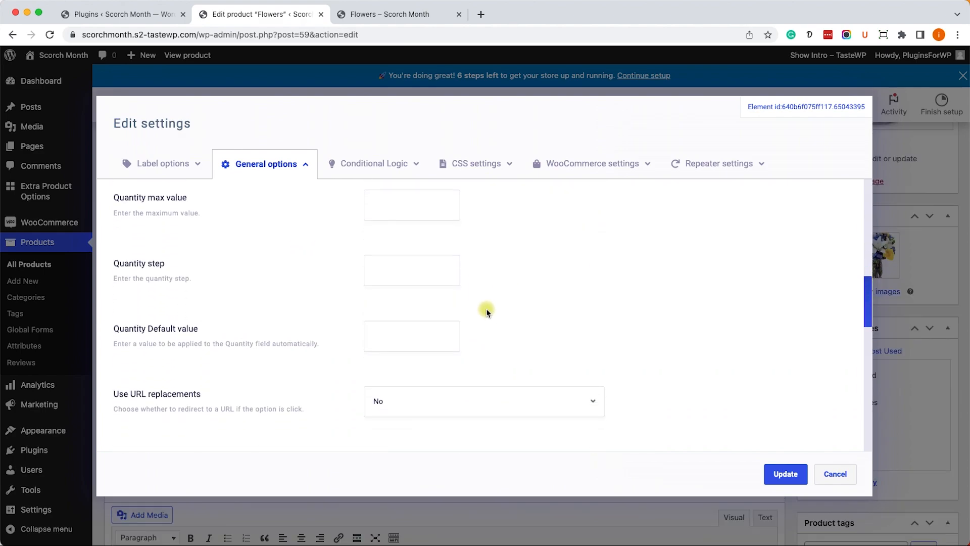
scroll("down", 3)
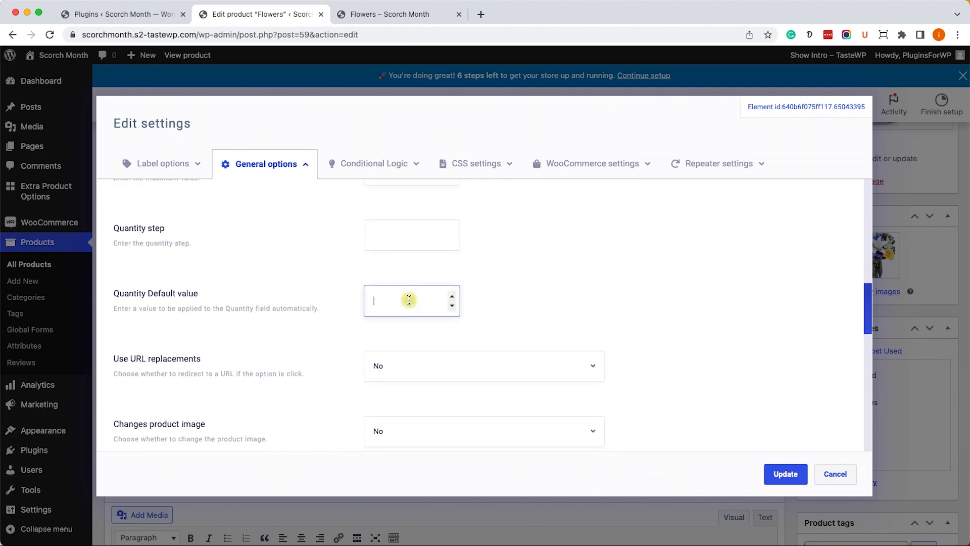
type("0")
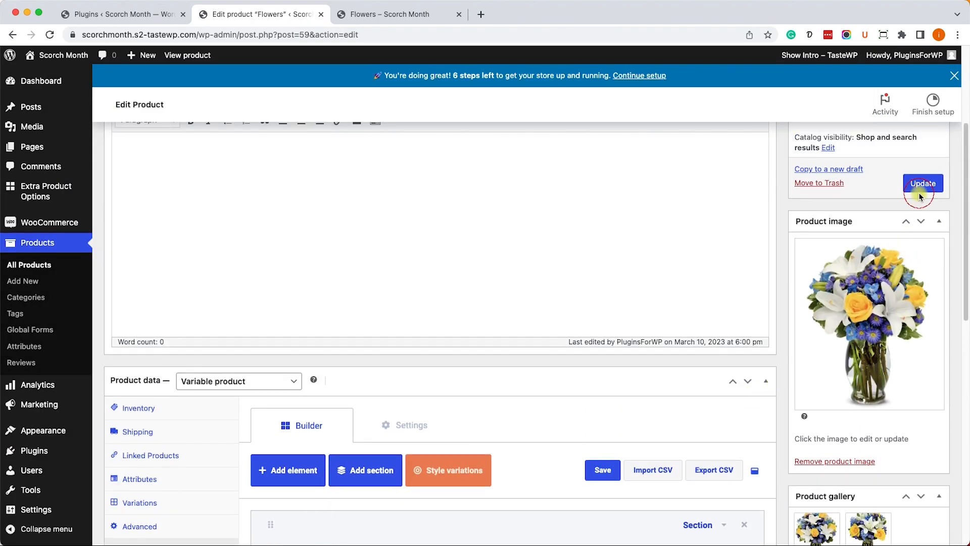
Update the product and view the Flowers storefront page.
left_click(922, 183)
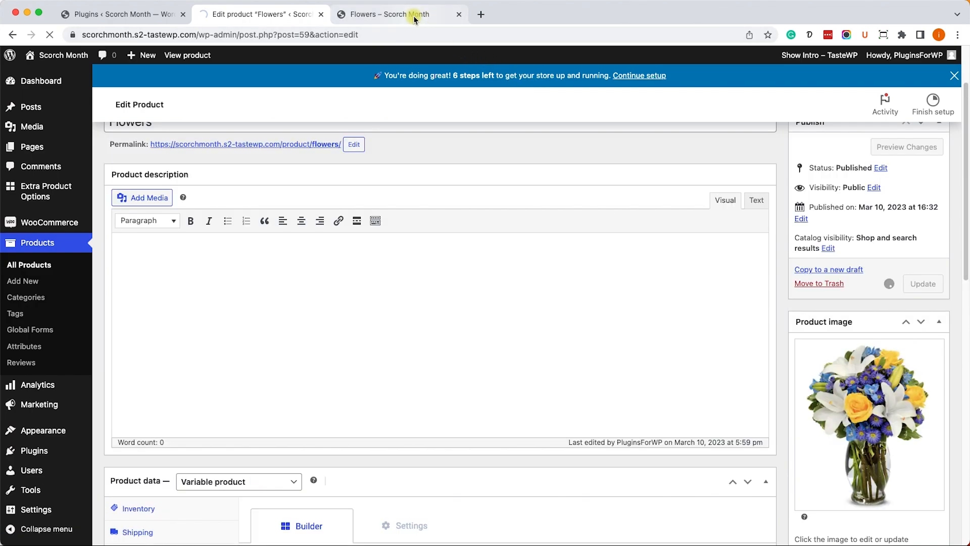
left_click(390, 14)
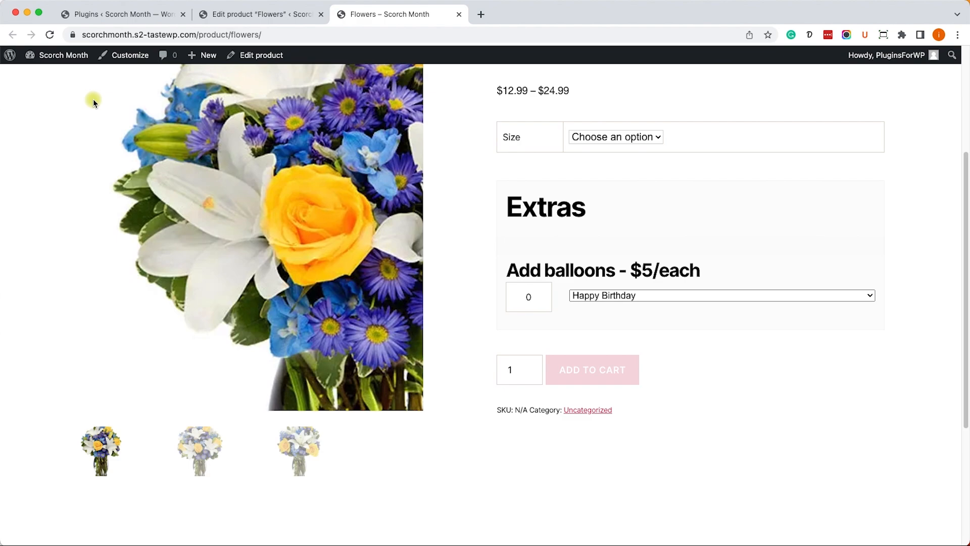
Choose Regular size with Wedding balloons on the storefront to check the total, then return to the editor.
left_click(615, 137)
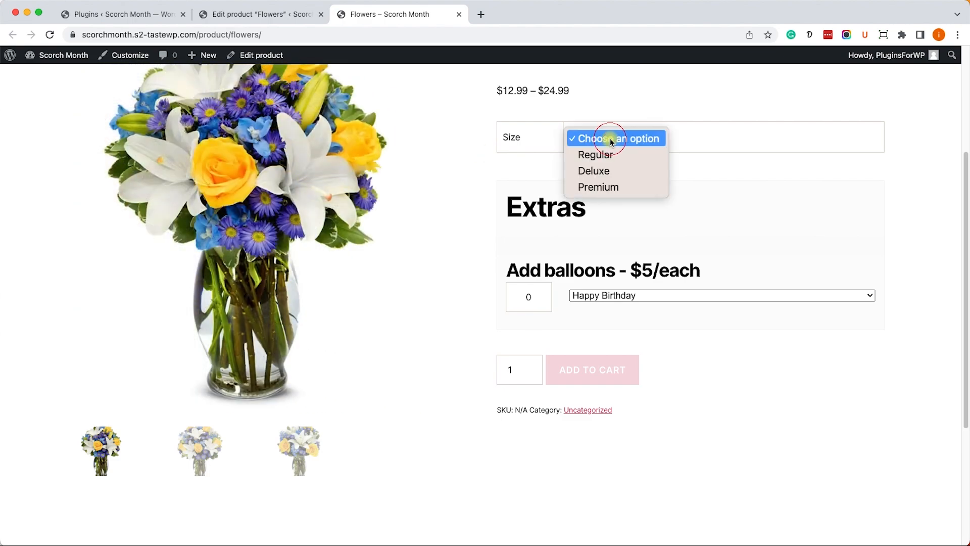
left_click(595, 155)
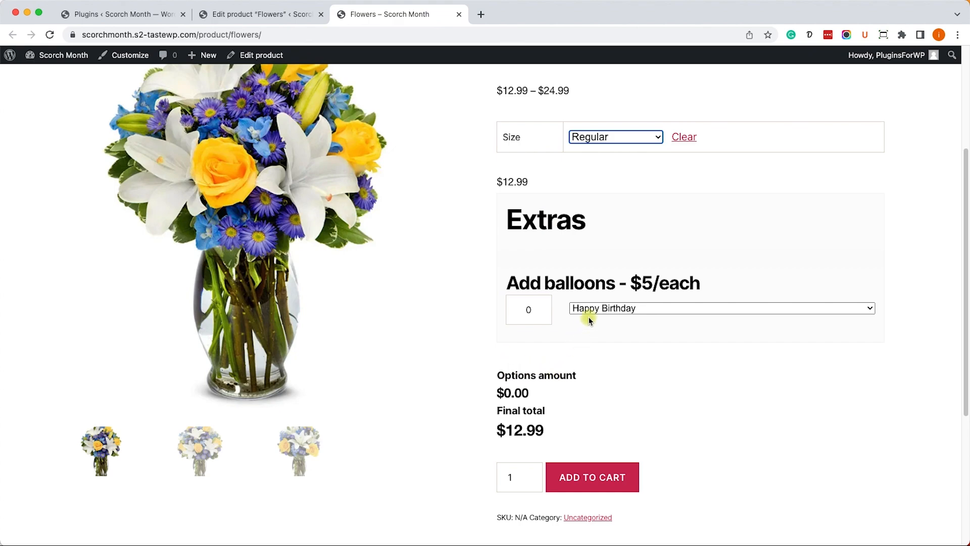
mouse_move(543, 309)
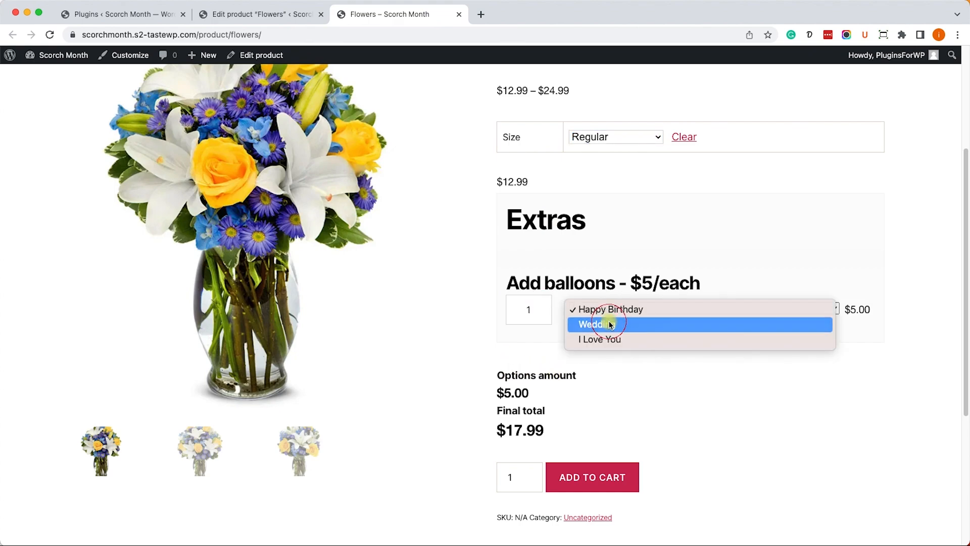
left_click(598, 325)
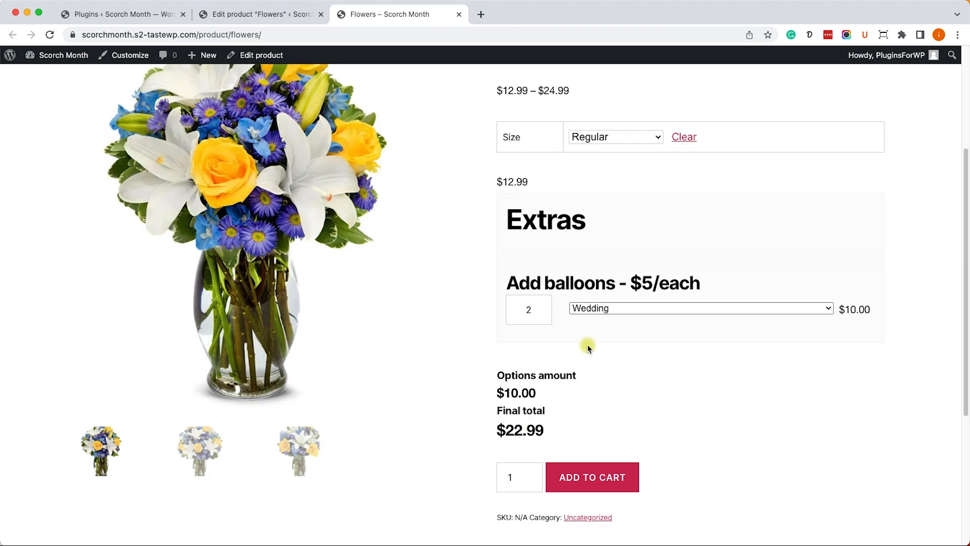
mouse_move(529, 309)
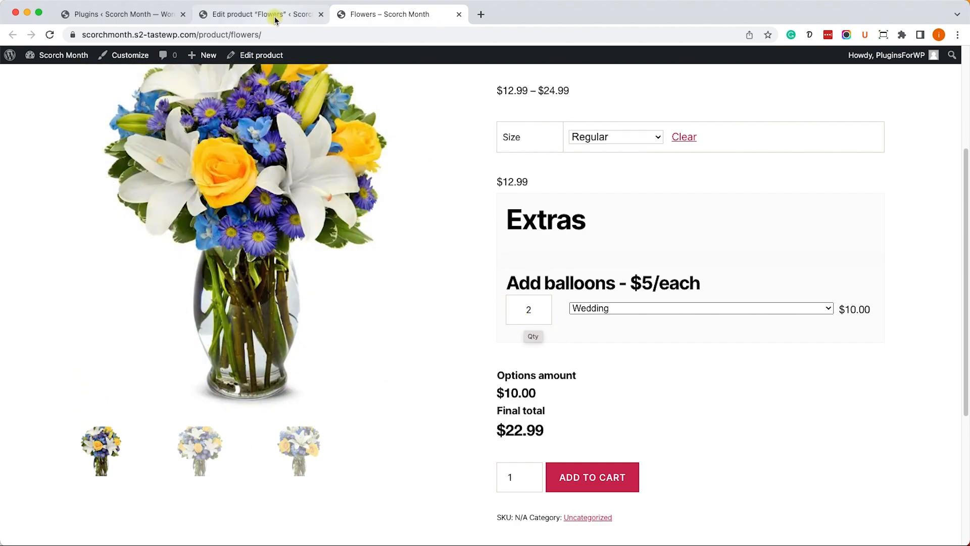
left_click(259, 14)
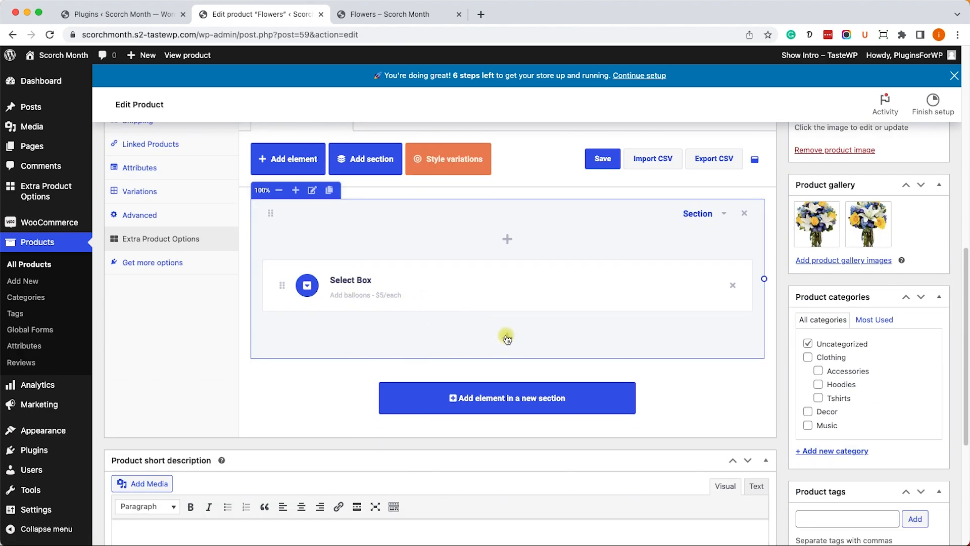
Add a Radio buttons element below the balloons select and bring up its settings.
left_click(287, 158)
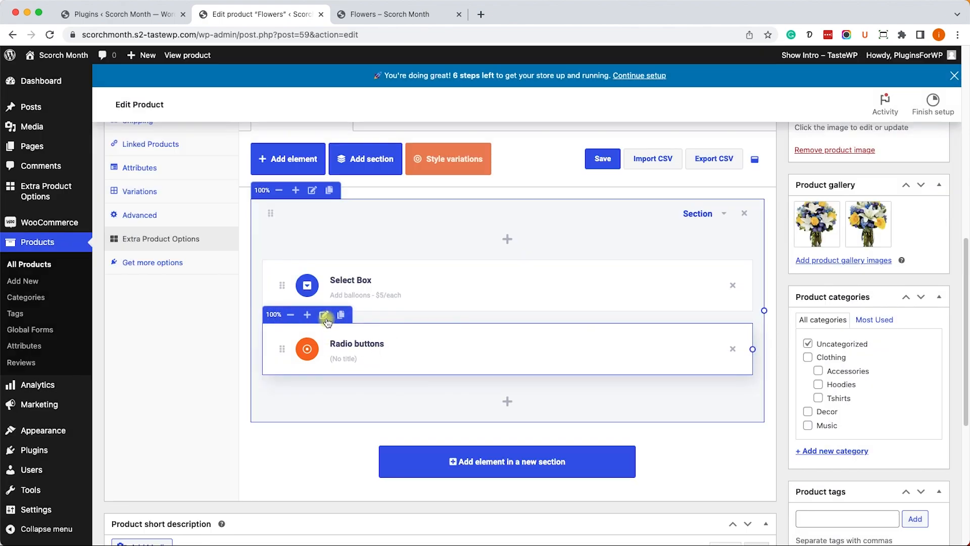
left_click(325, 315)
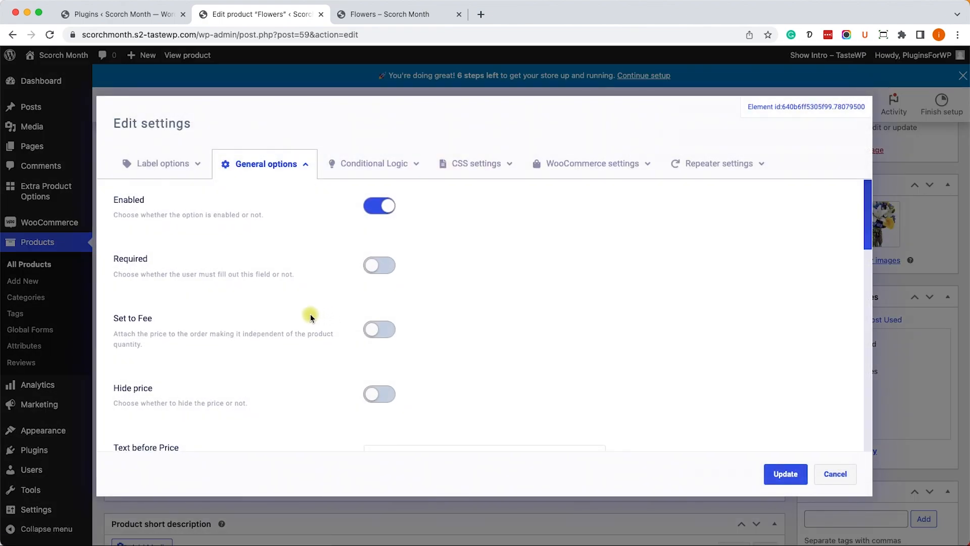
Enter 'Add chocolate' as the radio buttons element's label under Label options.
left_click(162, 163)
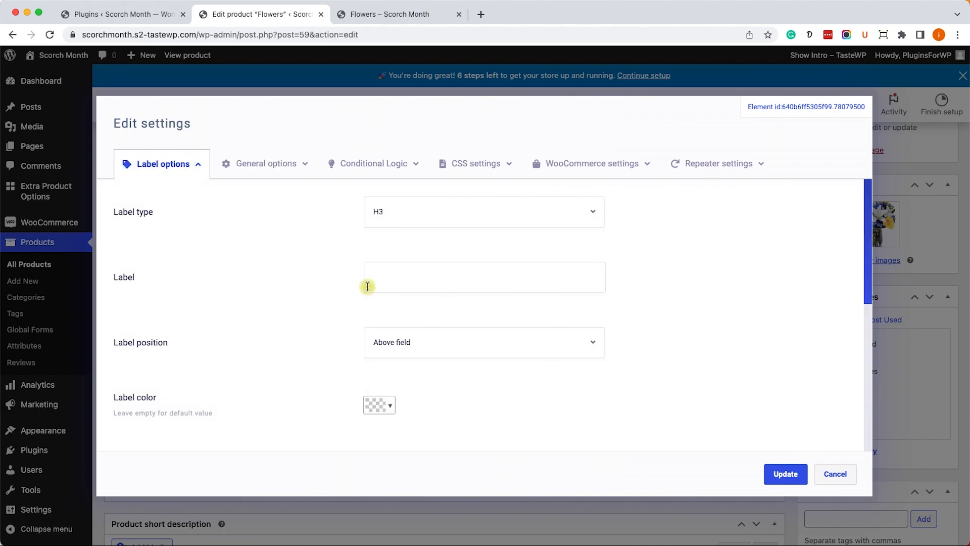
type("Add")
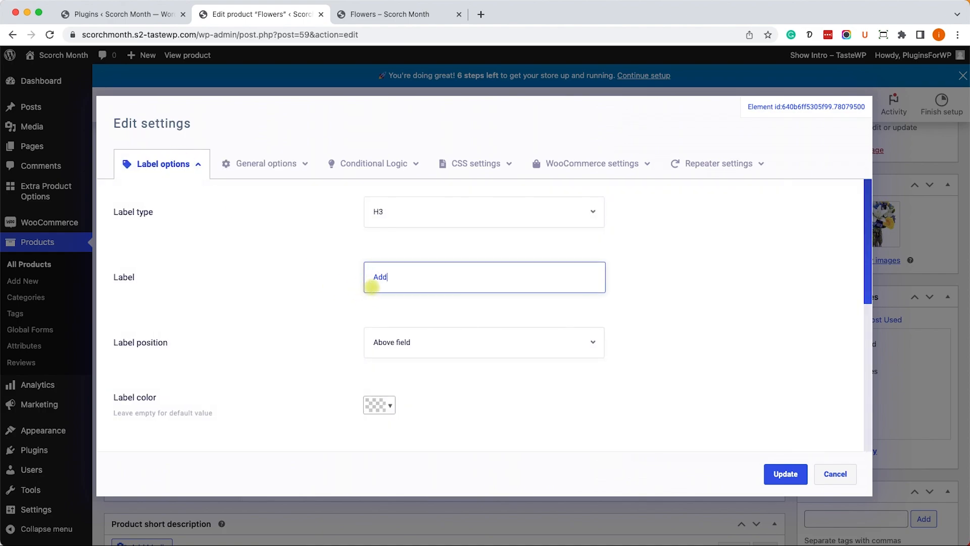
type("choc")
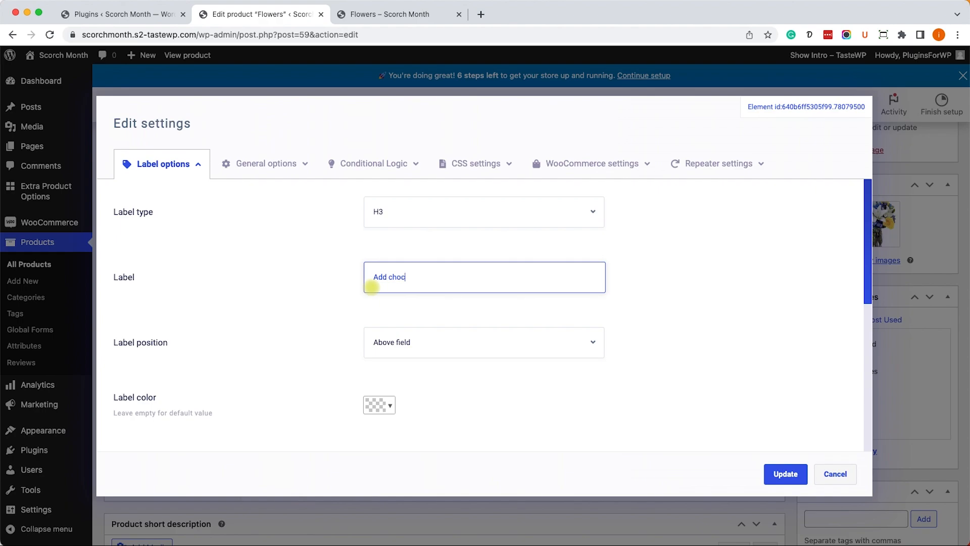
type("o")
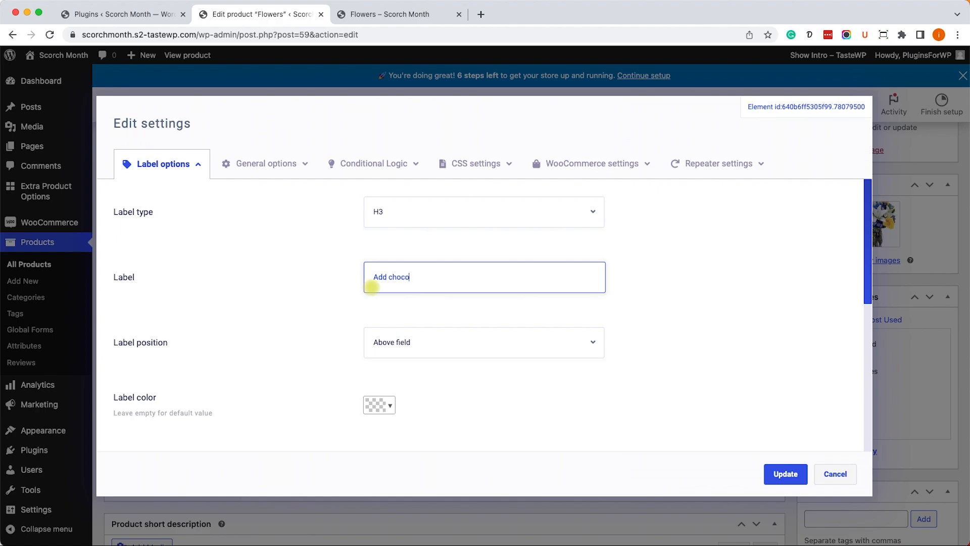
type("late")
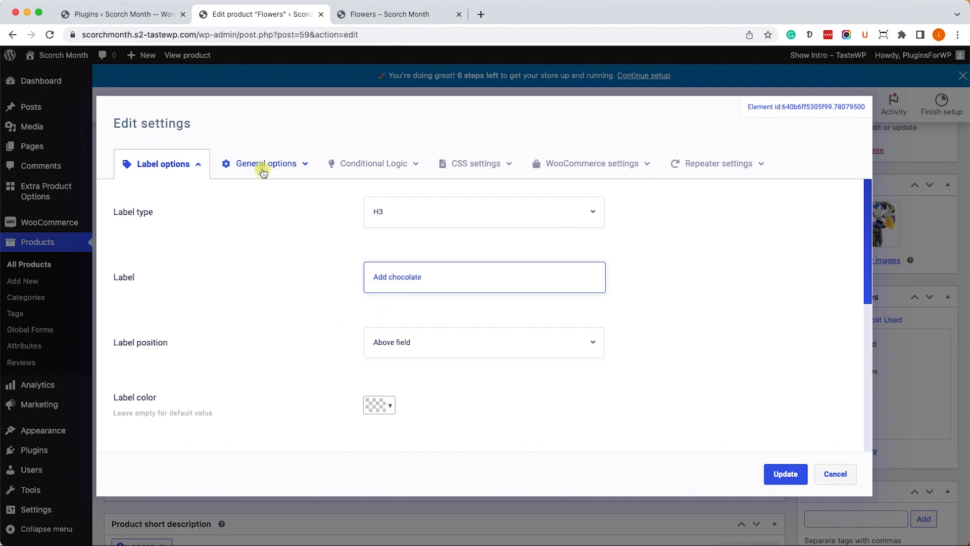
Switch to General options and scroll to the Populate options choice rows.
left_click(265, 163)
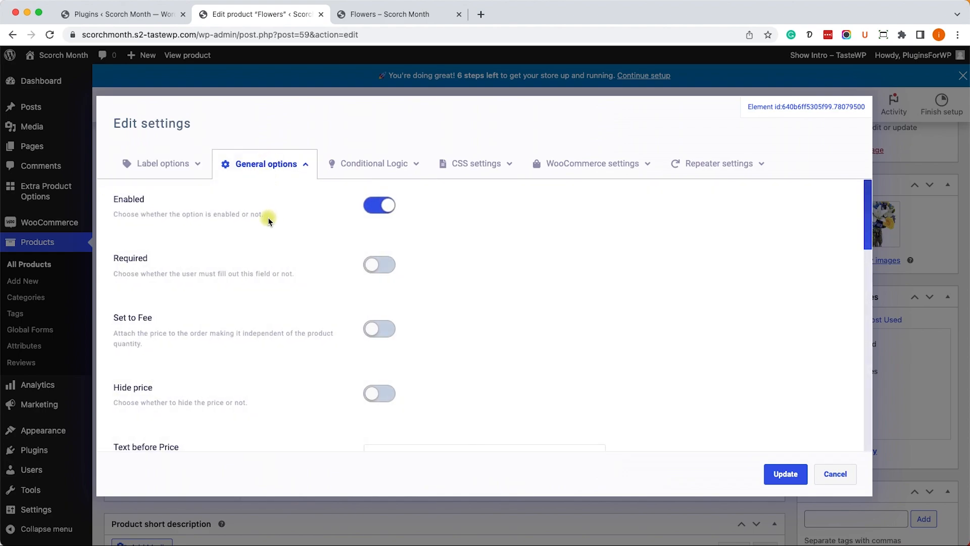
scroll("down", 3)
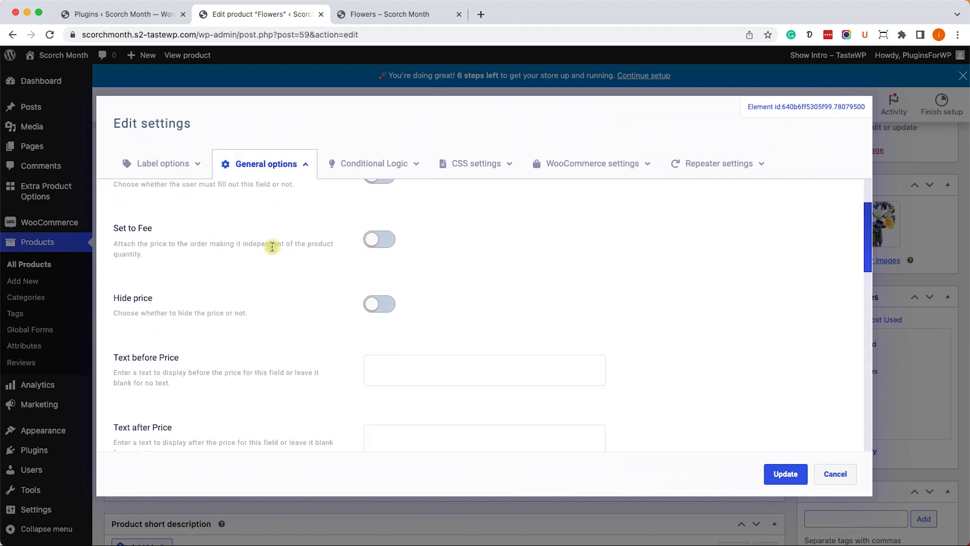
scroll("down", 3)
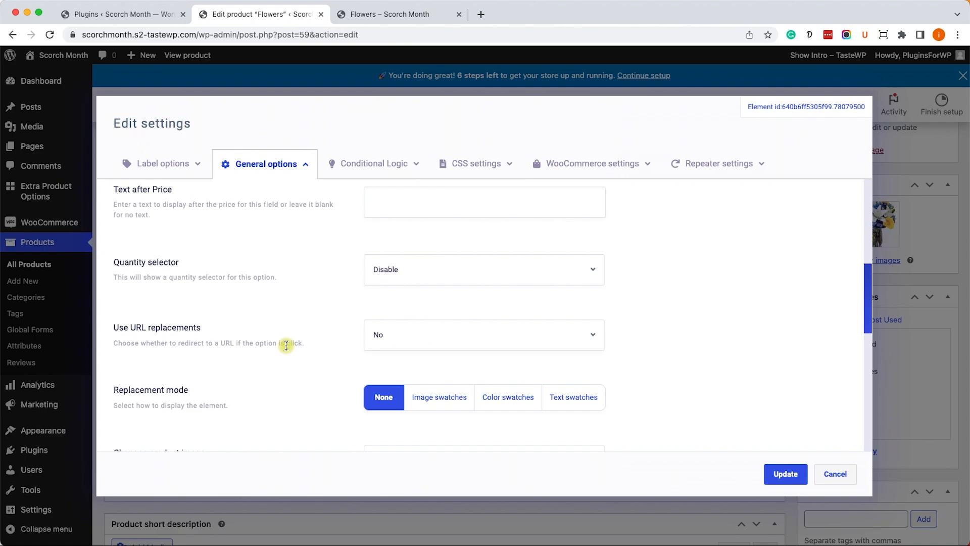
scroll("down", 3)
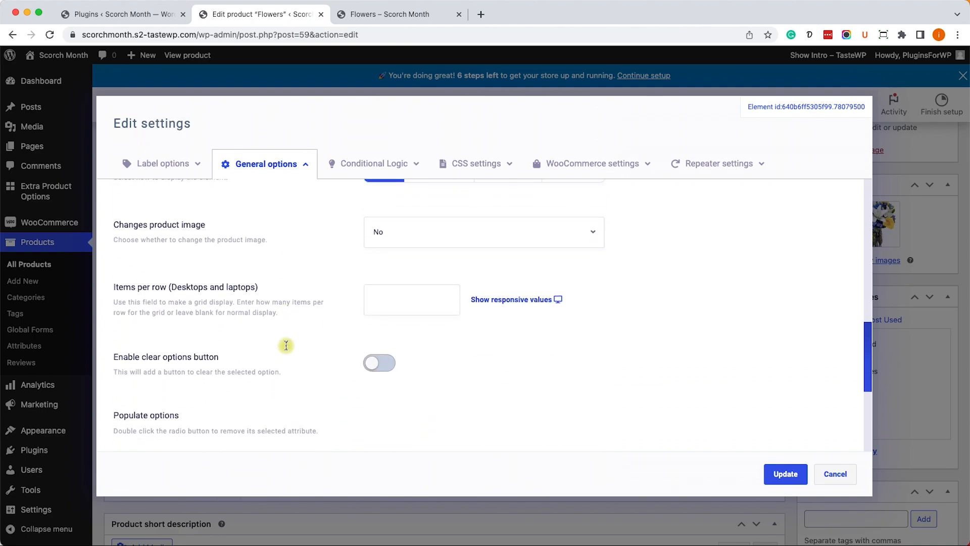
scroll("down", 3)
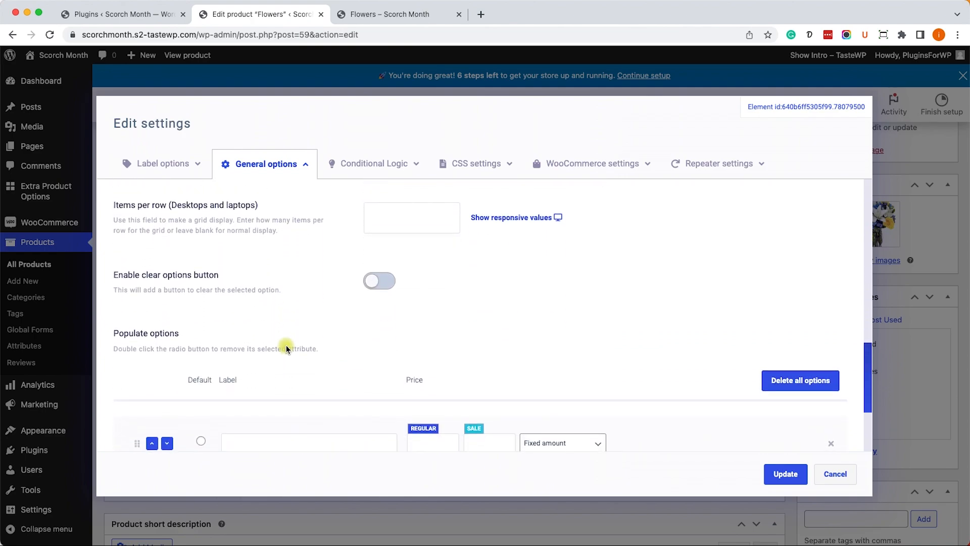
scroll("down", 3)
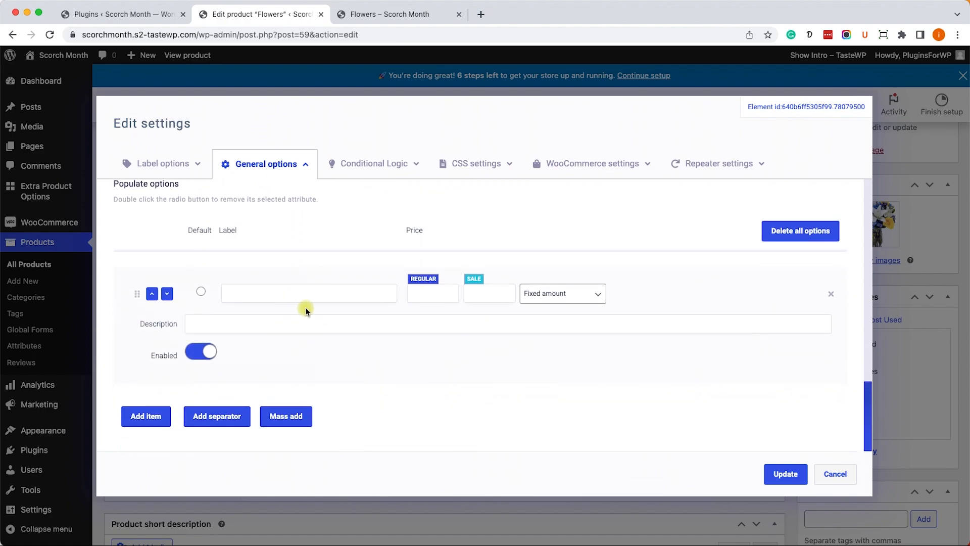
Fill the choices No, Milk at 10 and Dark at 10, then update the product.
type("N")
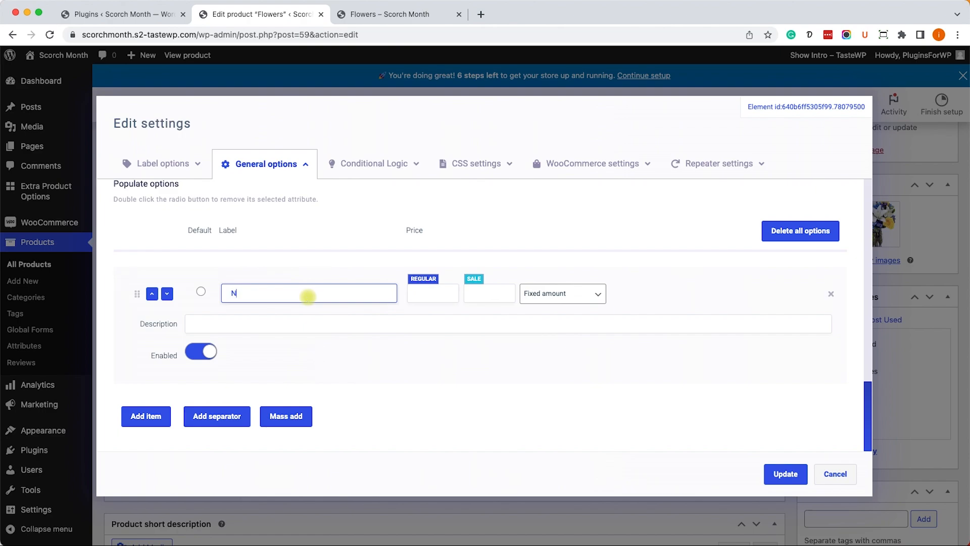
type("o")
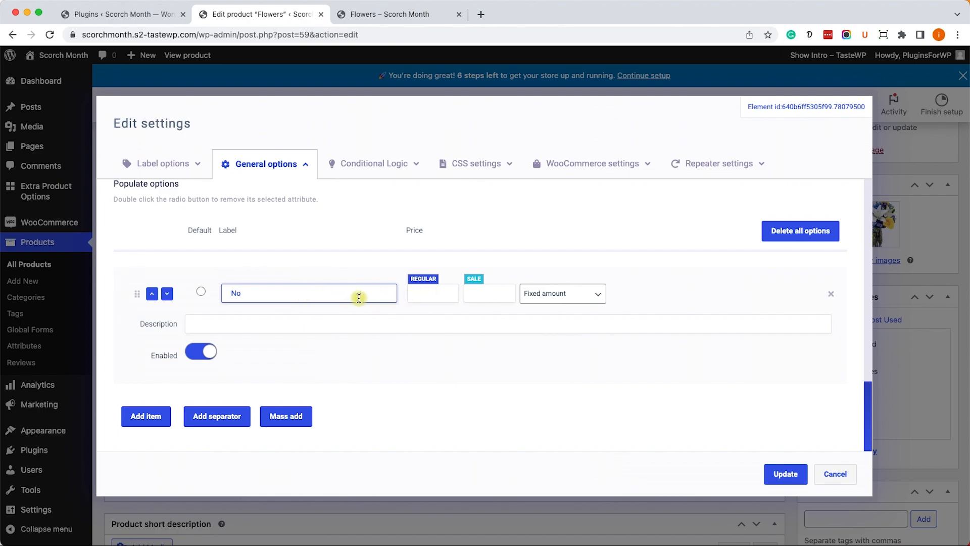
left_click(145, 416)
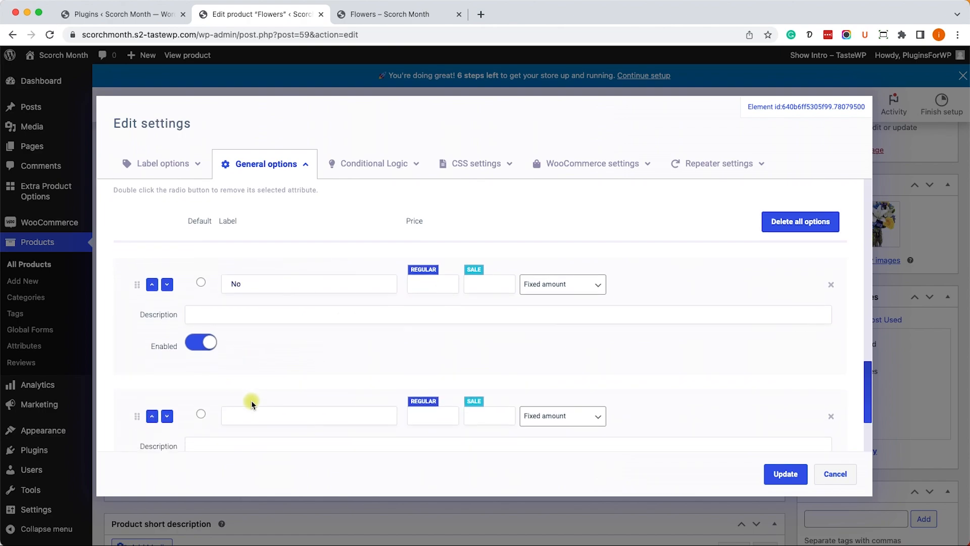
type("Milk")
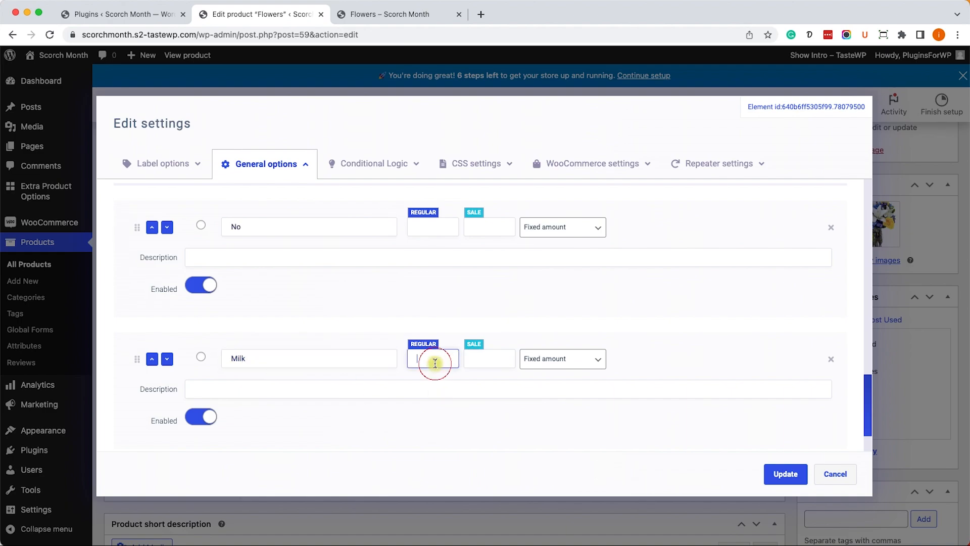
type("10")
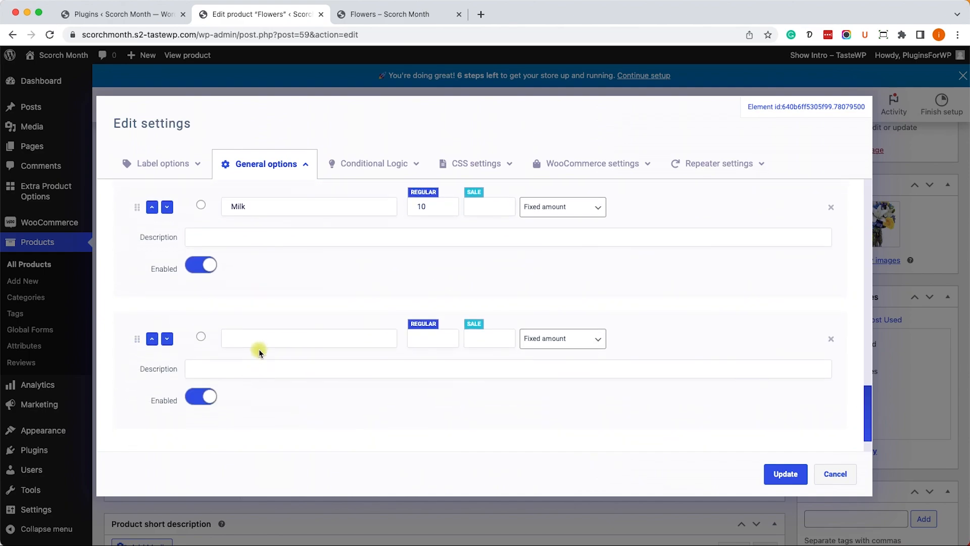
type("Dark")
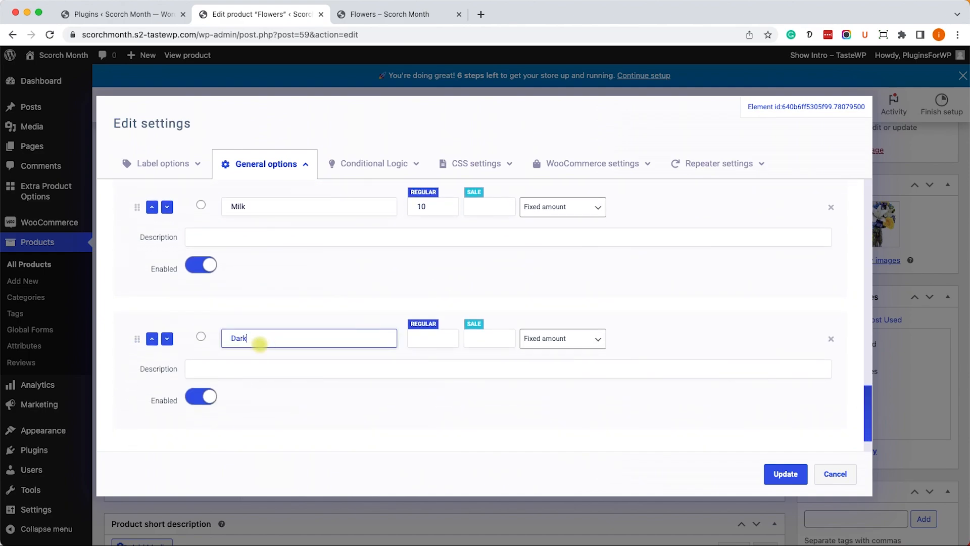
type("1")
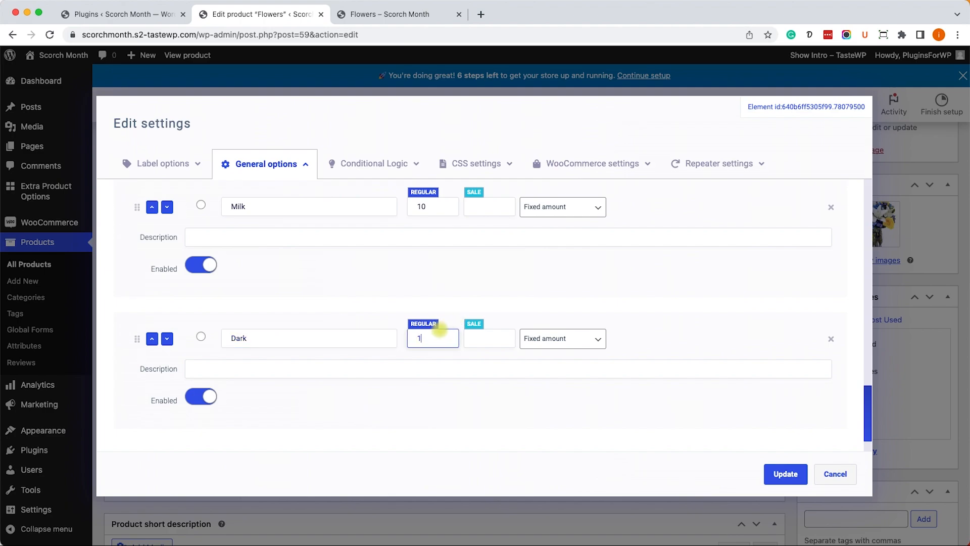
type("0")
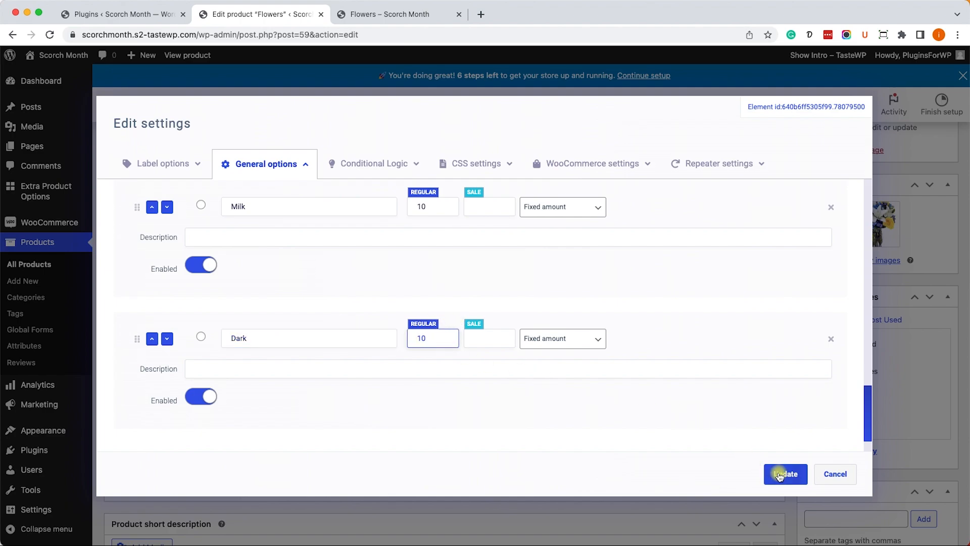
left_click(784, 473)
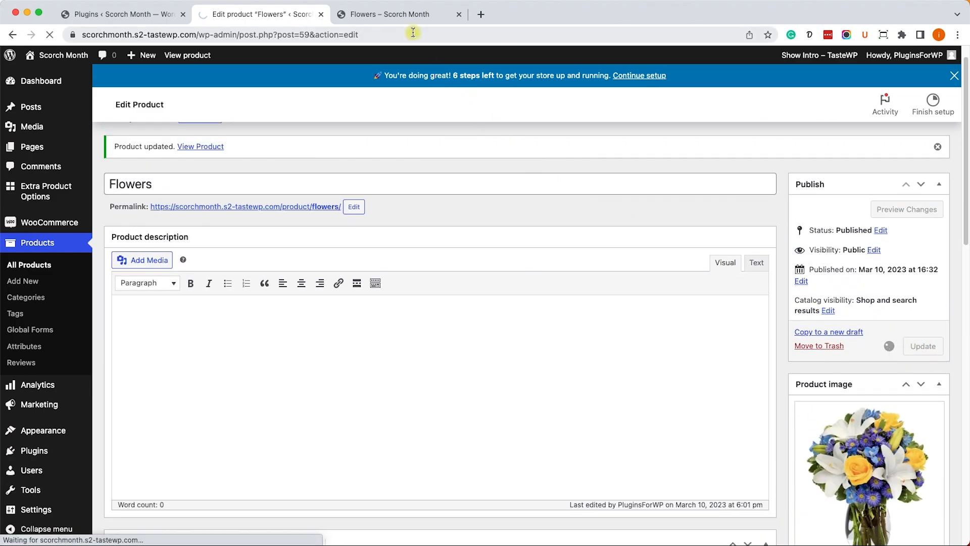
Reload the Flowers storefront, try the No chocolate choice, and return to the editor.
left_click(399, 14)
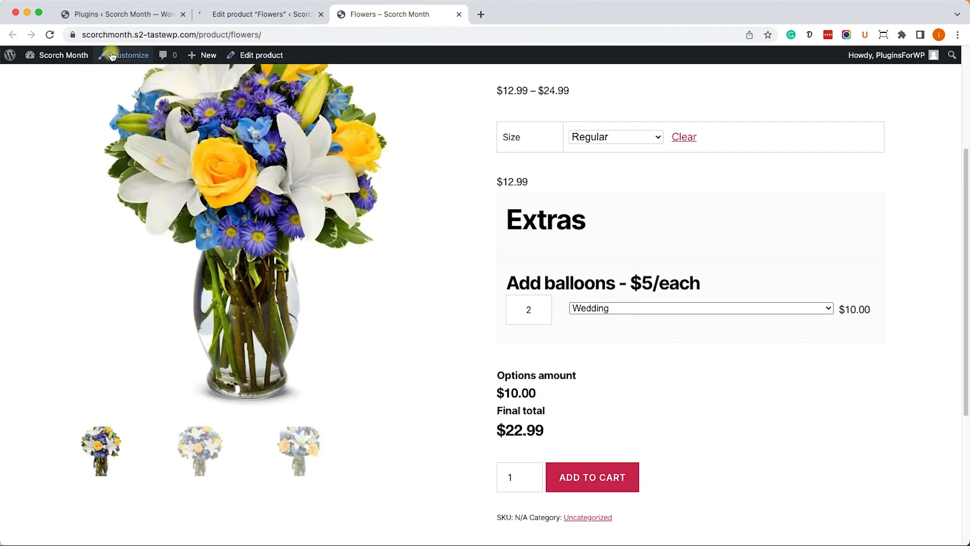
left_click(684, 137)
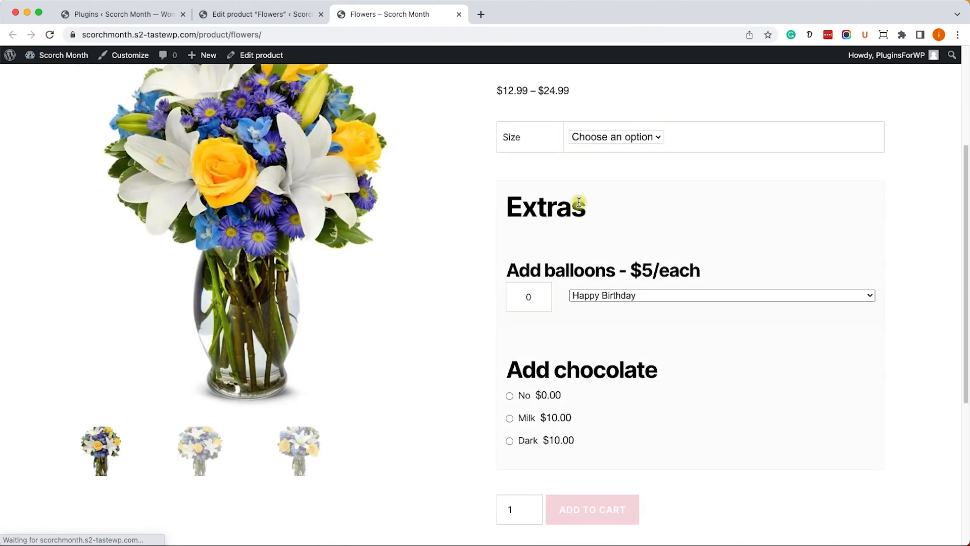
mouse_move(626, 399)
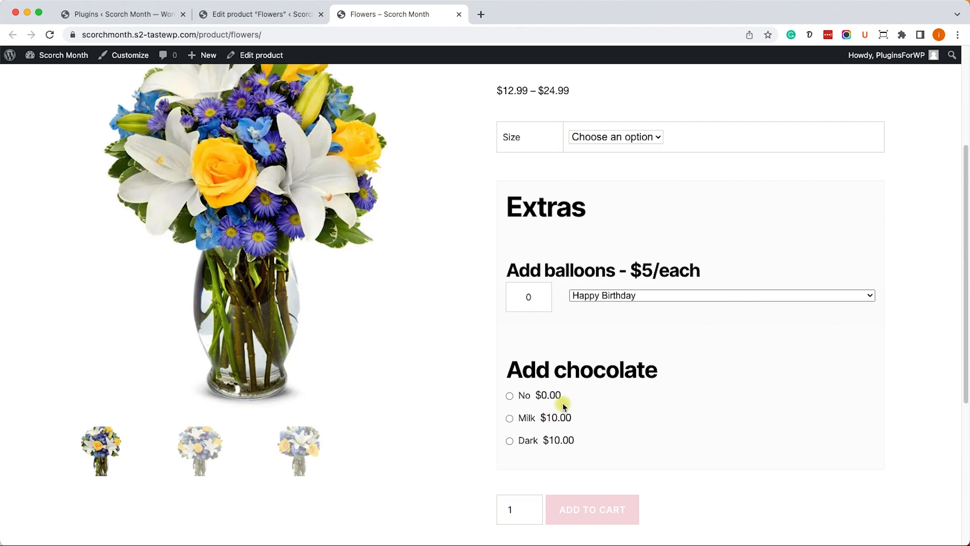
left_click(509, 418)
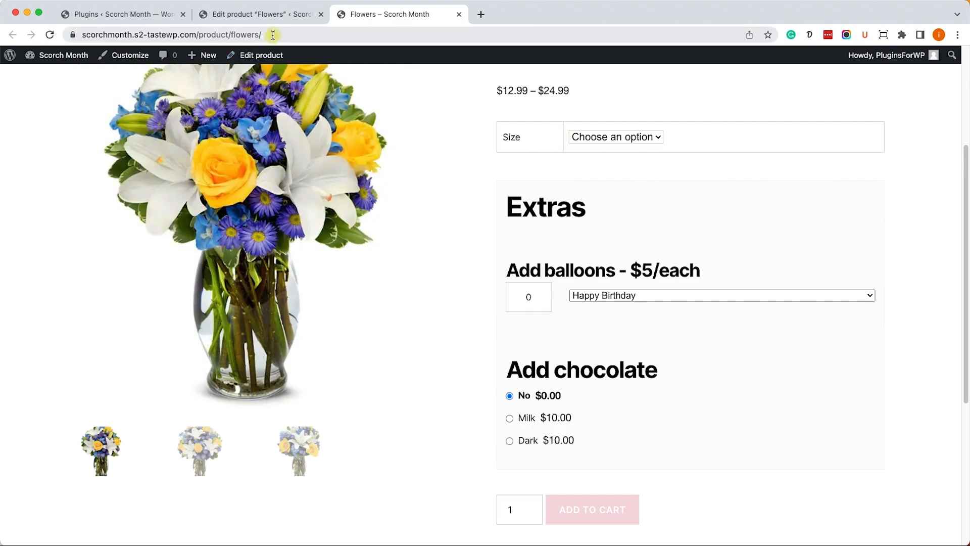
left_click(260, 14)
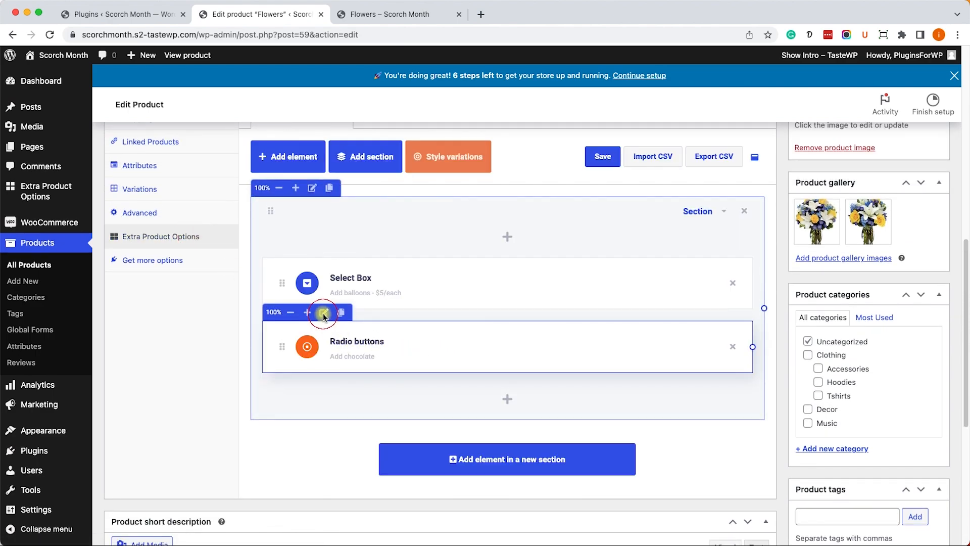
Insert the chocolate box image via Add Media into the Add chocolate subtitle.
left_click(322, 311)
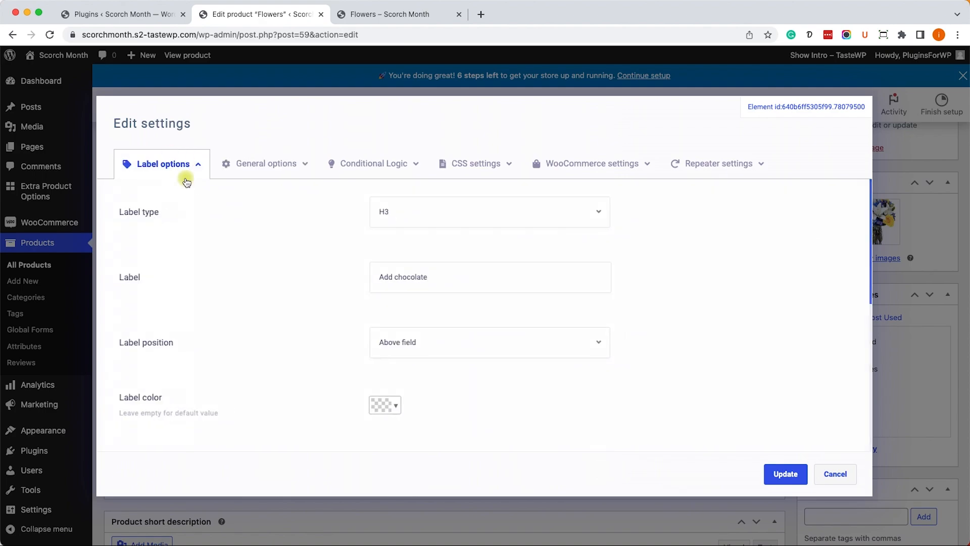
scroll("down", 3)
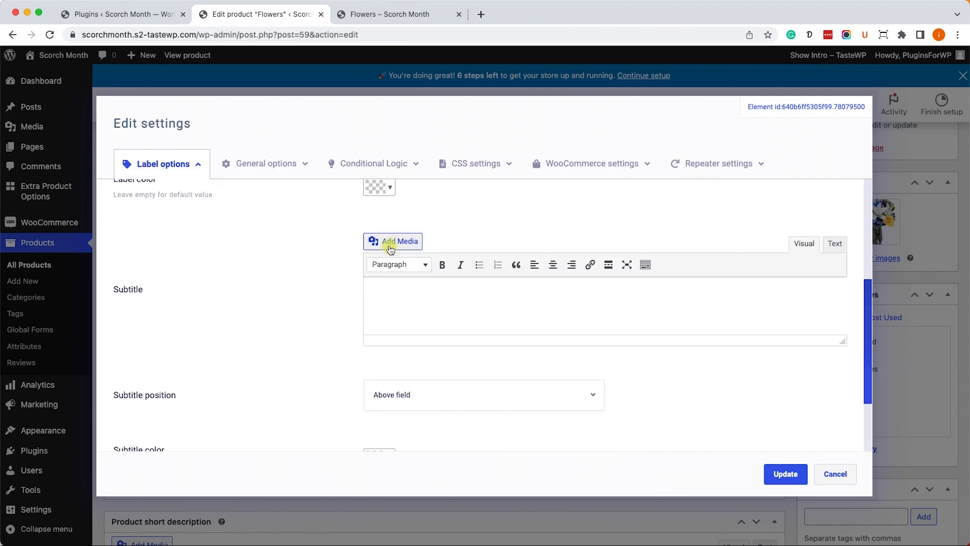
left_click(394, 240)
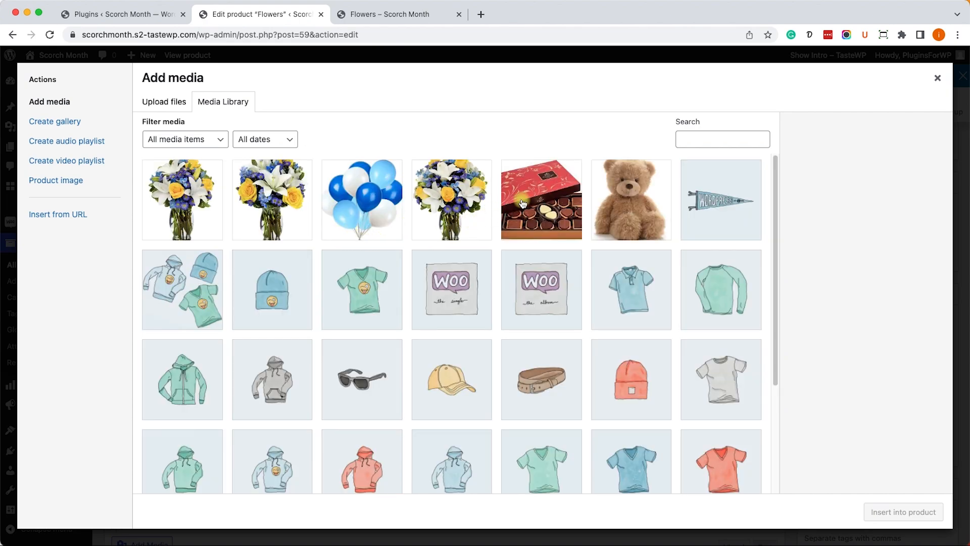
left_click(937, 78)
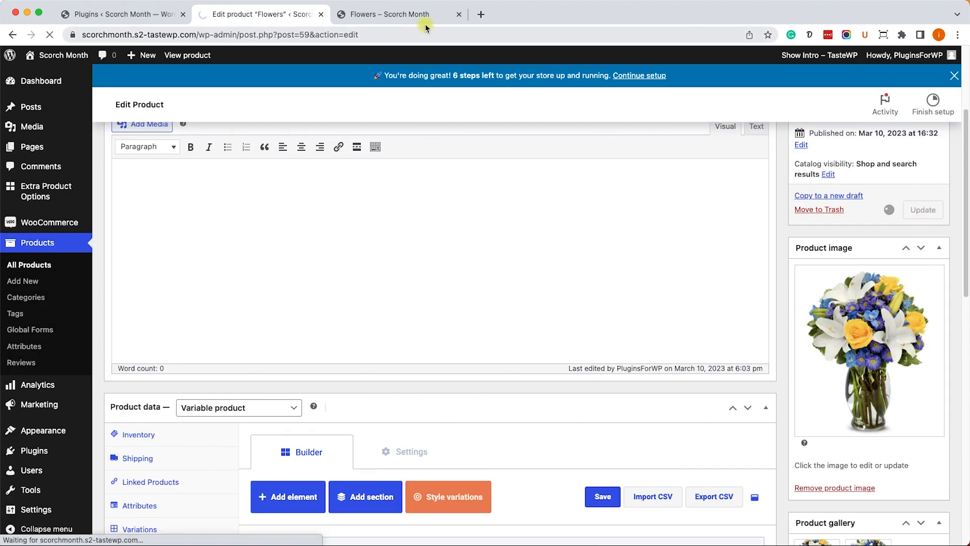
Check the chocolate picture on the storefront, toggle Milk then No, and return to the editor.
left_click(396, 13)
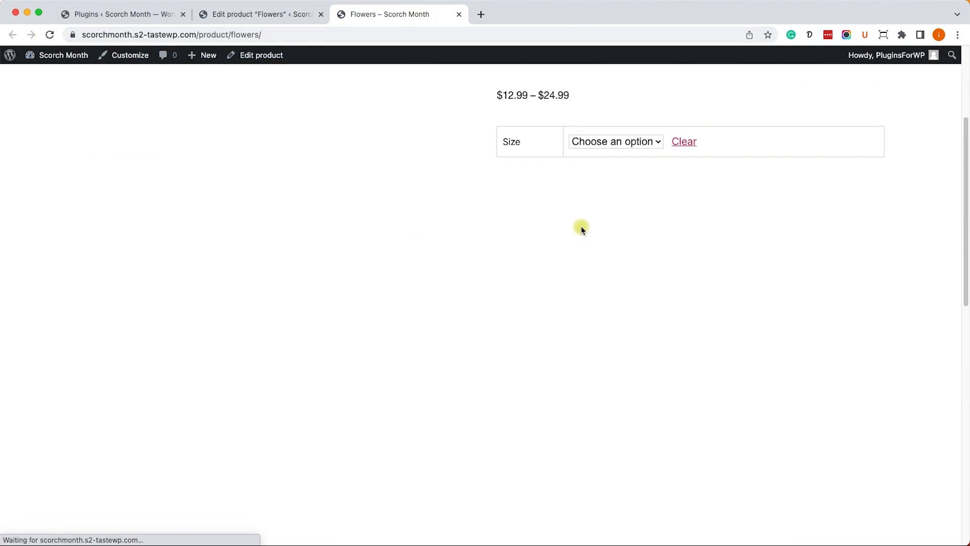
scroll("down", 3)
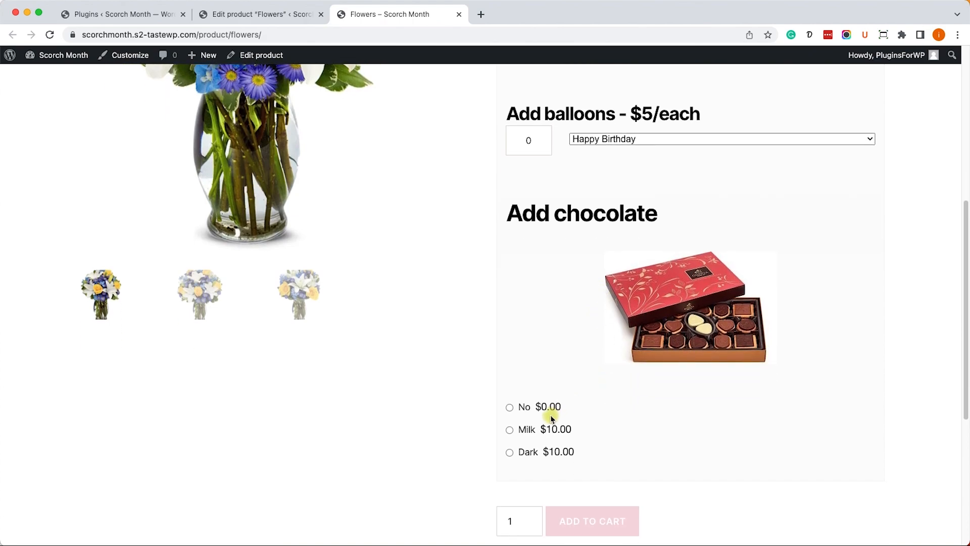
left_click(510, 430)
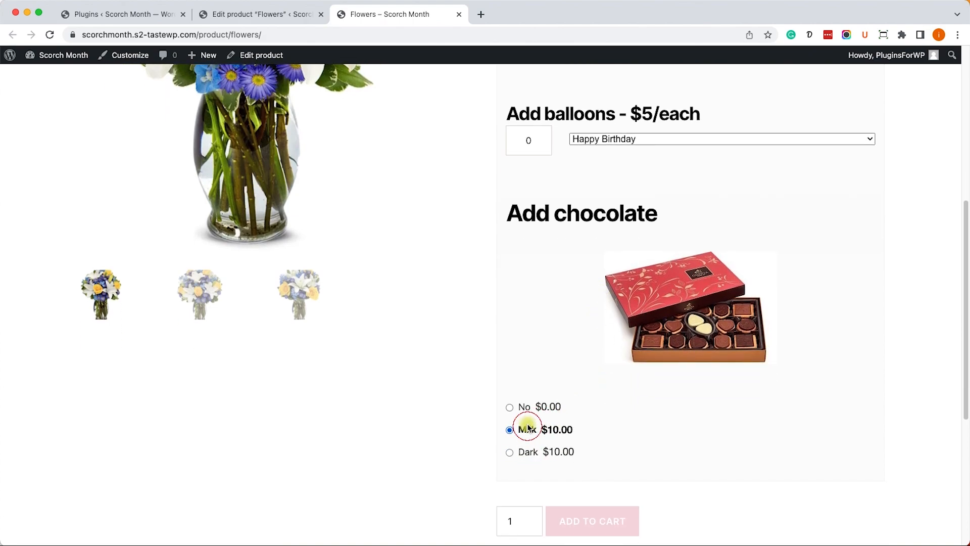
left_click(509, 407)
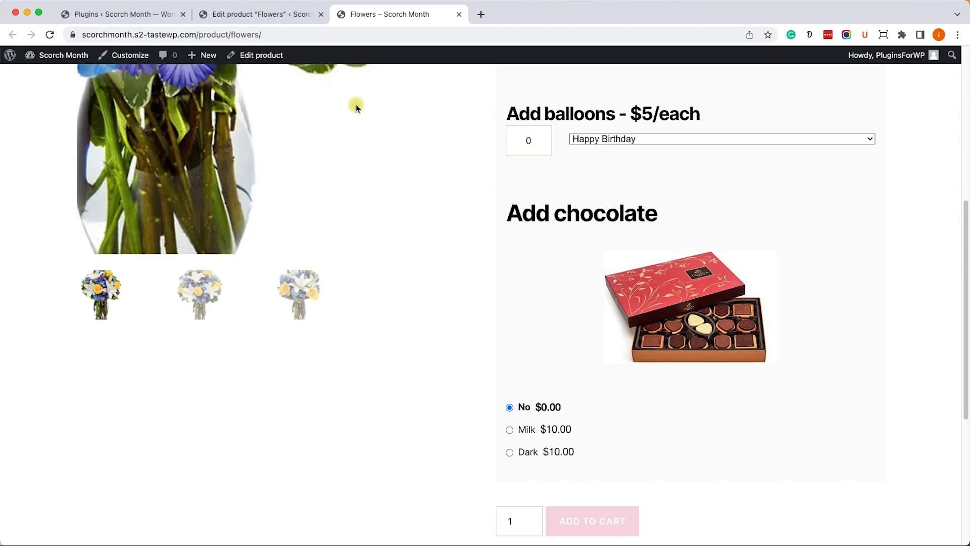
left_click(260, 14)
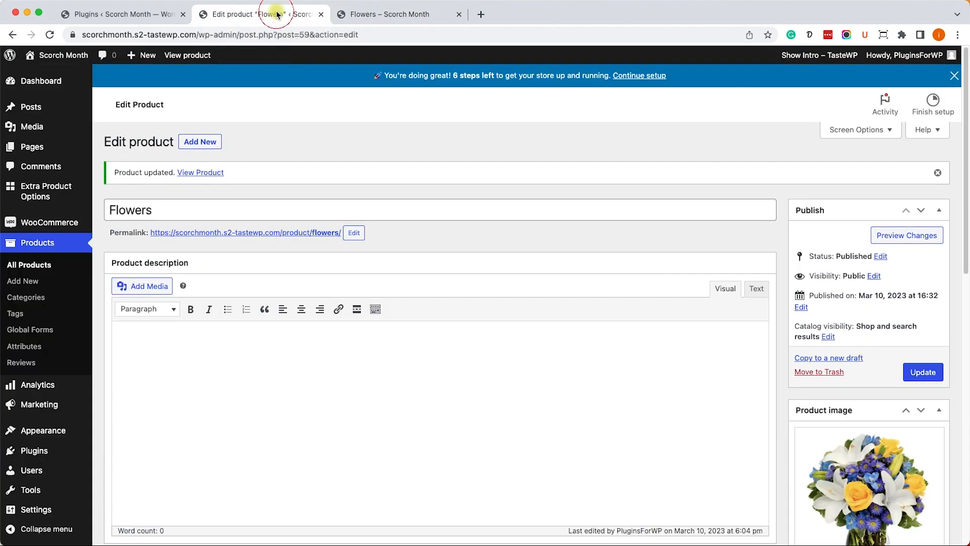
Add a new section titled 'Make it personal' and update the product.
scroll("down", 3)
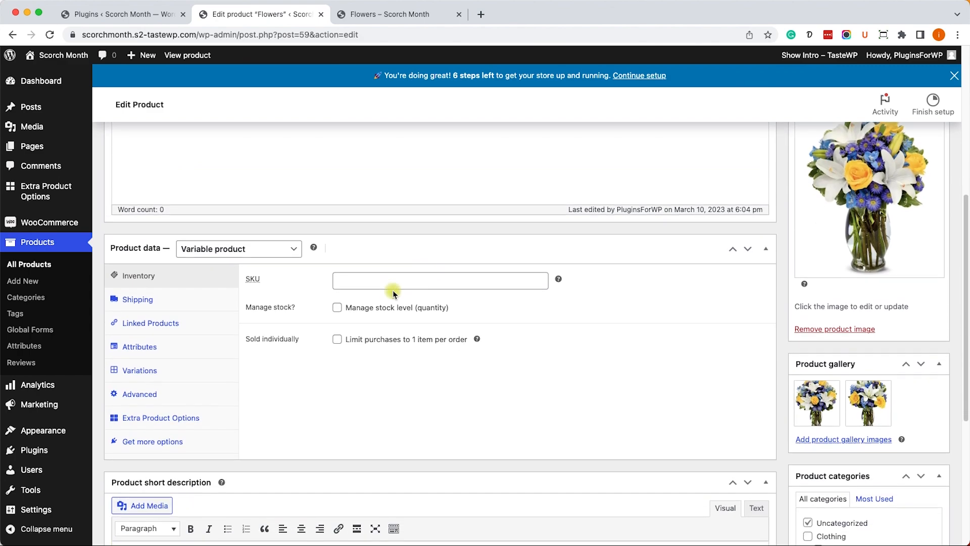
left_click(160, 369)
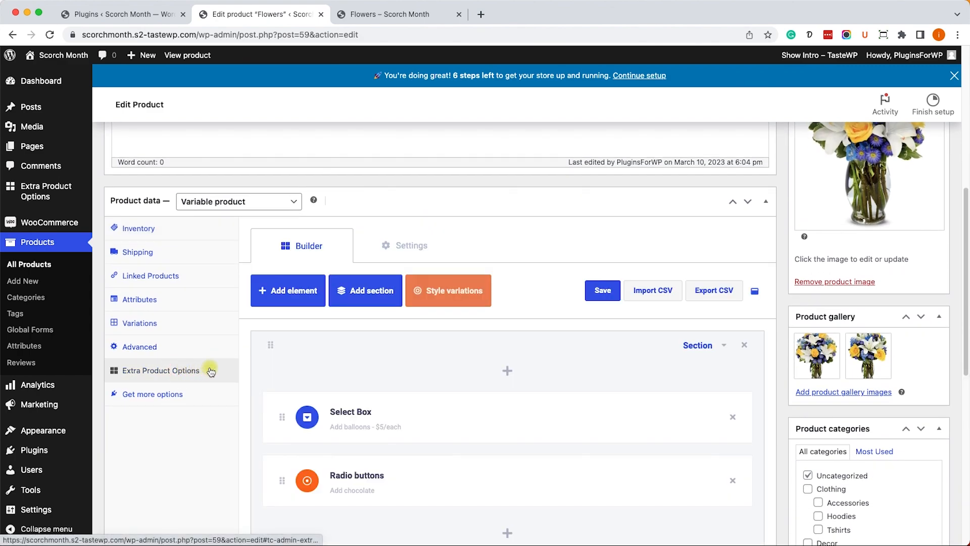
scroll("down", 3)
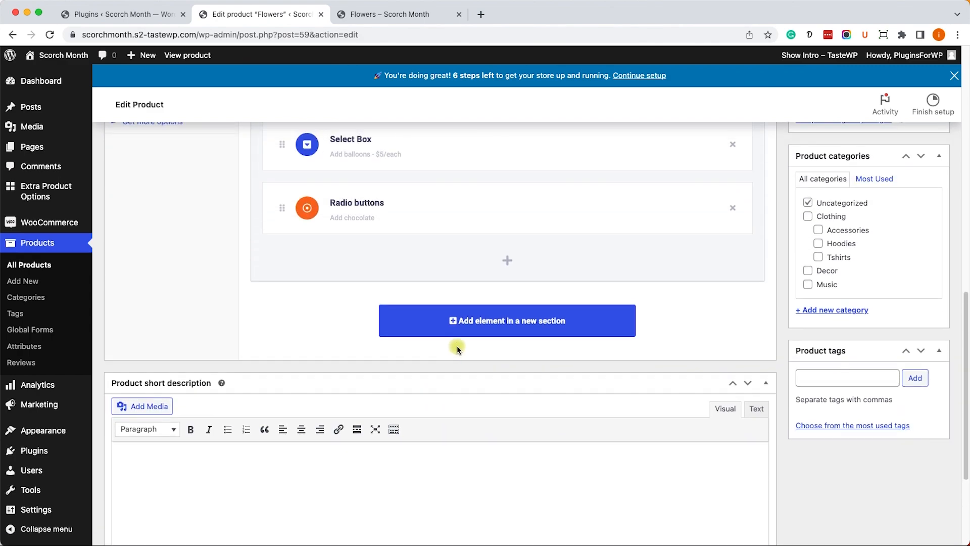
left_click(506, 320)
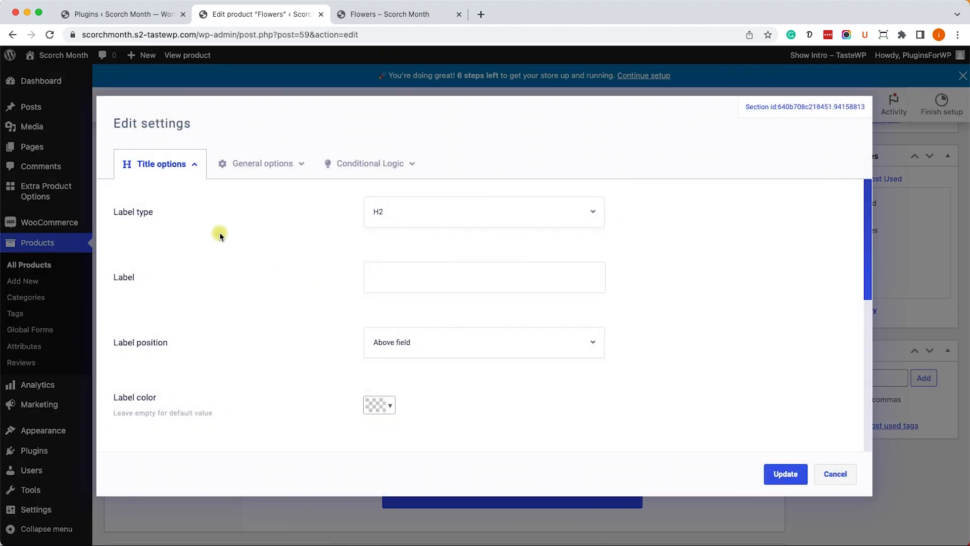
left_click(484, 276)
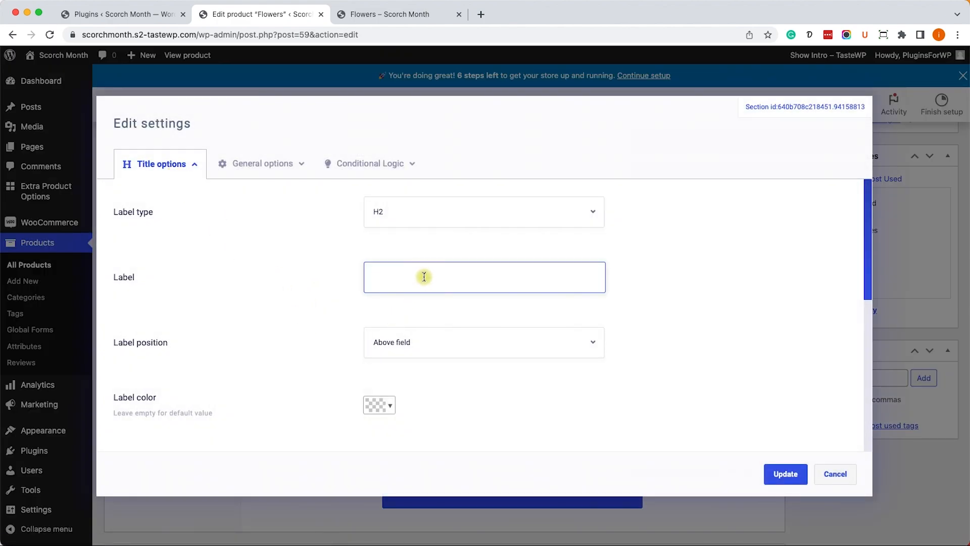
type("Make it p")
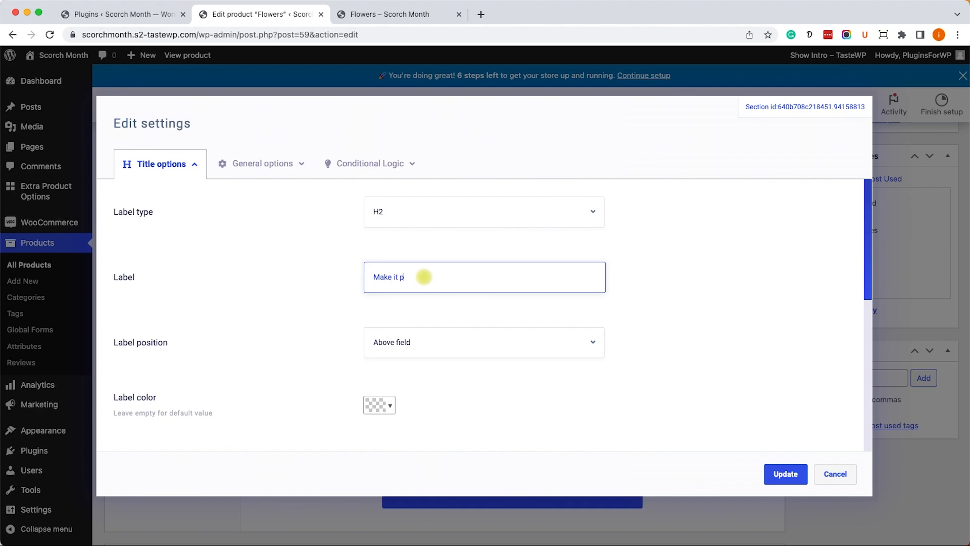
type("ersonal")
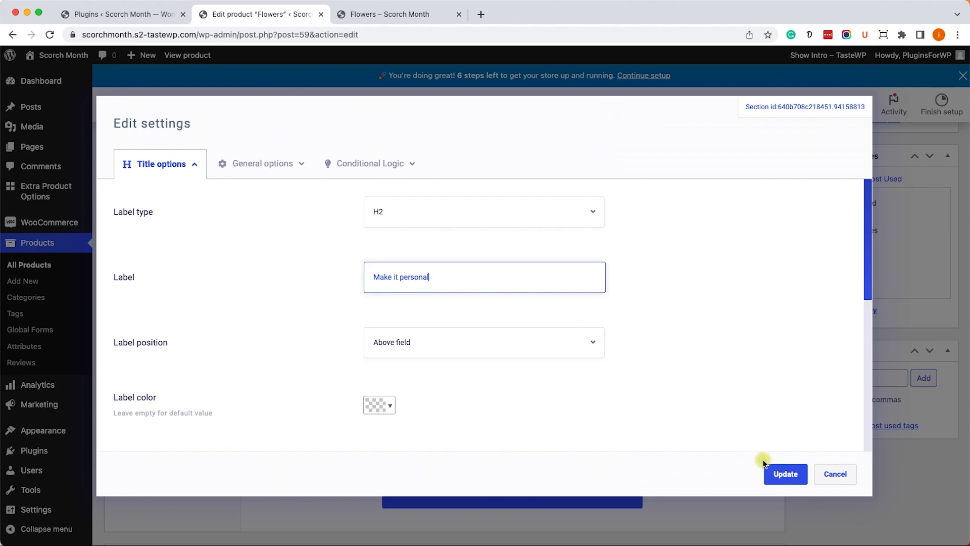
left_click(785, 473)
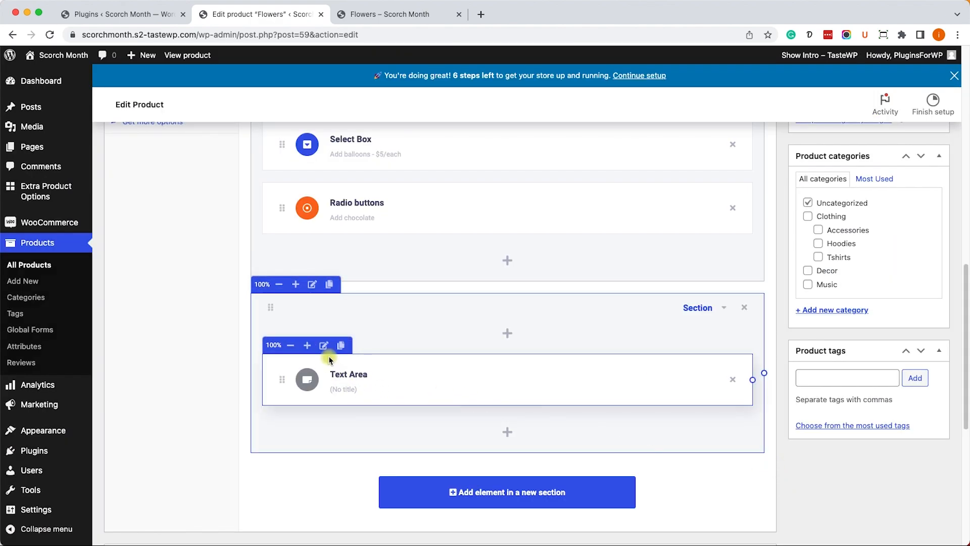
Label the section's text area element 'Add a note'.
left_click(323, 345)
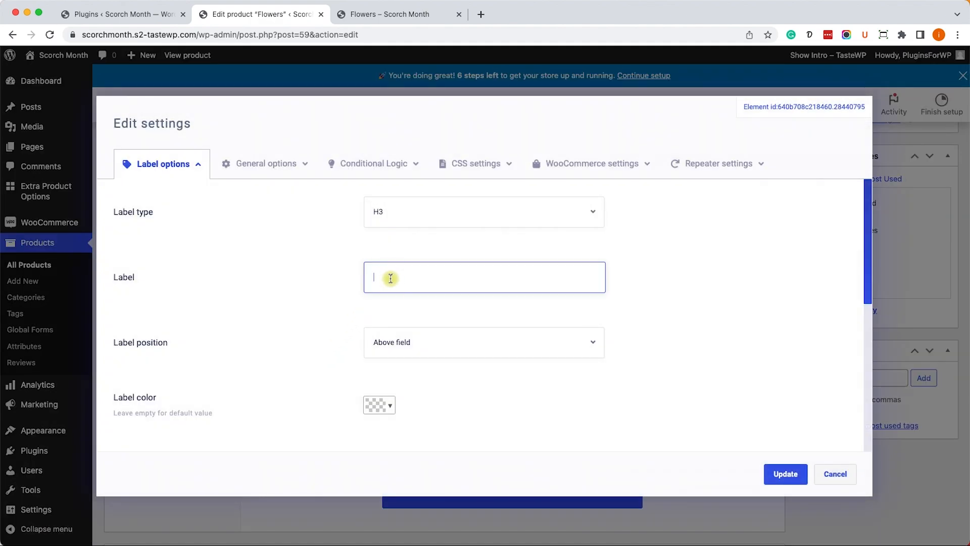
type("Add an")
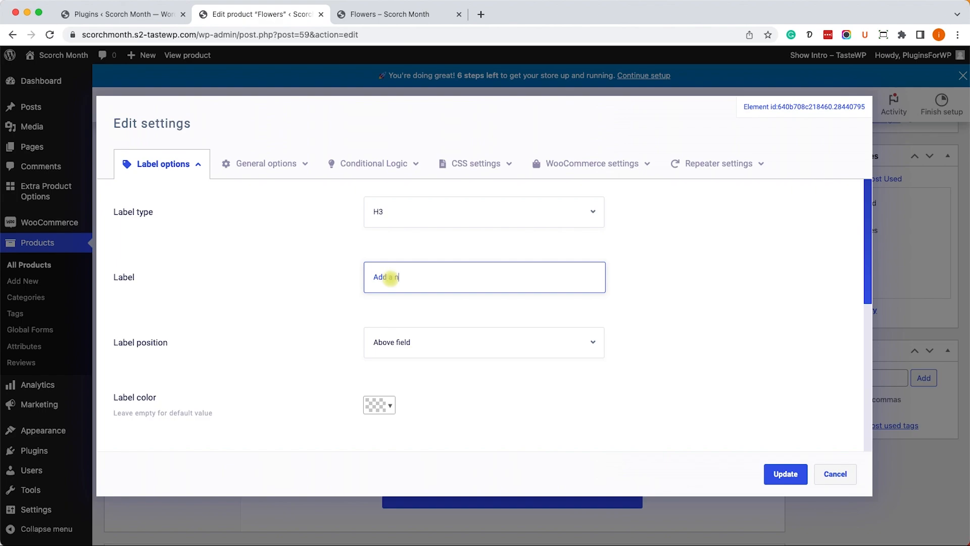
type("ote")
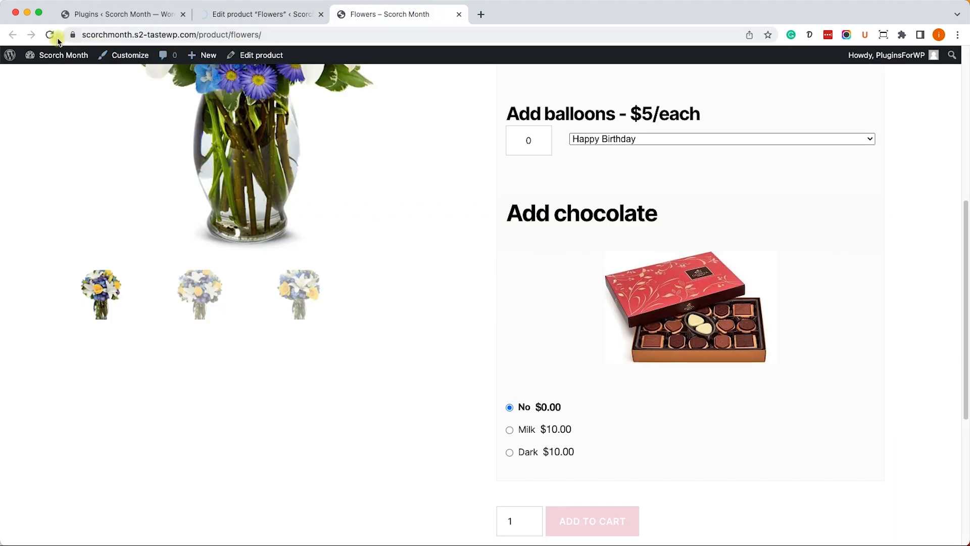
Reload the Flowers storefront and scroll to the Make it personal note field.
left_click(49, 35)
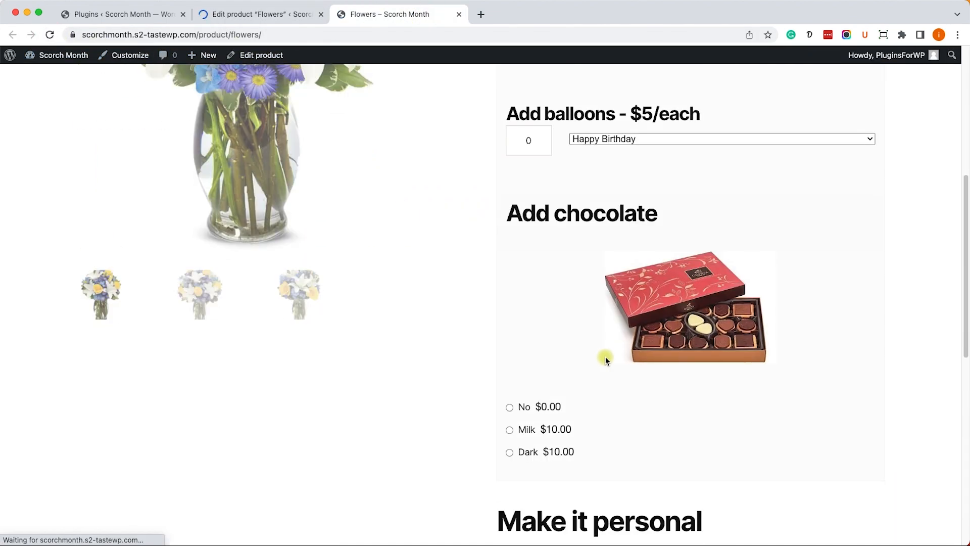
scroll("down", 3)
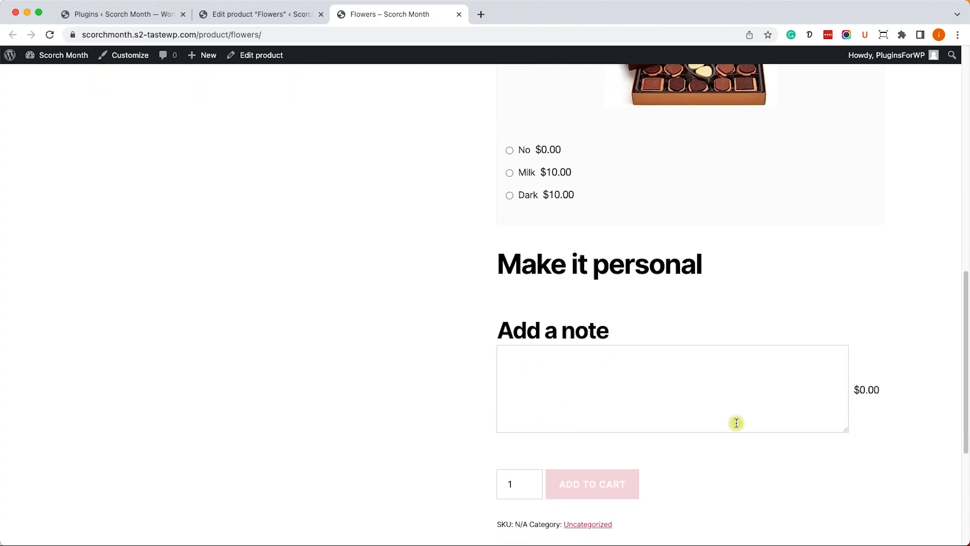
mouse_move(664, 373)
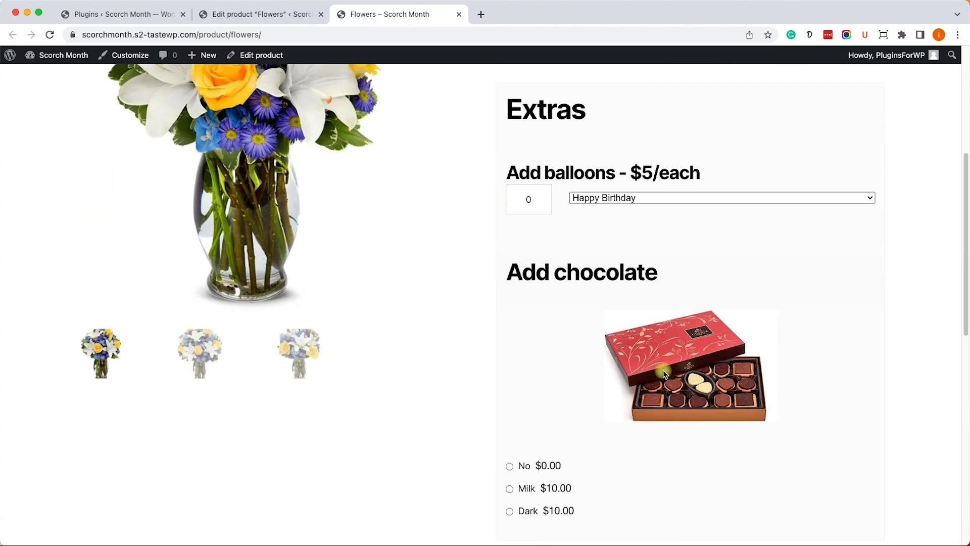
scroll("up", 3)
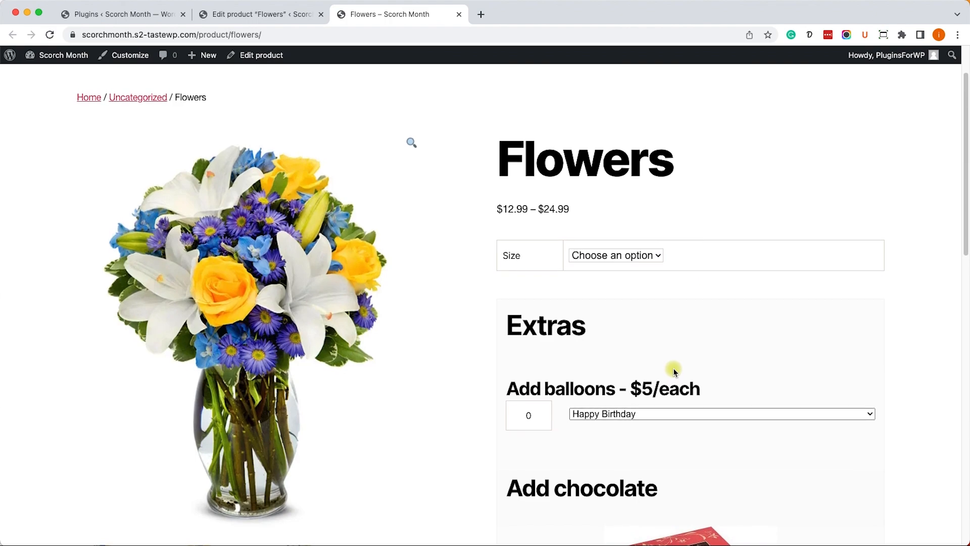
scroll("down", 3)
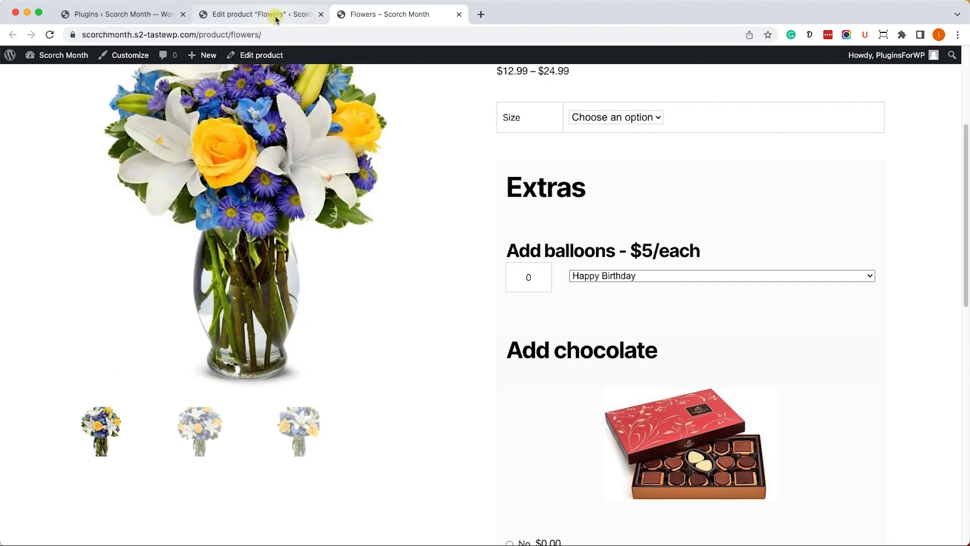
Resize the balloons Select Box to half width beside chocolate and update the product.
left_click(254, 14)
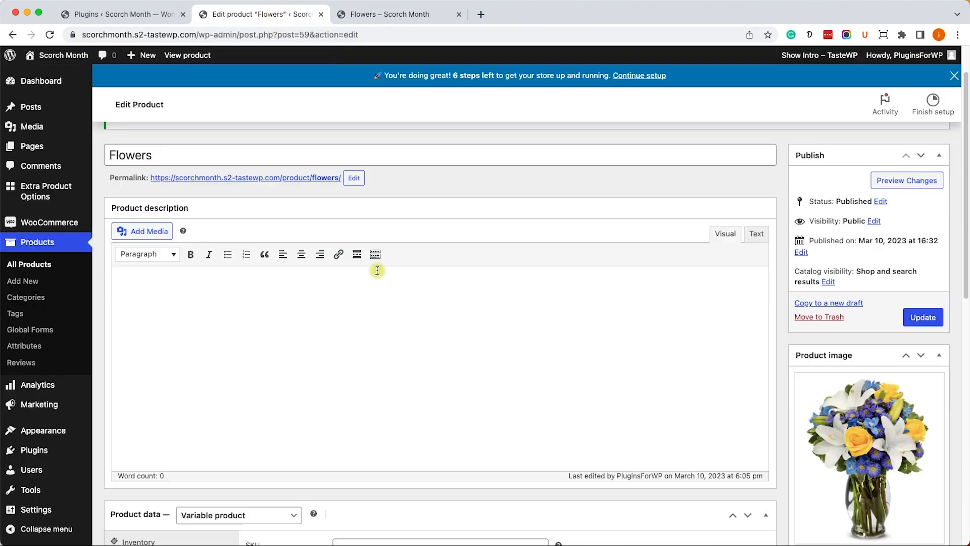
scroll("down", 3)
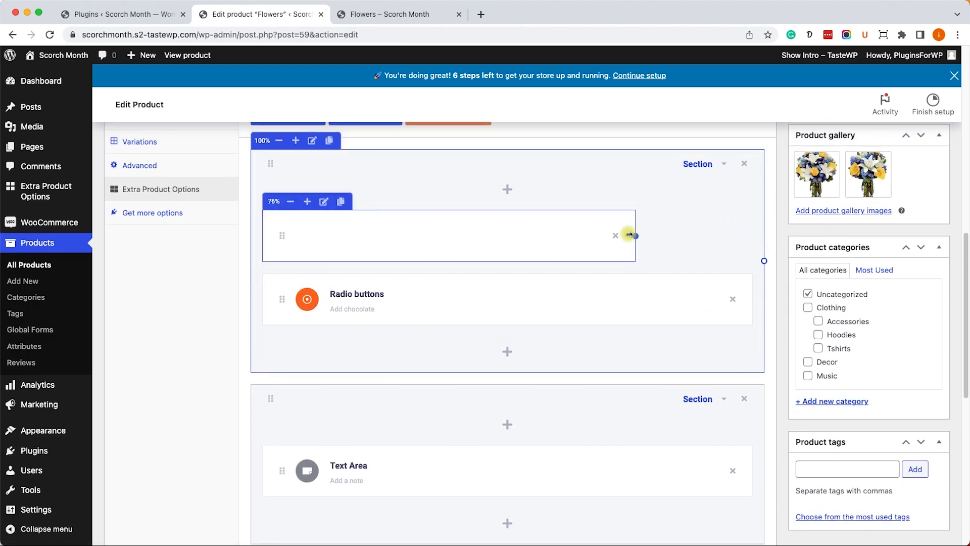
left_click_drag(631, 235, 514, 235)
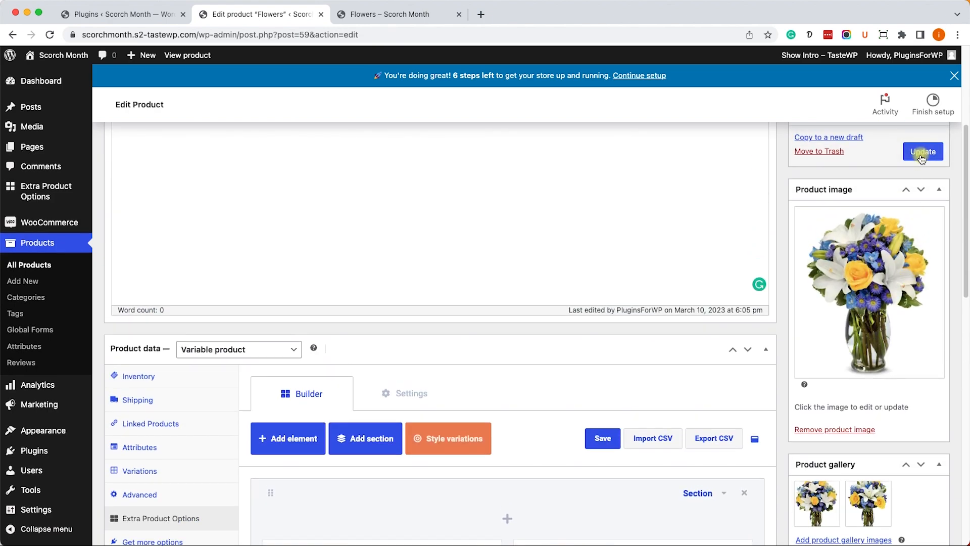
left_click(922, 152)
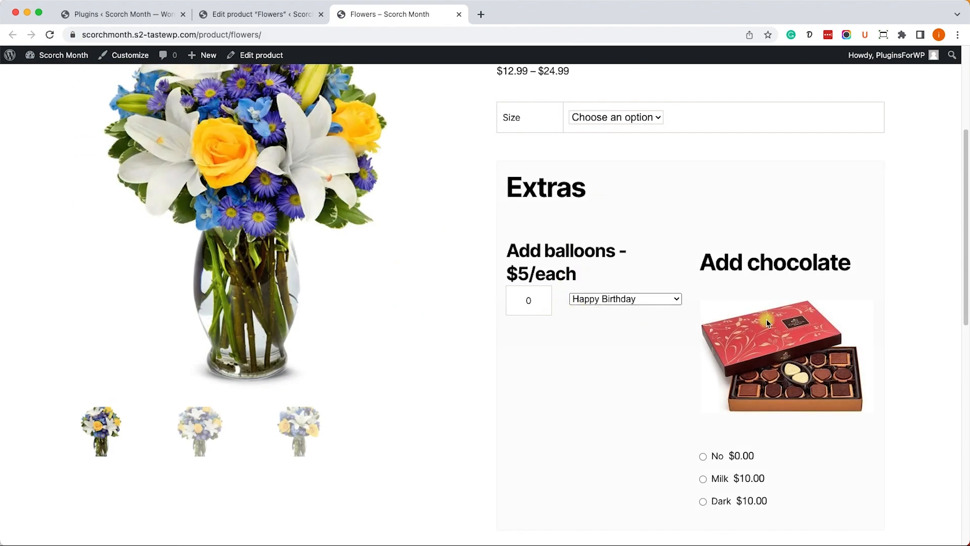
Choose the Deluxe size and Milk chocolate on the Flowers product page.
scroll("down", 3)
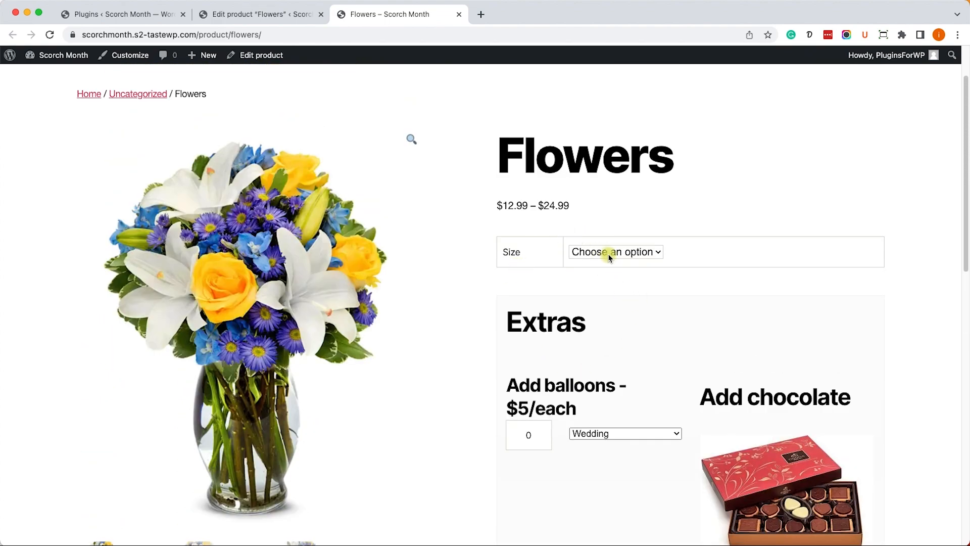
left_click(615, 252)
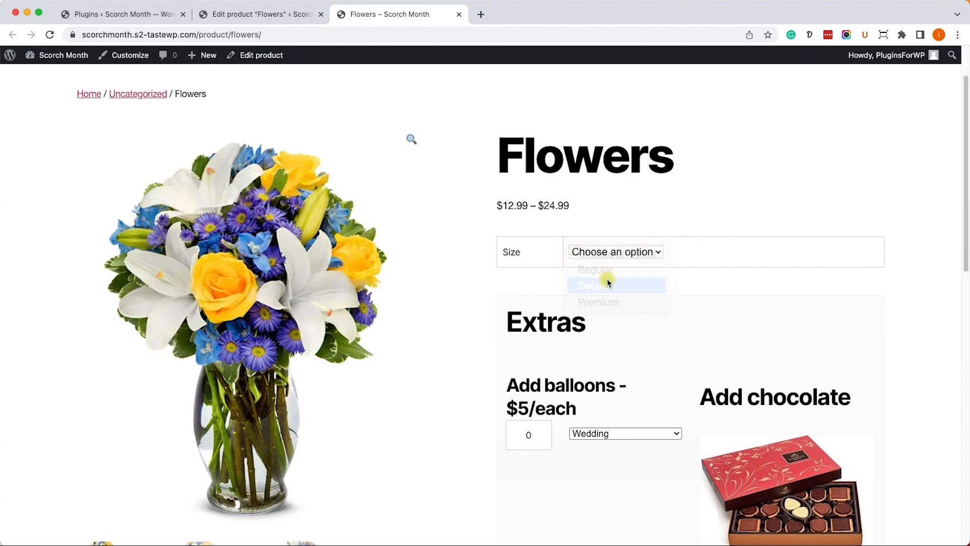
left_click(614, 285)
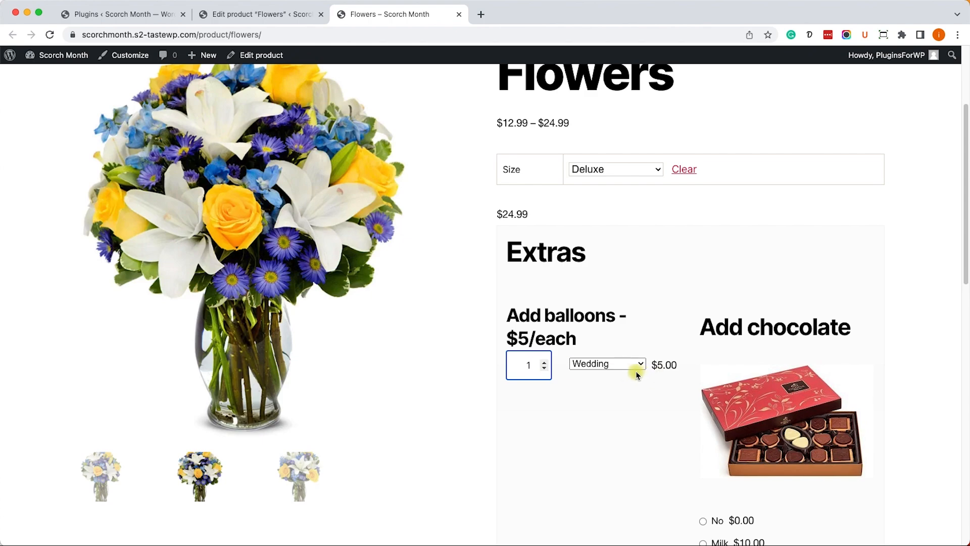
scroll("down", 3)
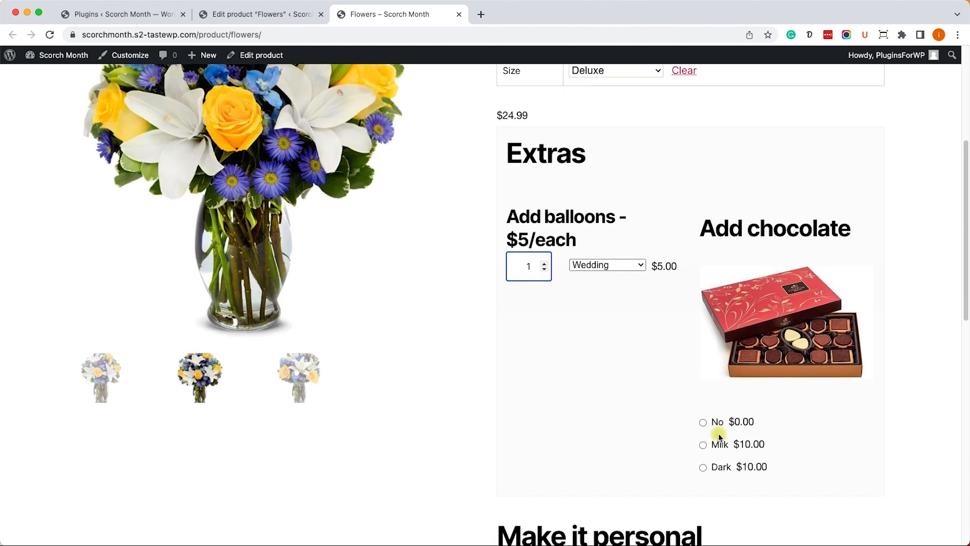
left_click(702, 444)
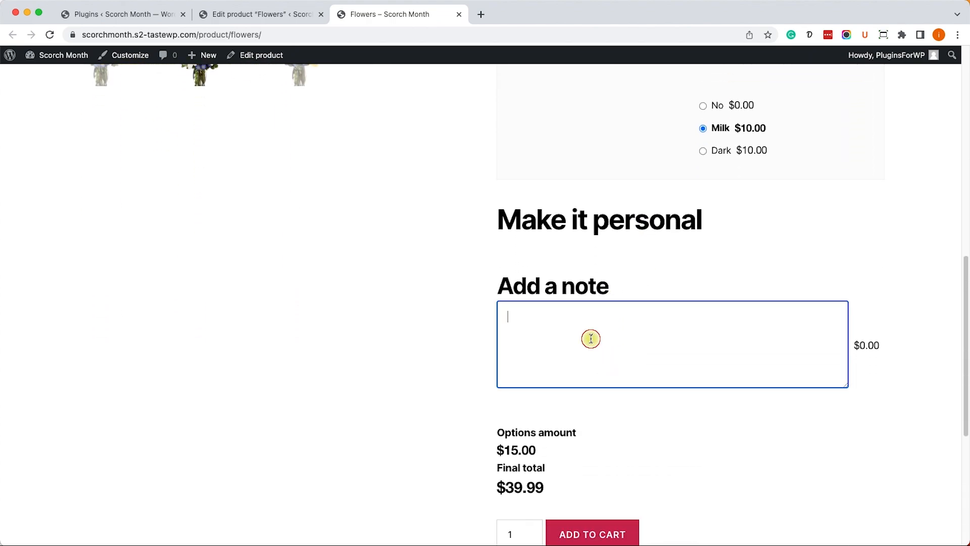
Write 'I love you!' in Add a note and add the bouquet to the cart.
type("I love you!")
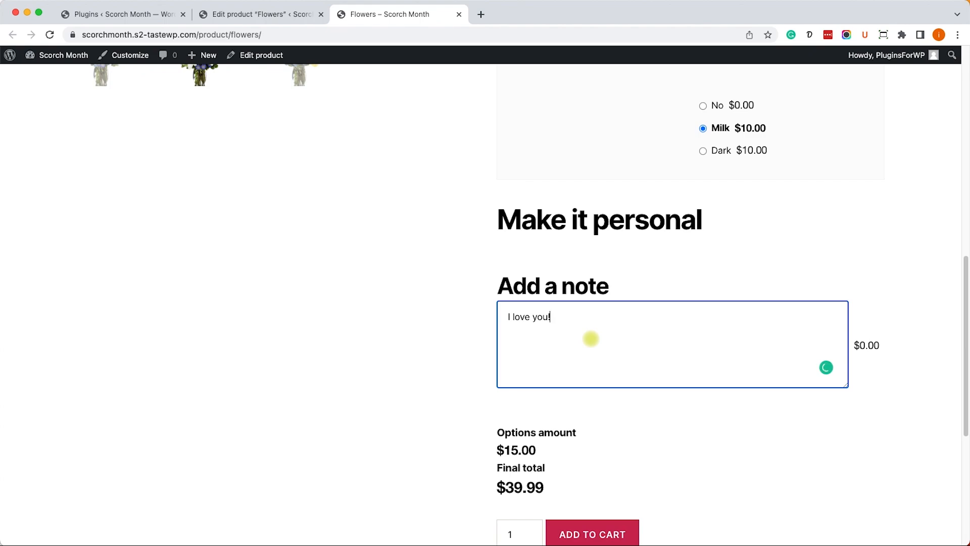
scroll("down", 3)
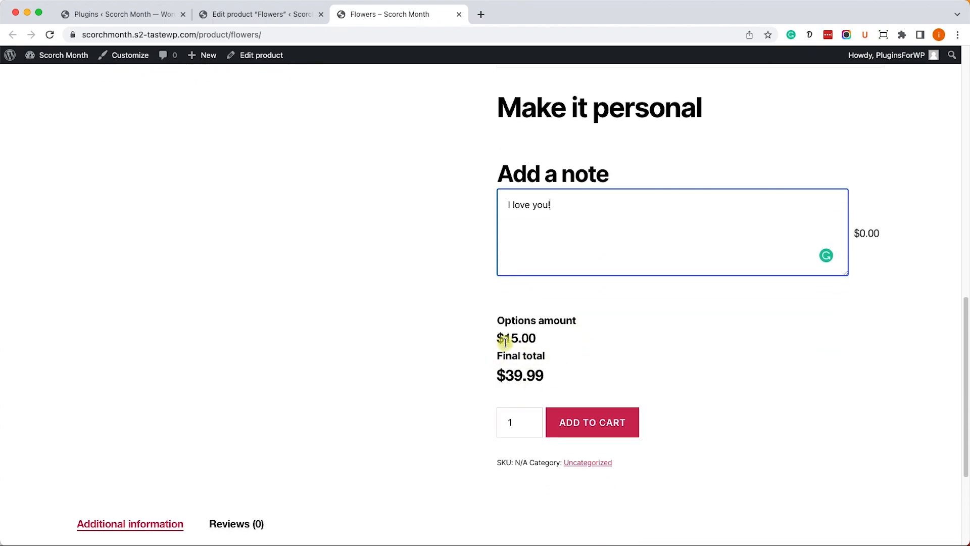
left_click(591, 422)
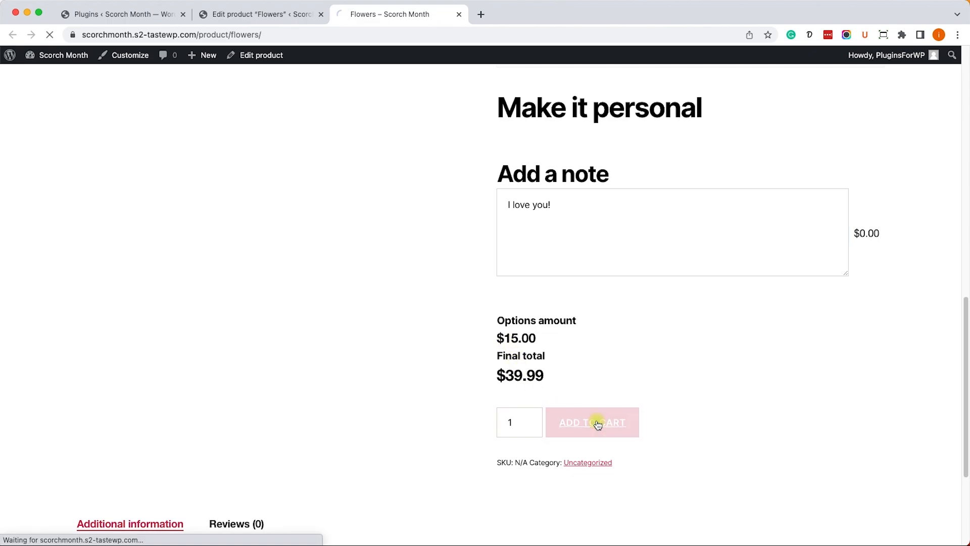
left_click(591, 422)
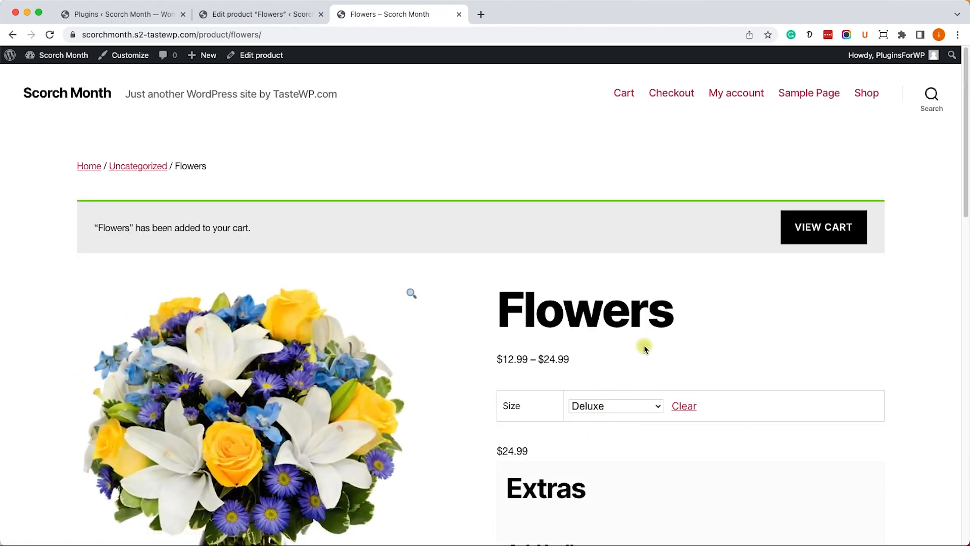
View the cart listing Flowers - Deluxe at $39.99 with Wedding balloon, Milk chocolate and the 'I love you!' note.
left_click(823, 227)
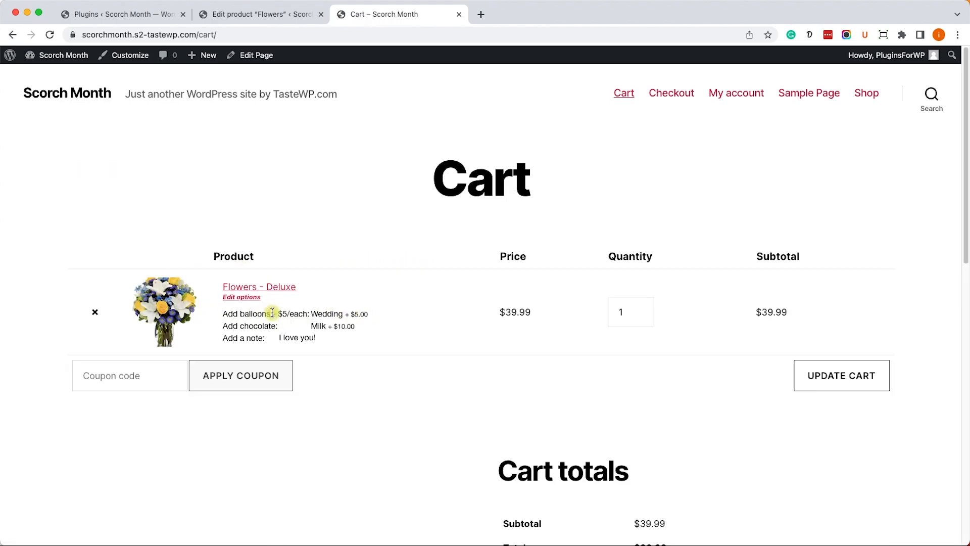
mouse_move(308, 327)
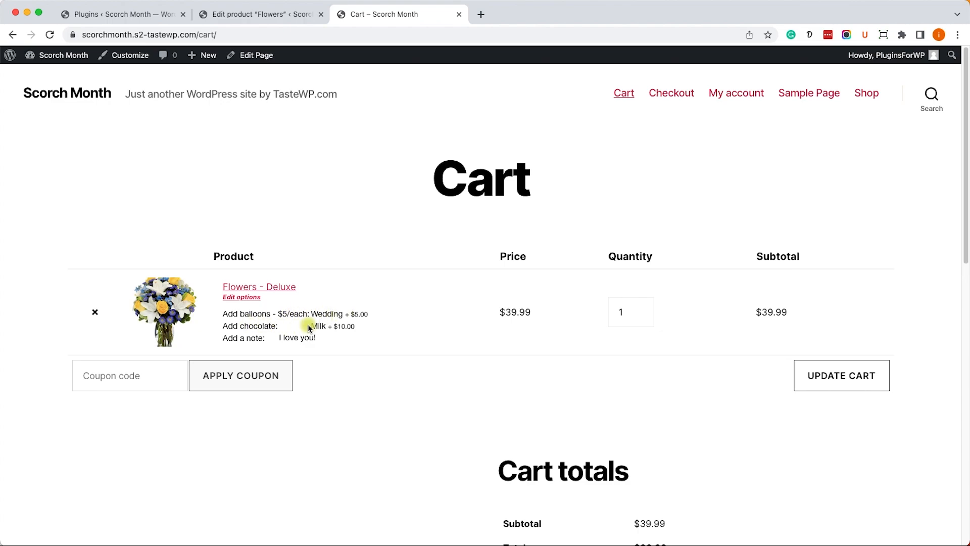